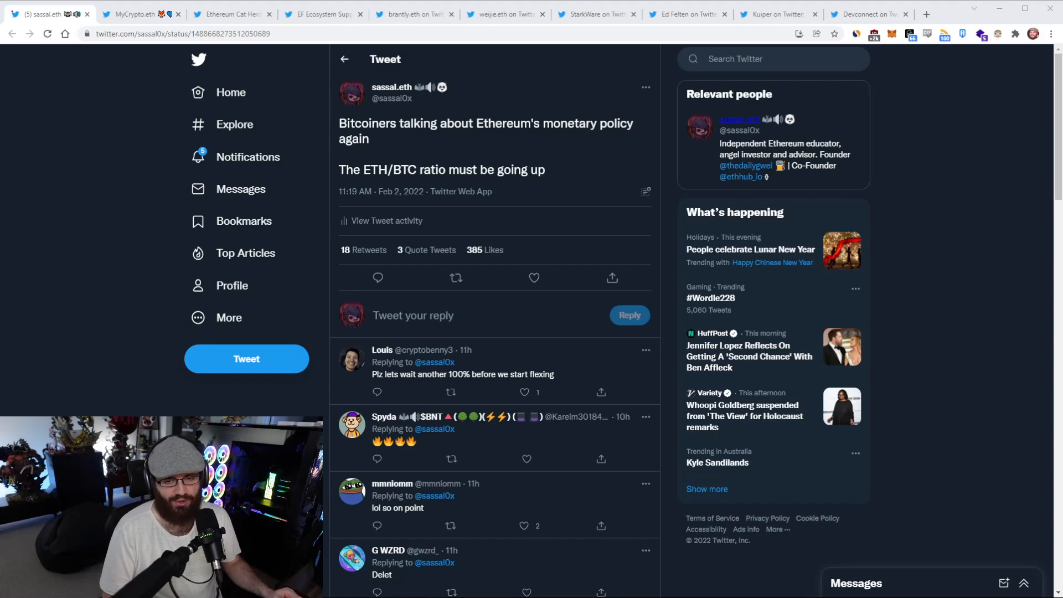
# Switch to MyCrypto's MetaMask announcement tweet and open its blog.mycrypto.com link in a new tab.
pyautogui.click(139, 13)
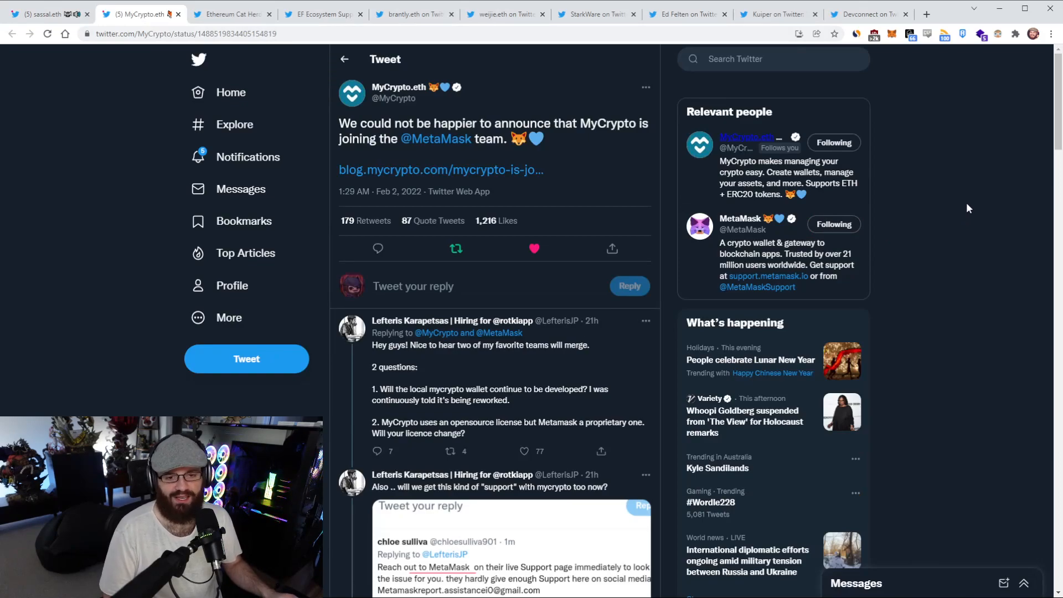
pyautogui.moveTo(605, 145)
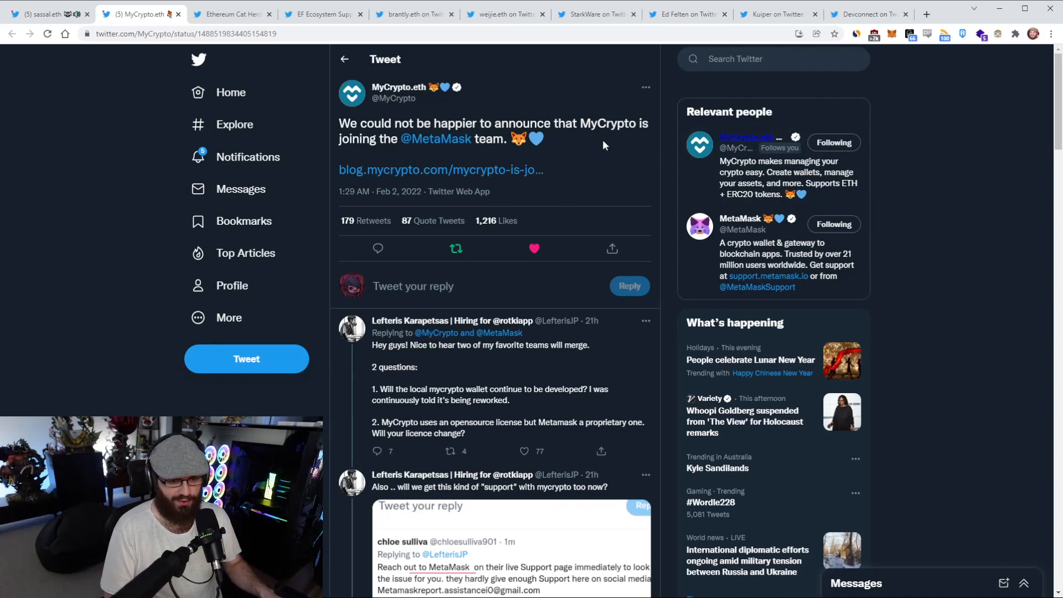
pyautogui.moveTo(576, 178)
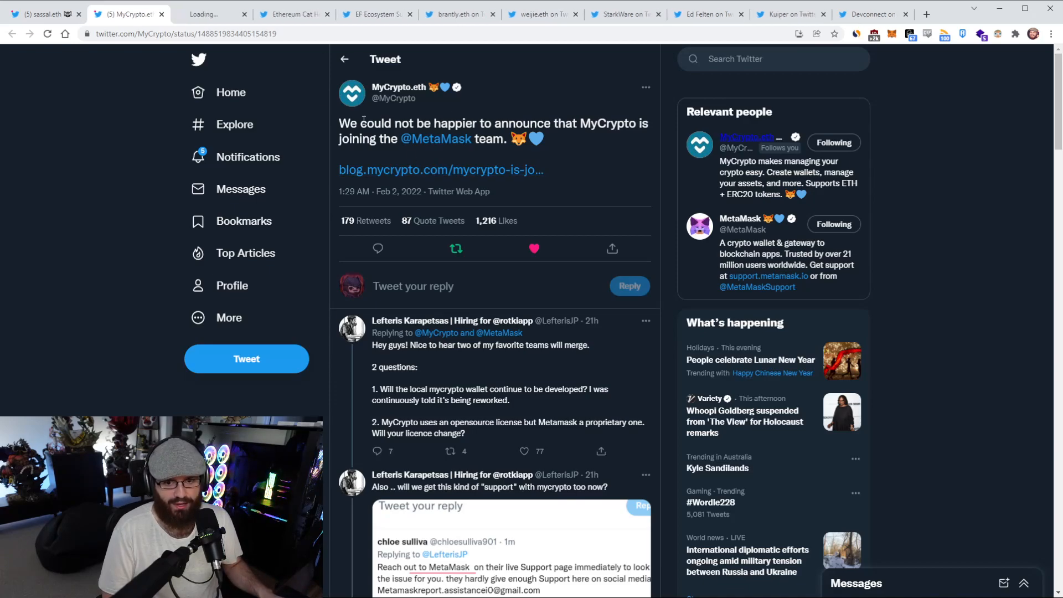
pyautogui.click(441, 169)
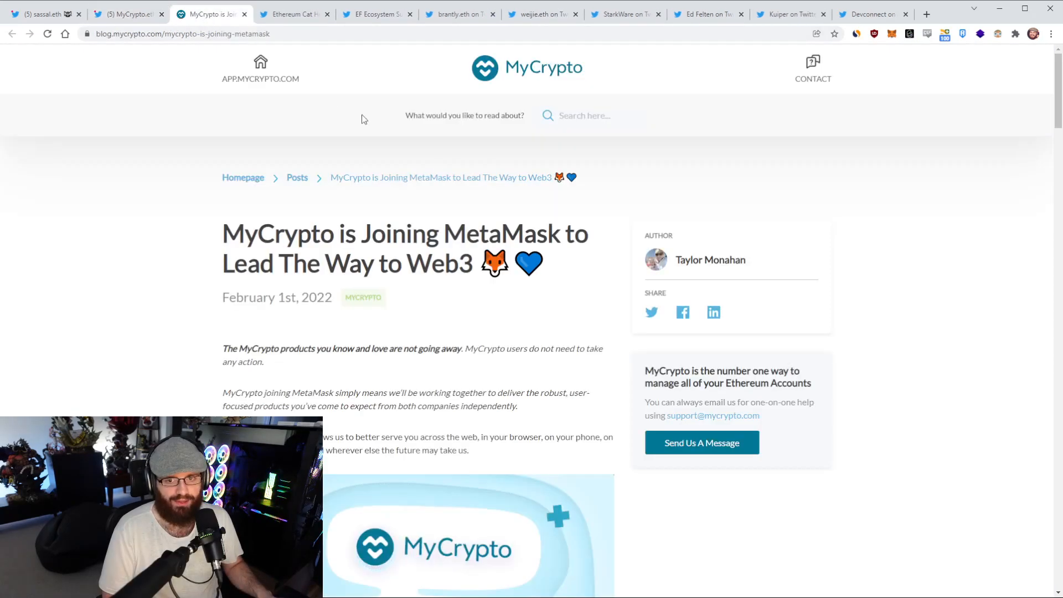
pyautogui.scroll(-3)
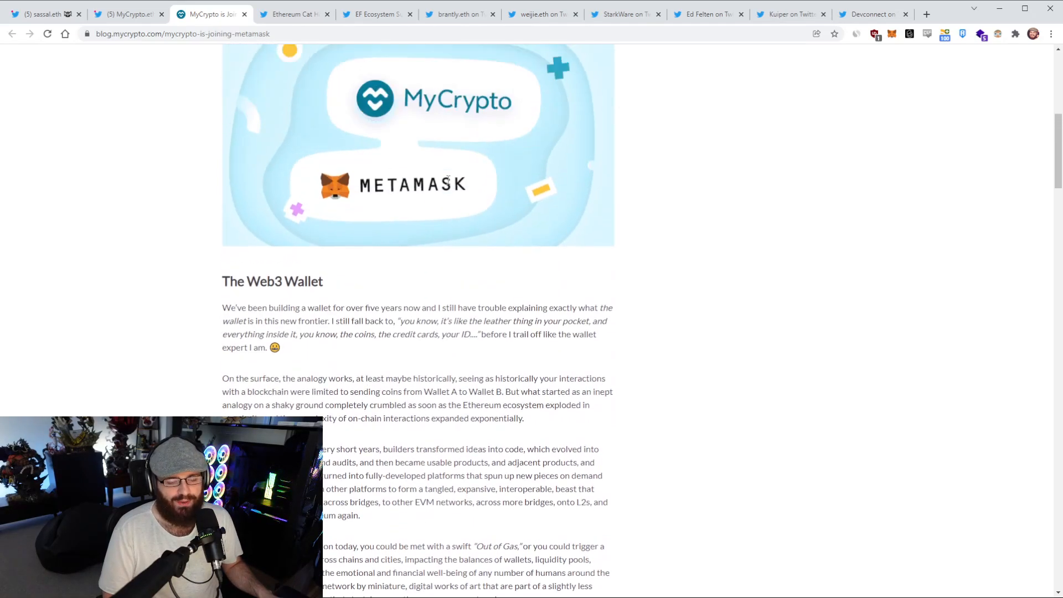
pyautogui.scroll(3)
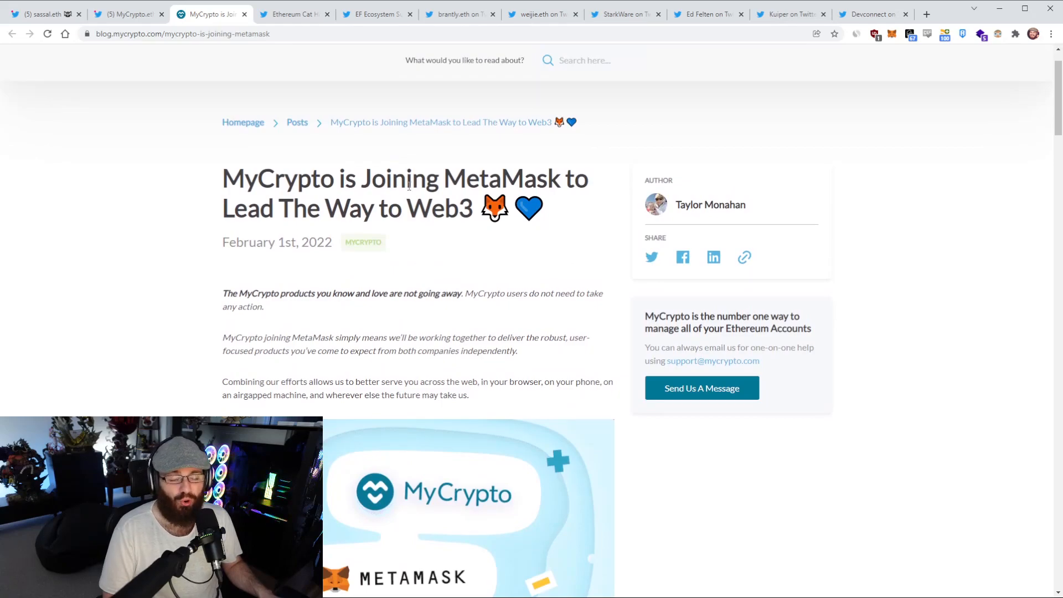
pyautogui.scroll(-3)
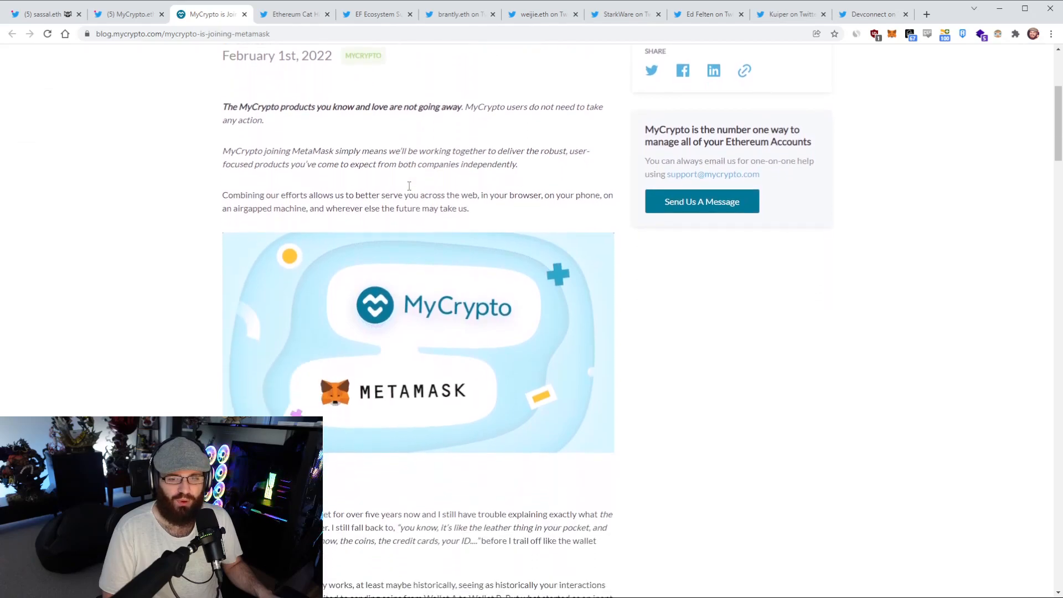
pyautogui.scroll(-3)
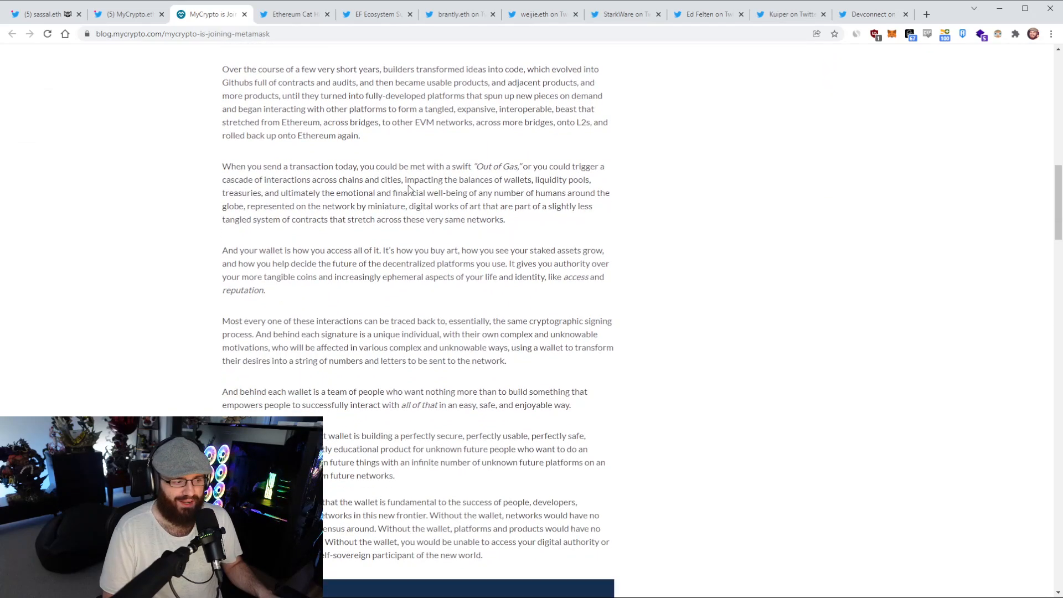
pyautogui.scroll(-3)
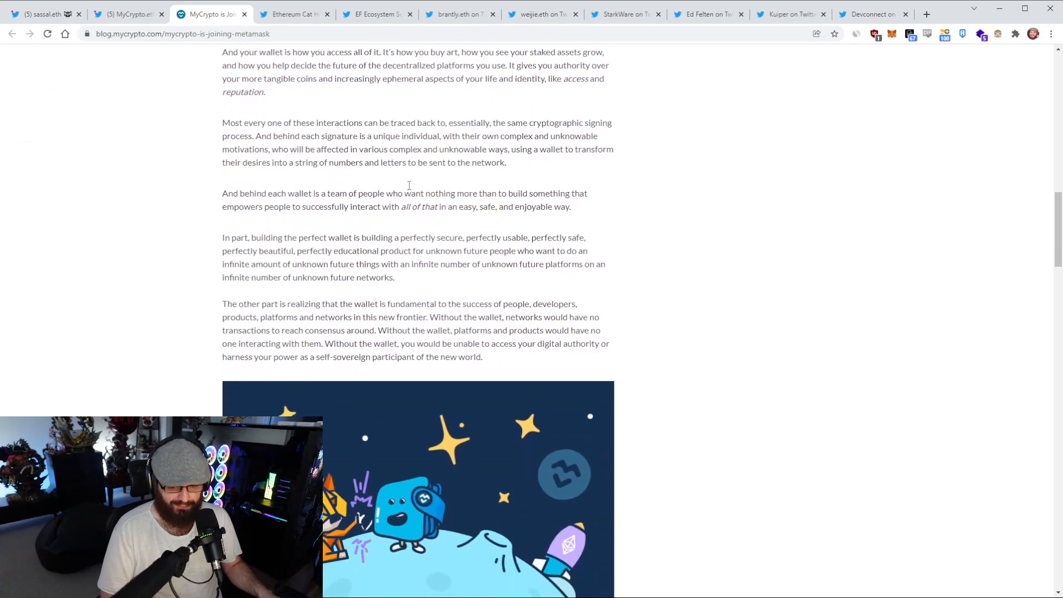
pyautogui.scroll(-3)
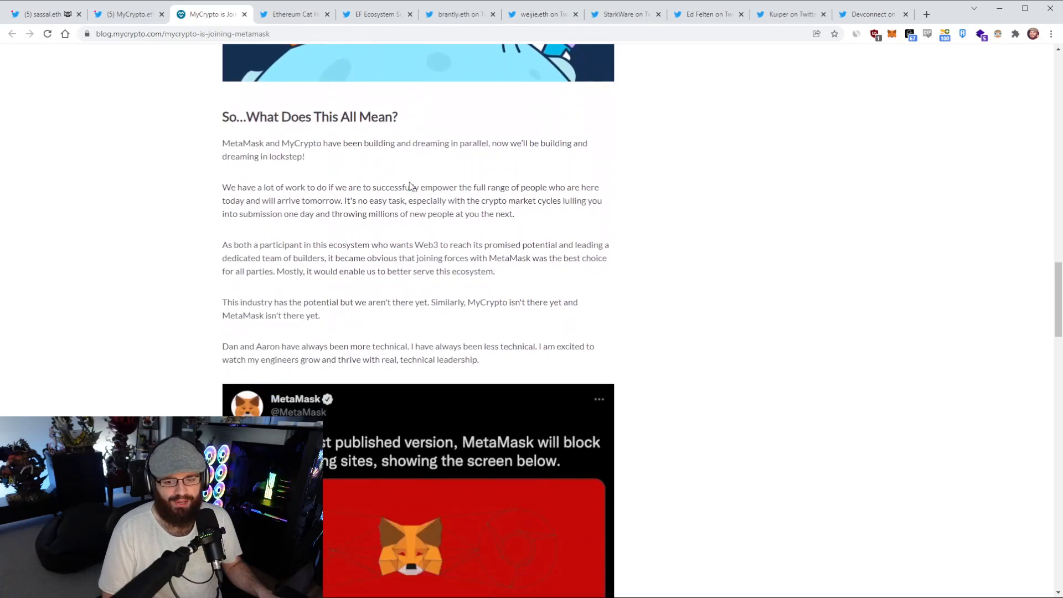
pyautogui.scroll(3)
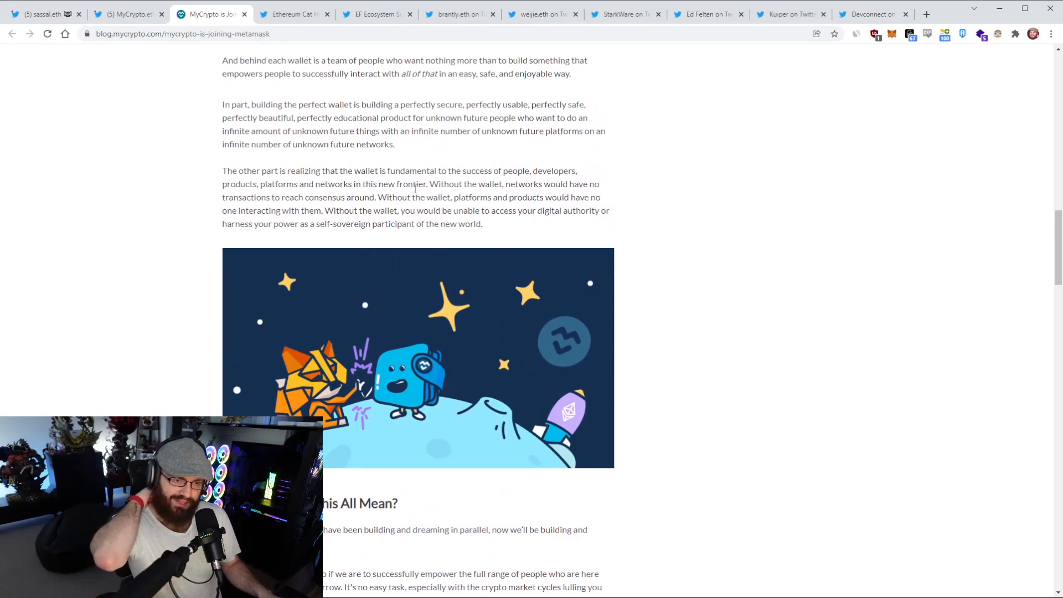
pyautogui.scroll(-3)
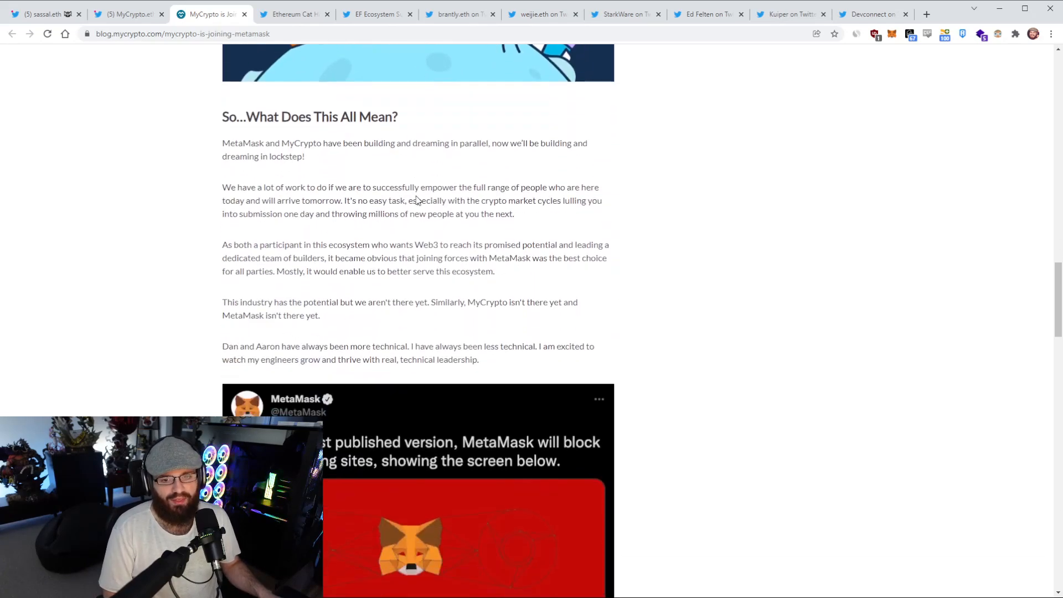
pyautogui.scroll(-3)
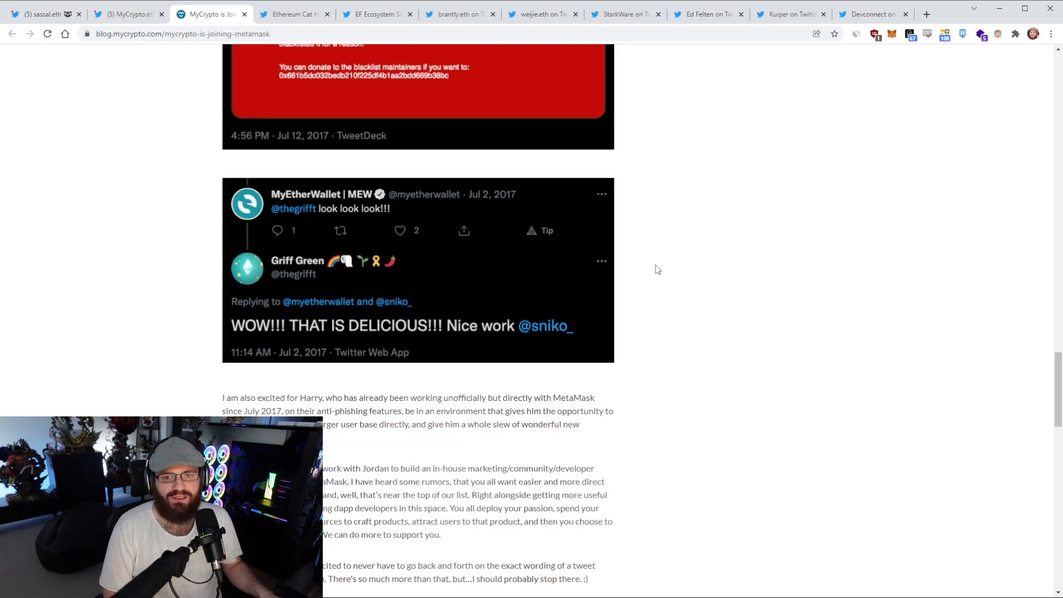
pyautogui.scroll(-3)
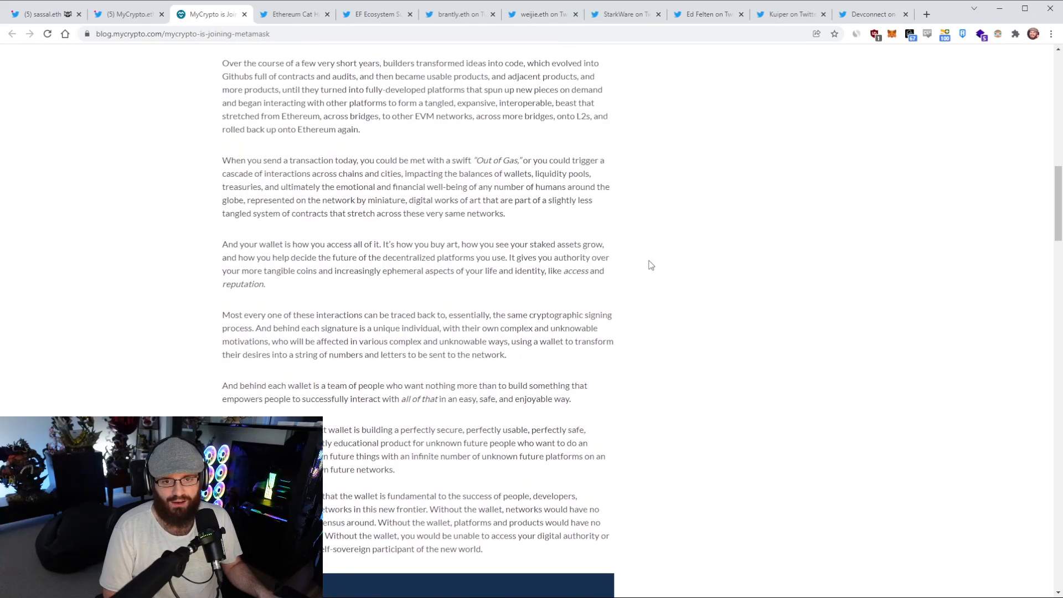
pyautogui.scroll(-3)
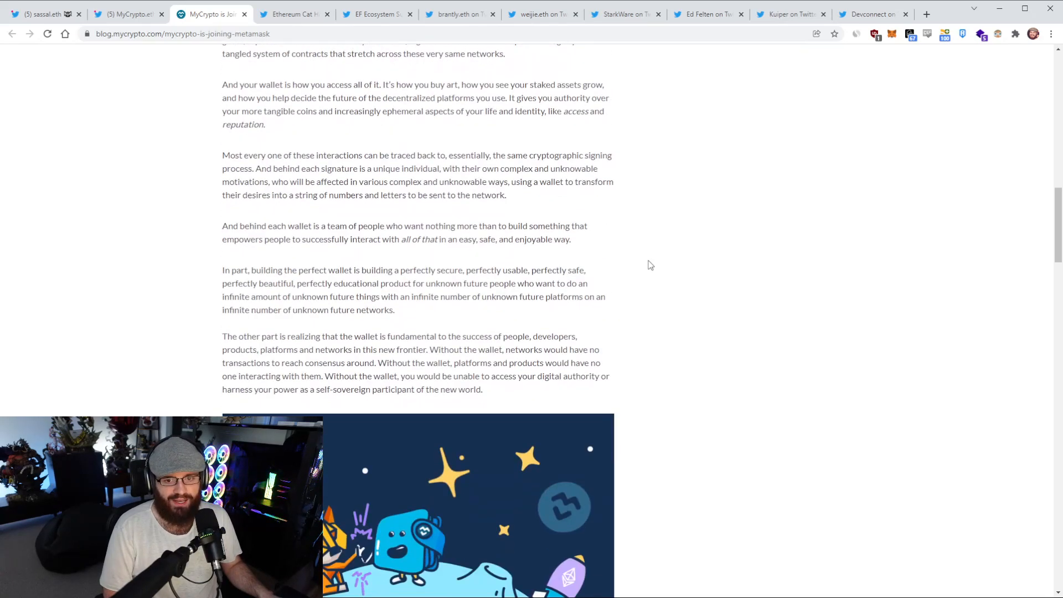
pyautogui.scroll(-3)
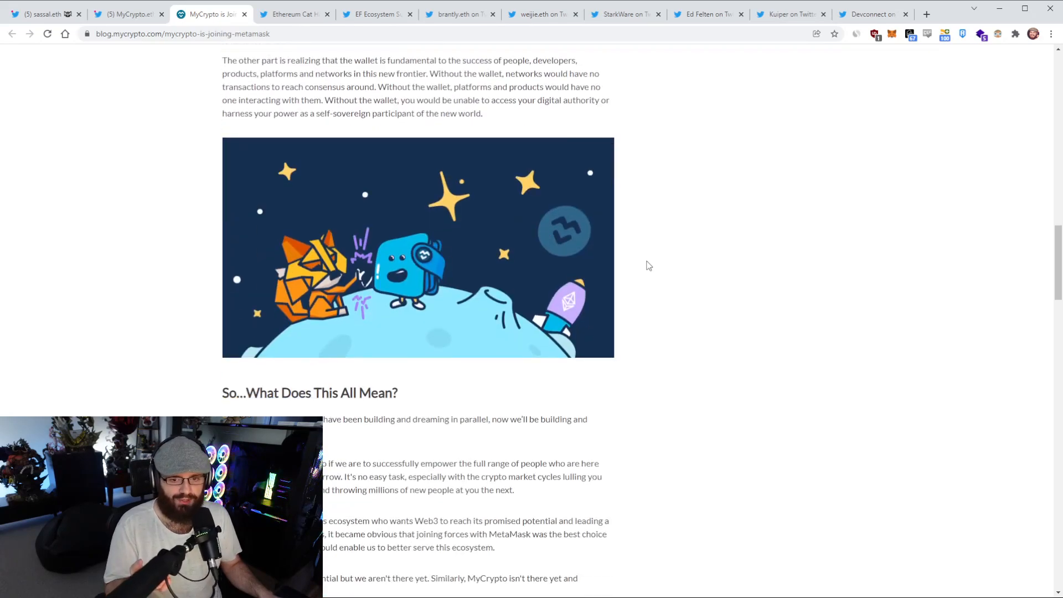
pyautogui.scroll(-3)
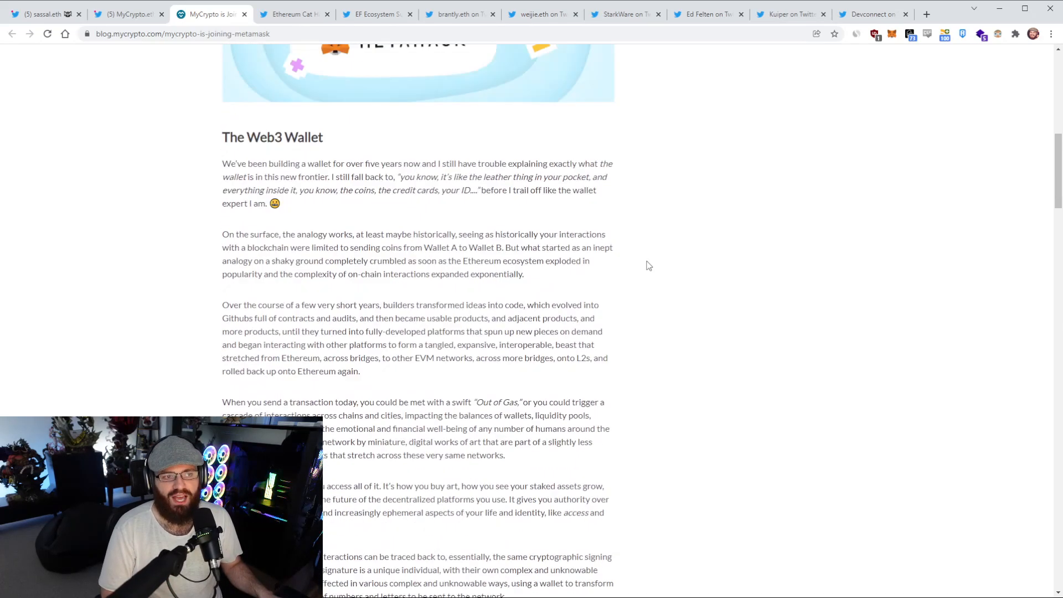
pyautogui.scroll(3)
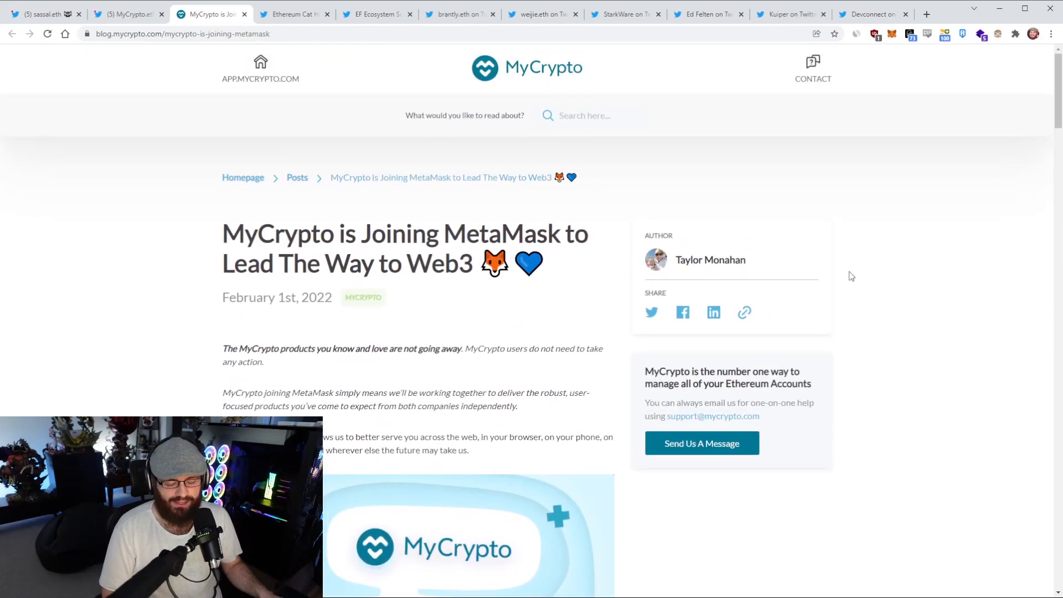
pyautogui.moveTo(841, 277)
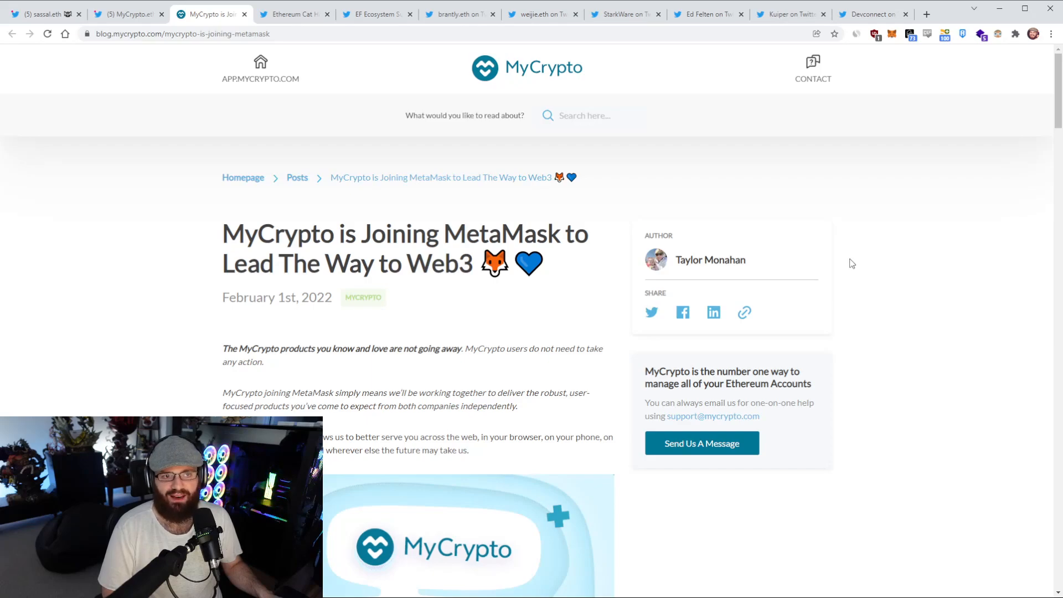
pyautogui.moveTo(862, 267)
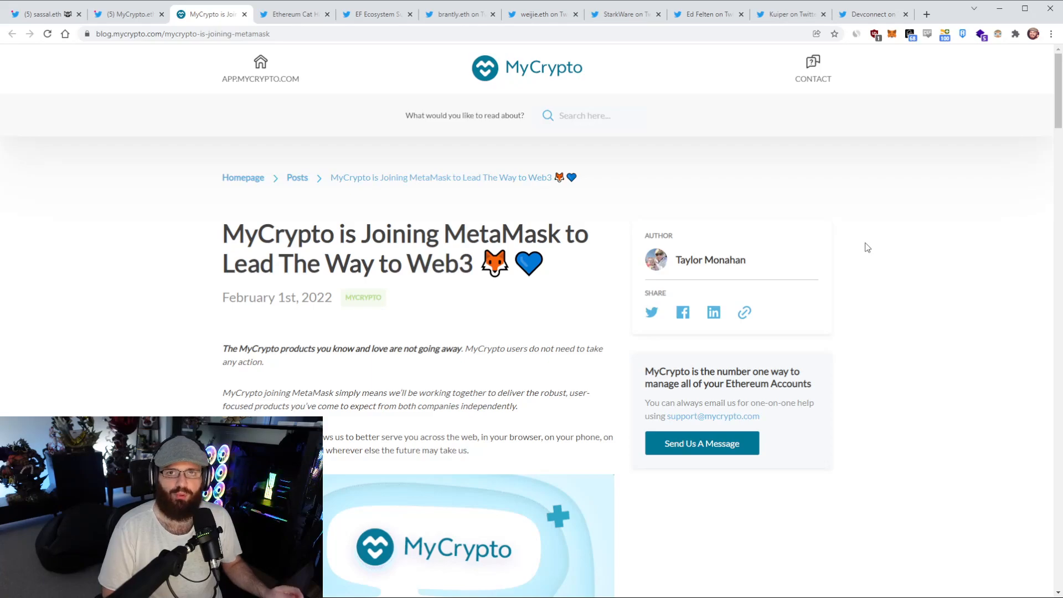
# Scroll through the MyCrypto-joins-MetaMask post, then switch to Lefteris Karapetsas's questioning reply tweet.
pyautogui.scroll(-3)
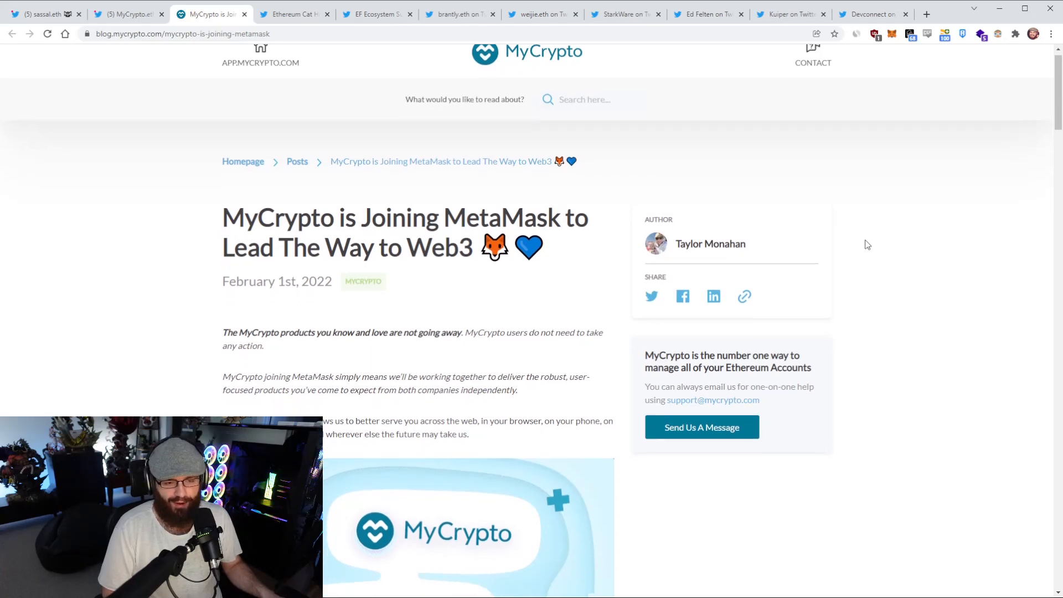
pyautogui.scroll(-3)
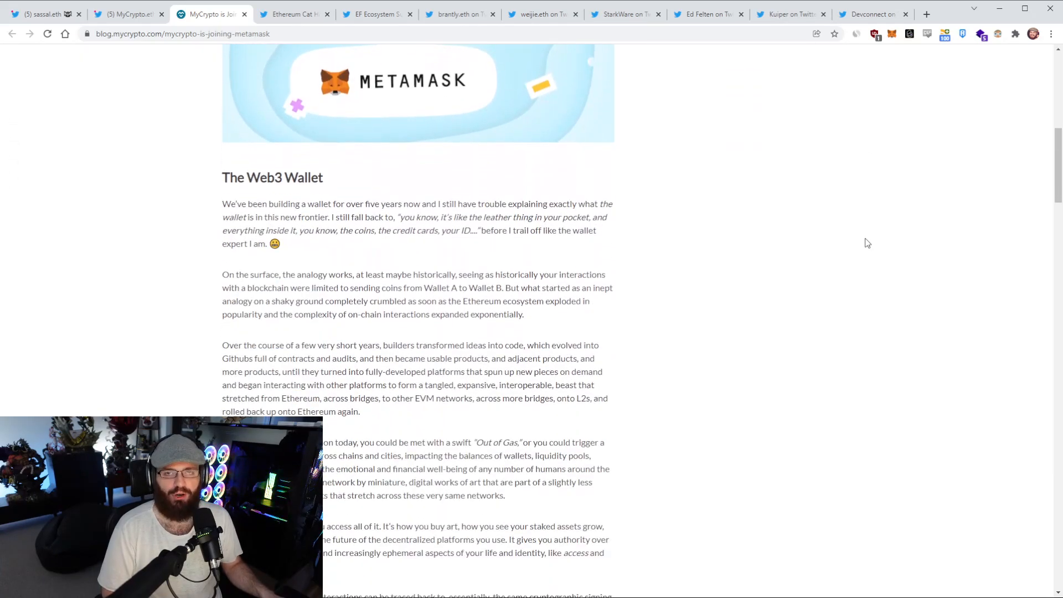
pyautogui.scroll(-3)
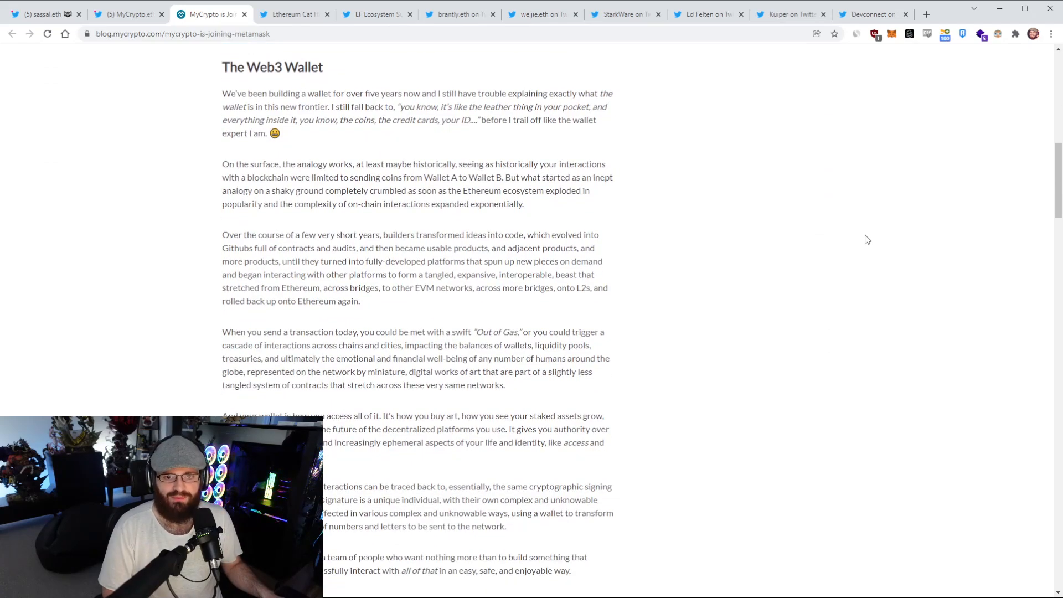
pyautogui.scroll(-3)
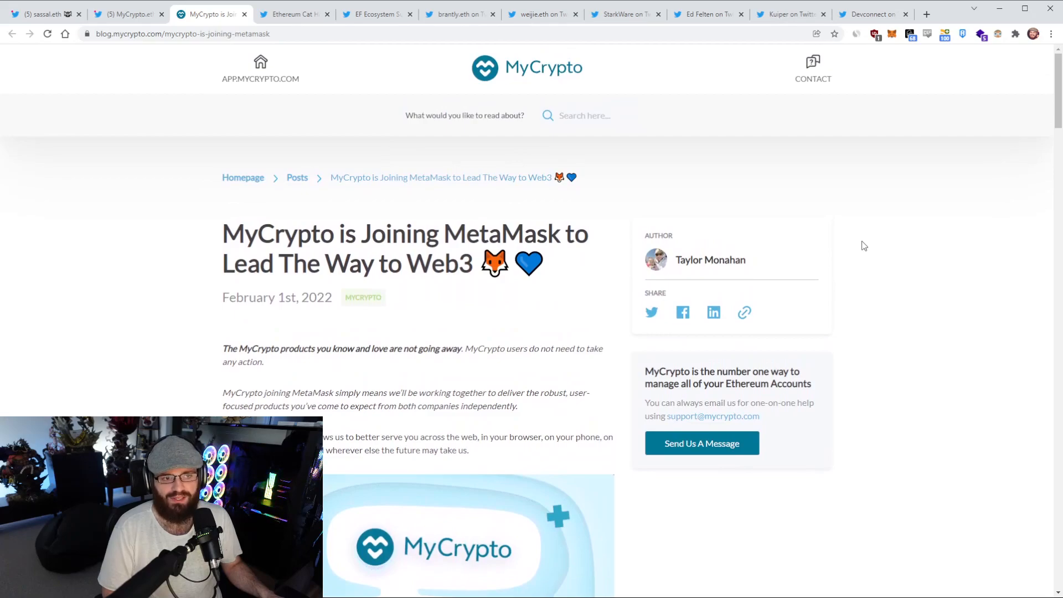
pyautogui.scroll(-3)
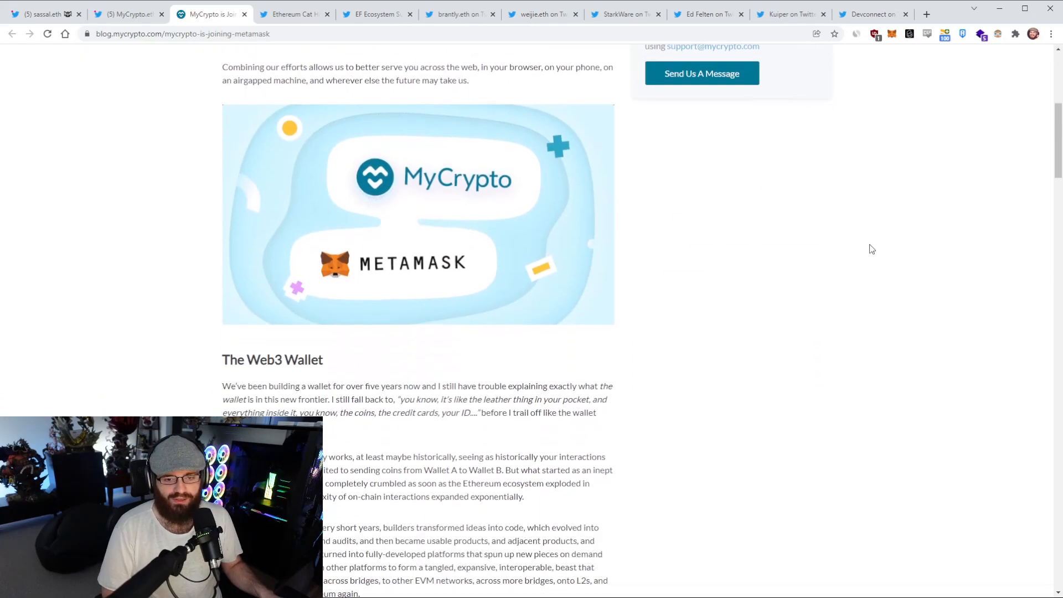
pyautogui.scroll(-3)
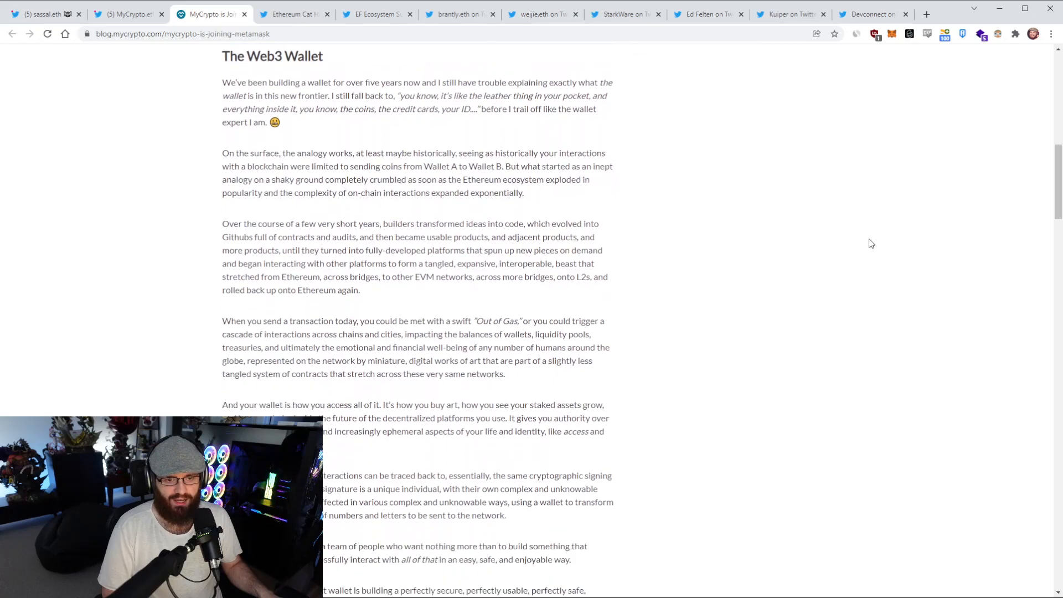
pyautogui.scroll(-3)
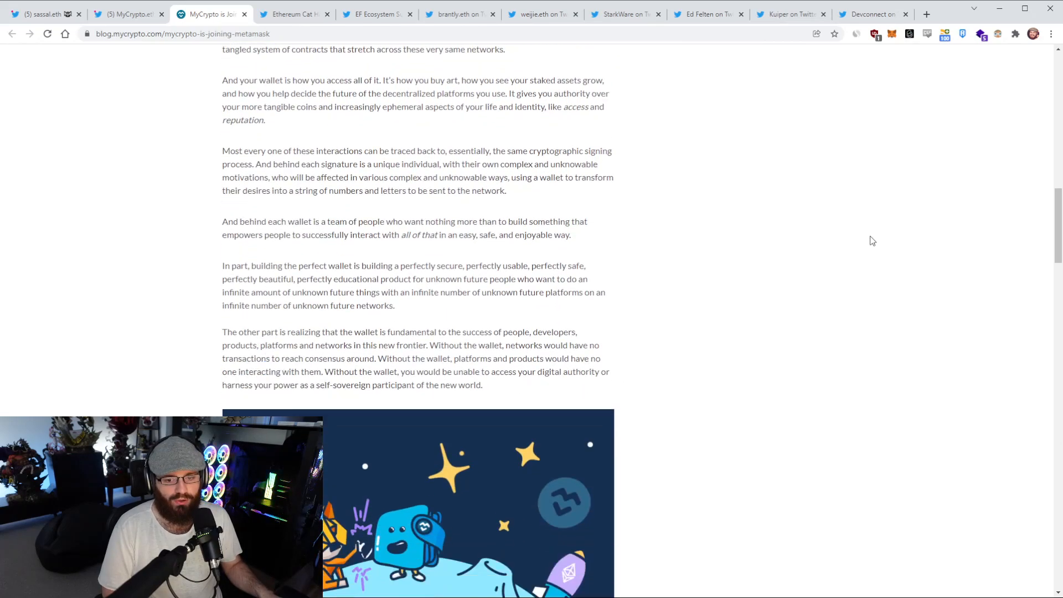
pyautogui.scroll(-3)
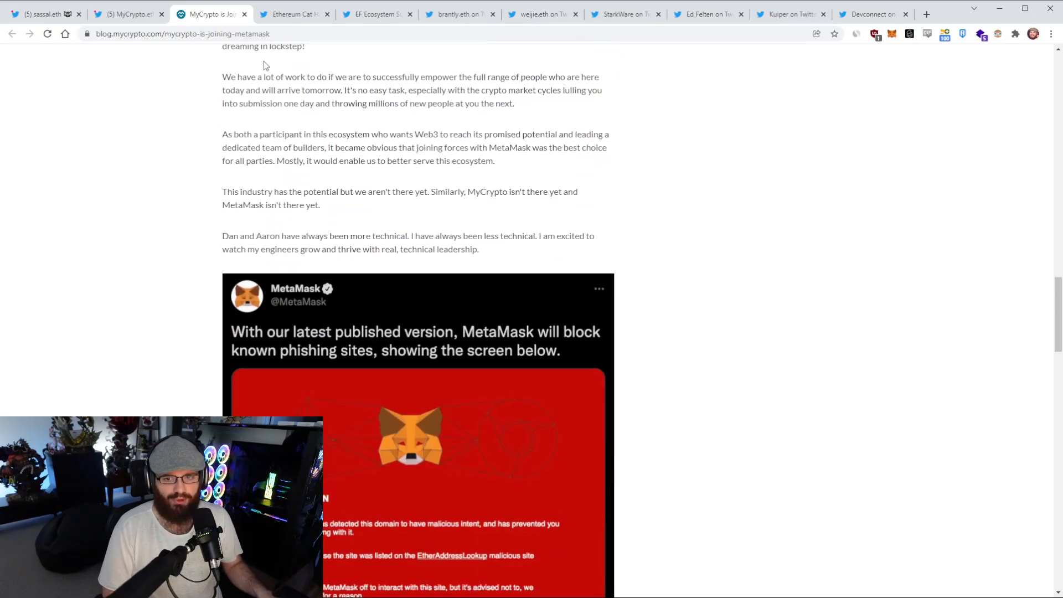
pyautogui.click(128, 13)
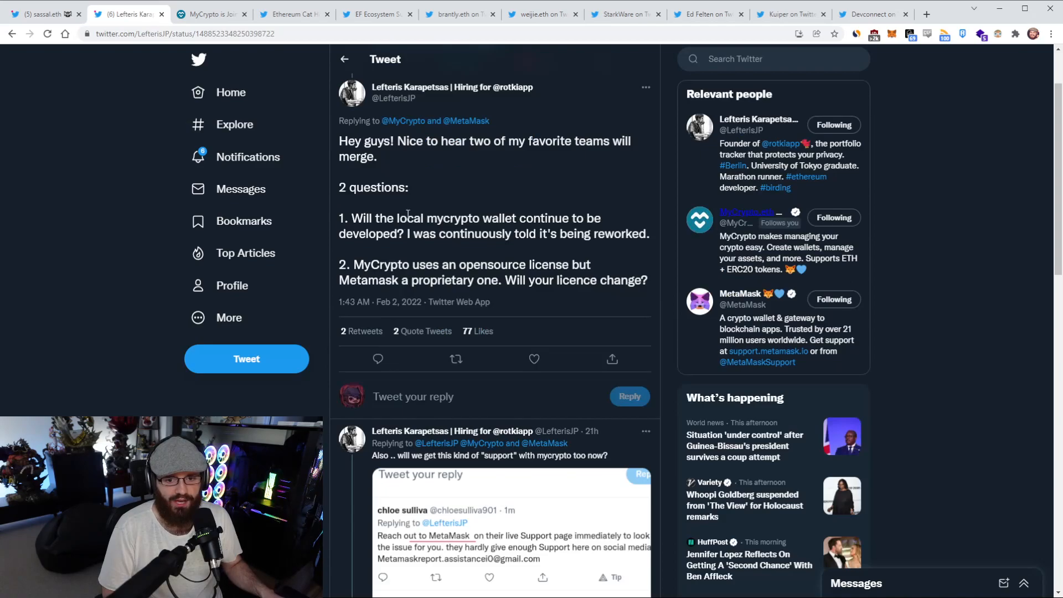
pyautogui.moveTo(387, 218); pyautogui.dragTo(491, 233)
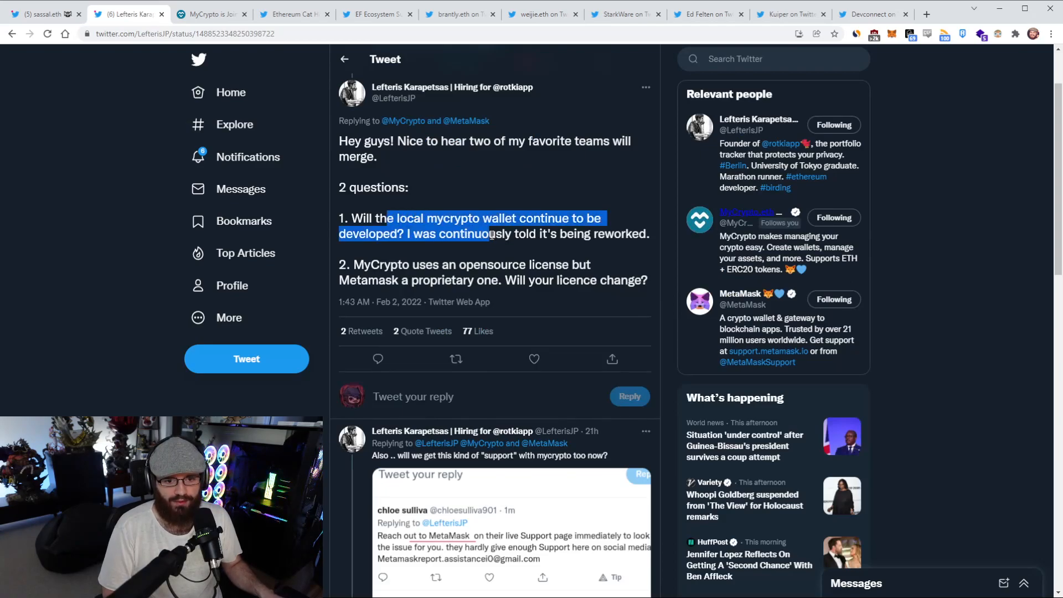
pyautogui.scroll(-3)
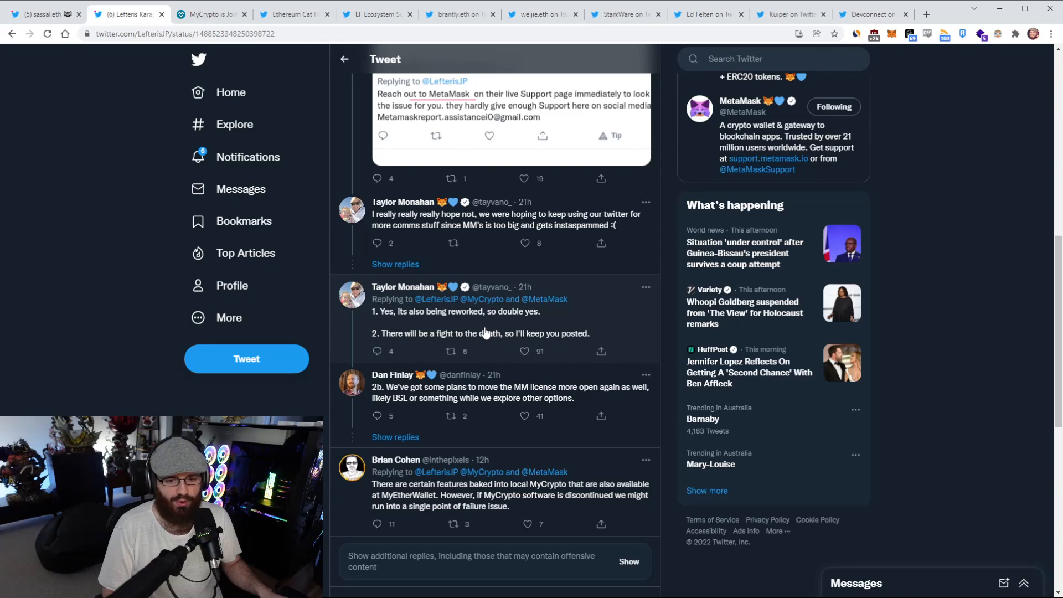
pyautogui.moveTo(492, 359)
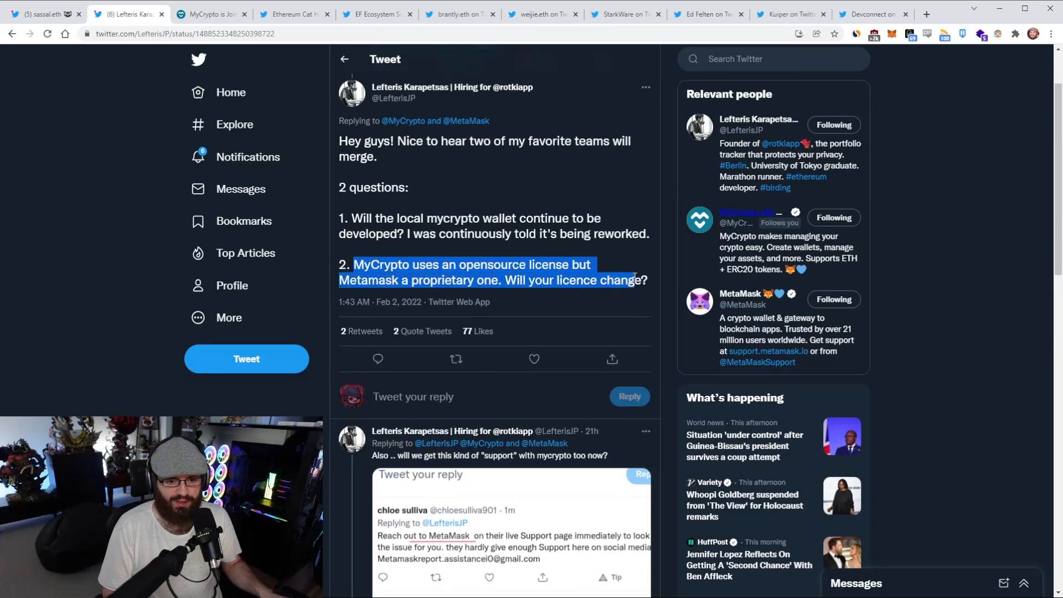
pyautogui.moveTo(628, 268)
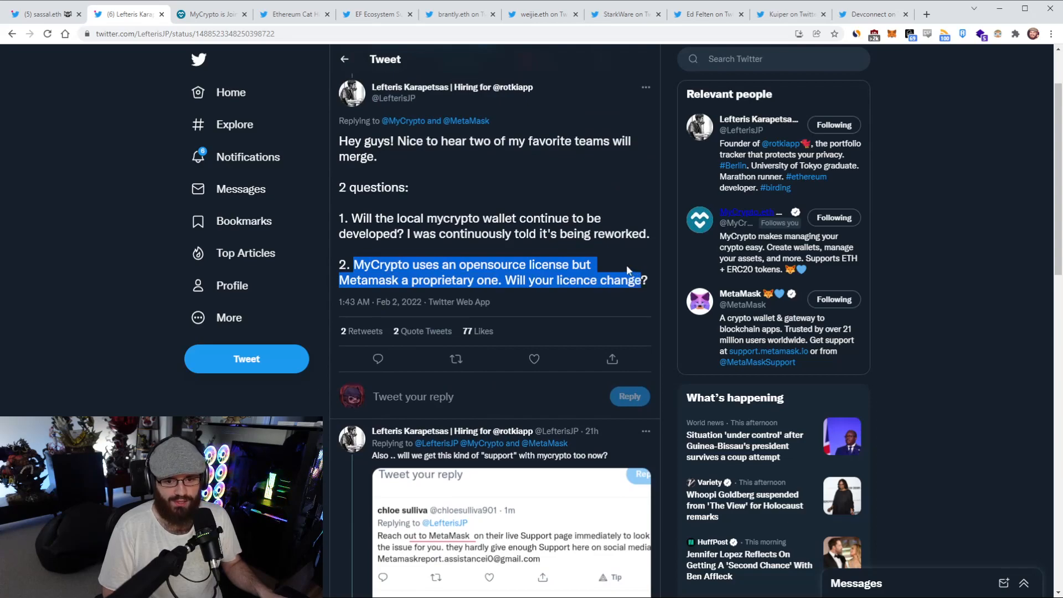
pyautogui.moveTo(618, 266)
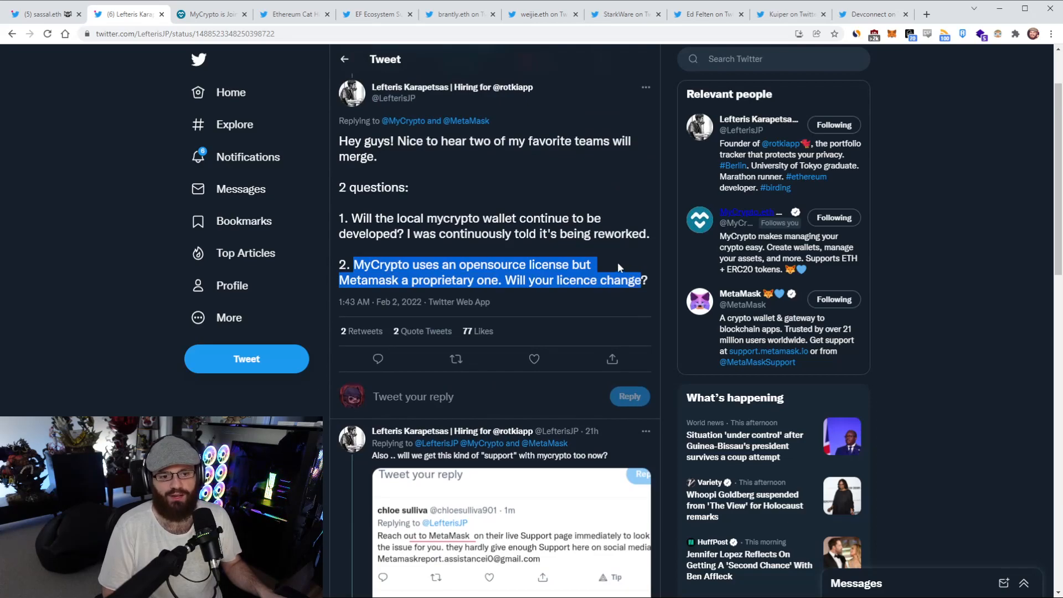
pyautogui.click(618, 267)
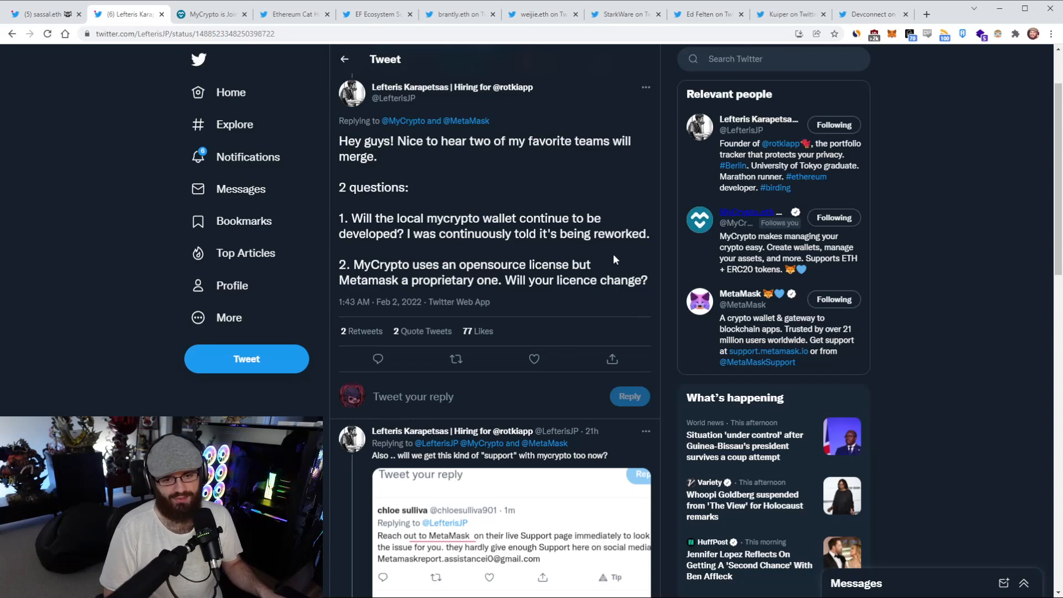
pyautogui.scroll(-3)
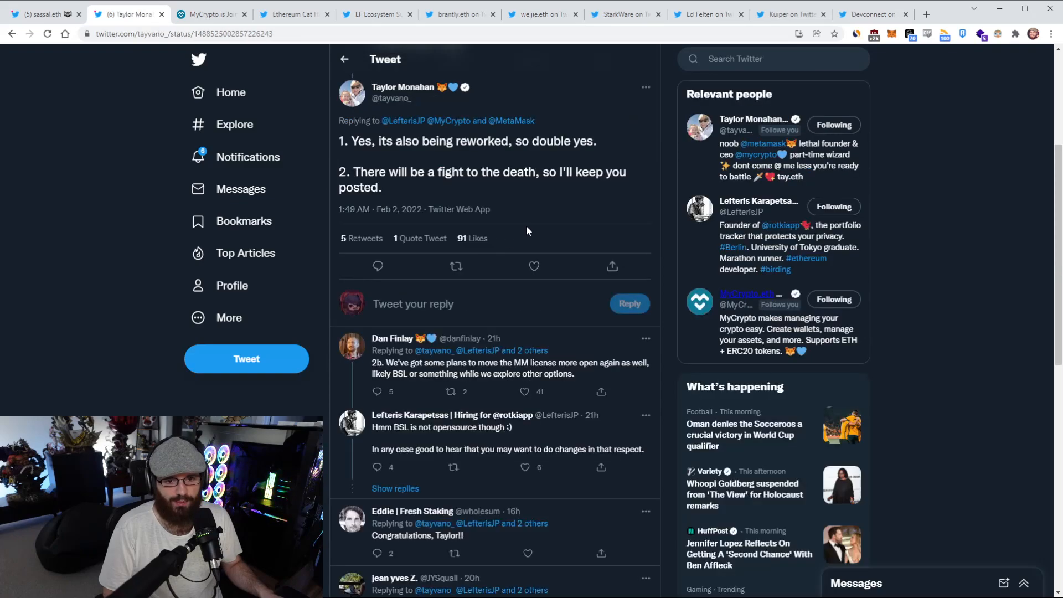
# Scroll through replies under Taylor Monahan's tweet, including the licence debate, then return to the MyCrypto blog tab.
pyautogui.scroll(-3)
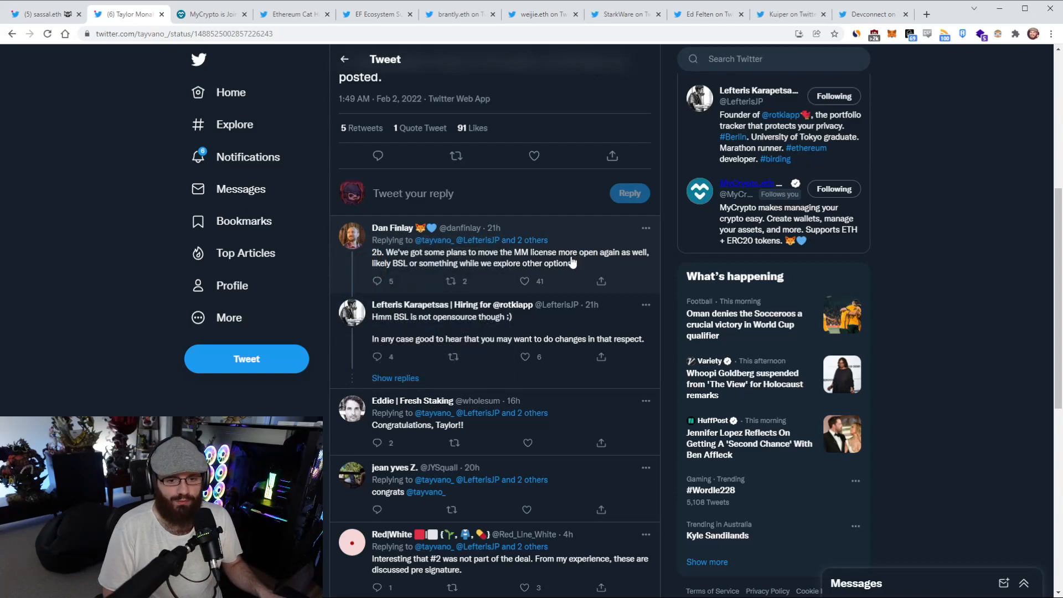
pyautogui.moveTo(570, 272)
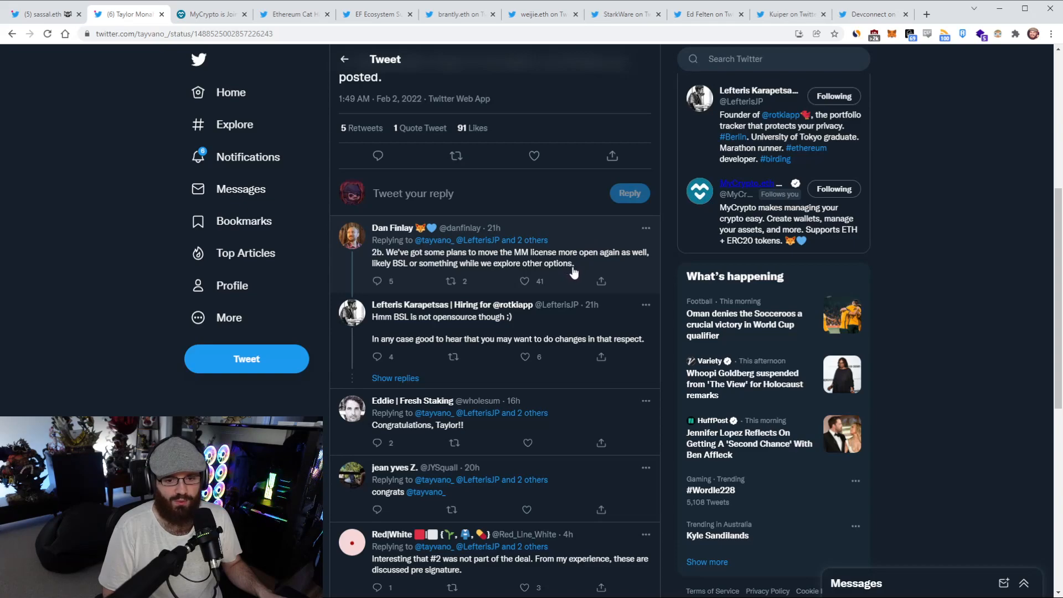
pyautogui.moveTo(582, 264)
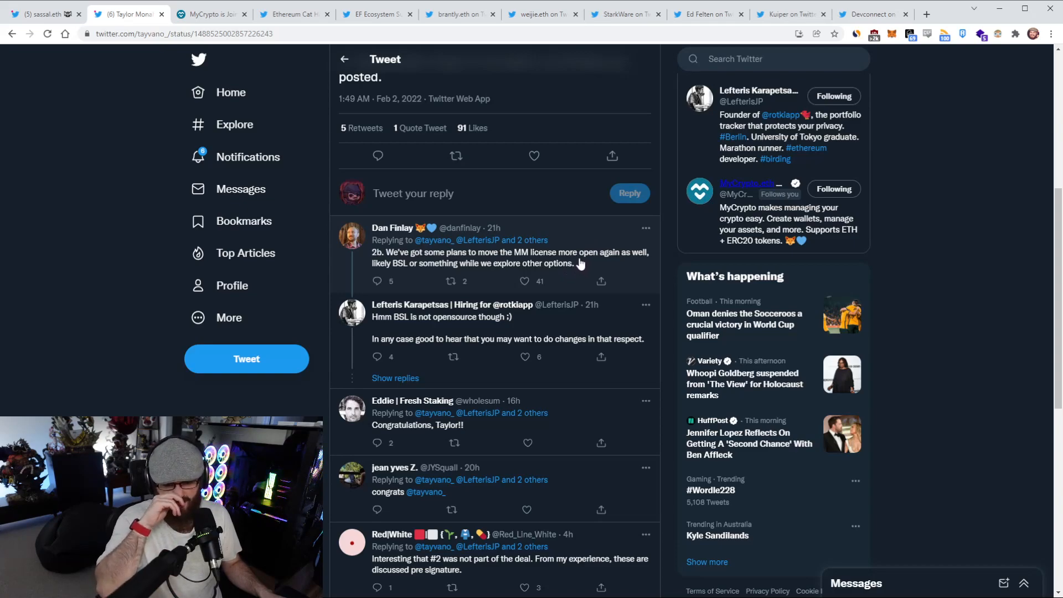
pyautogui.moveTo(596, 395)
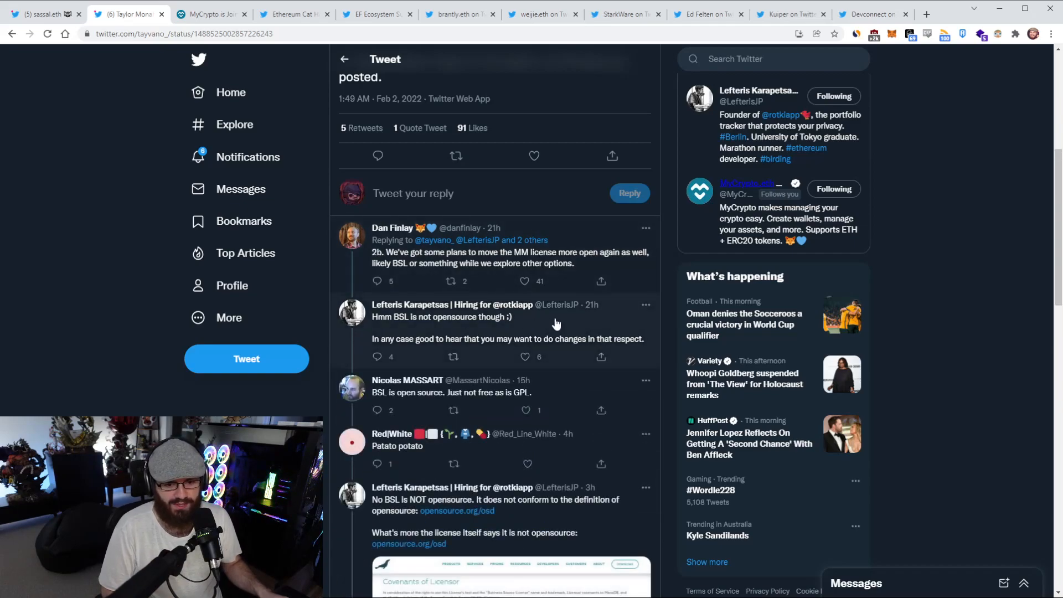
pyautogui.moveTo(562, 326)
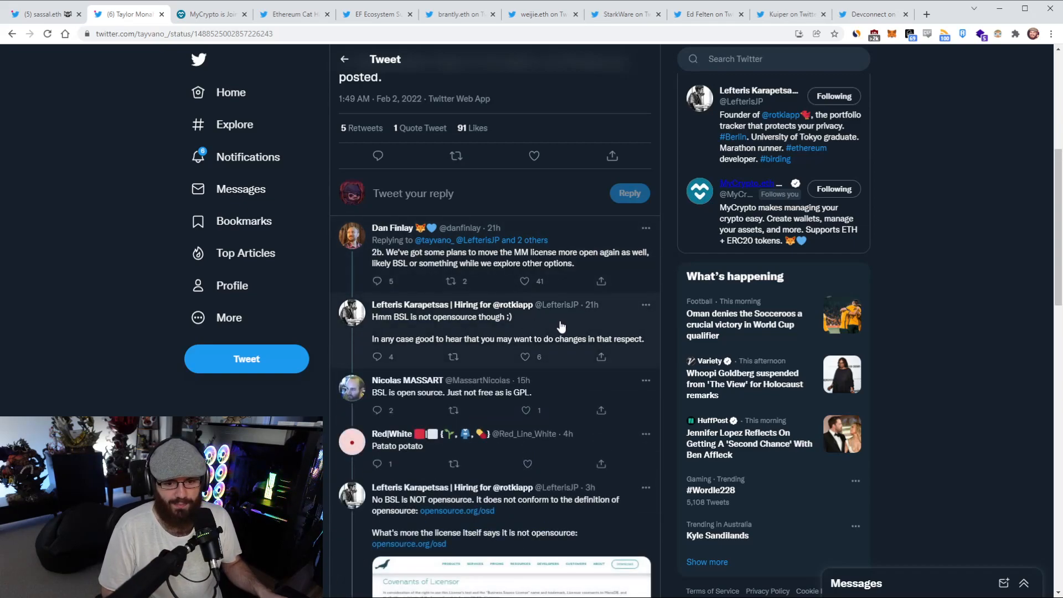
pyautogui.scroll(-3)
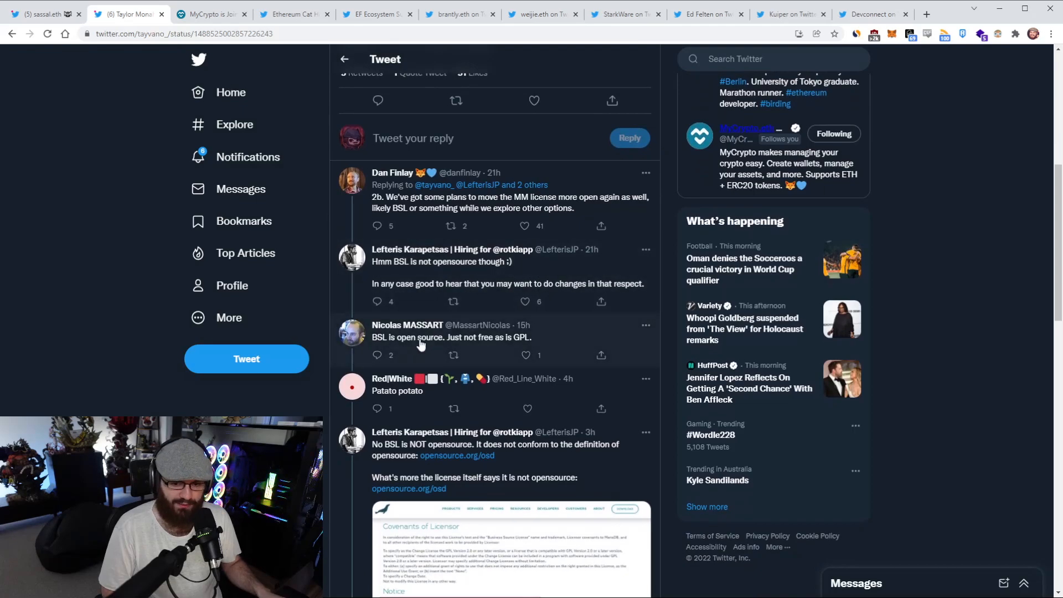
pyautogui.scroll(-3)
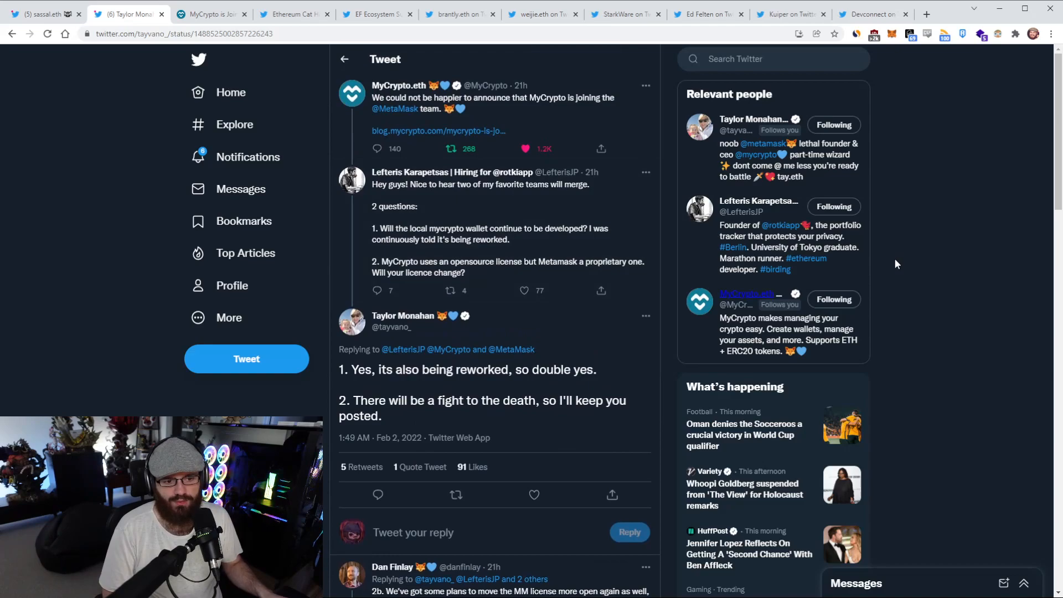
pyautogui.moveTo(902, 259)
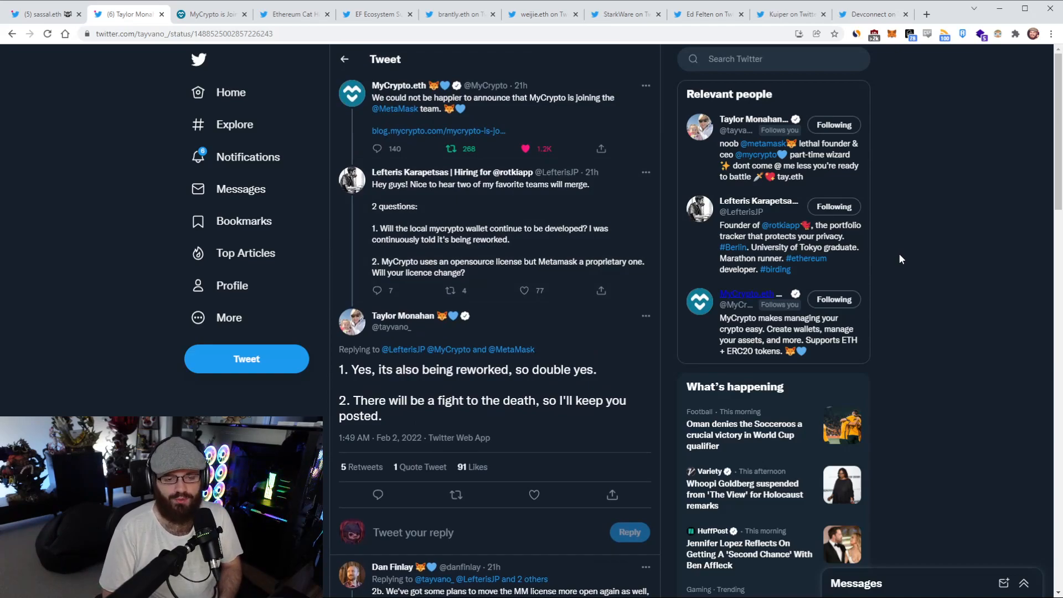
pyautogui.click(207, 14)
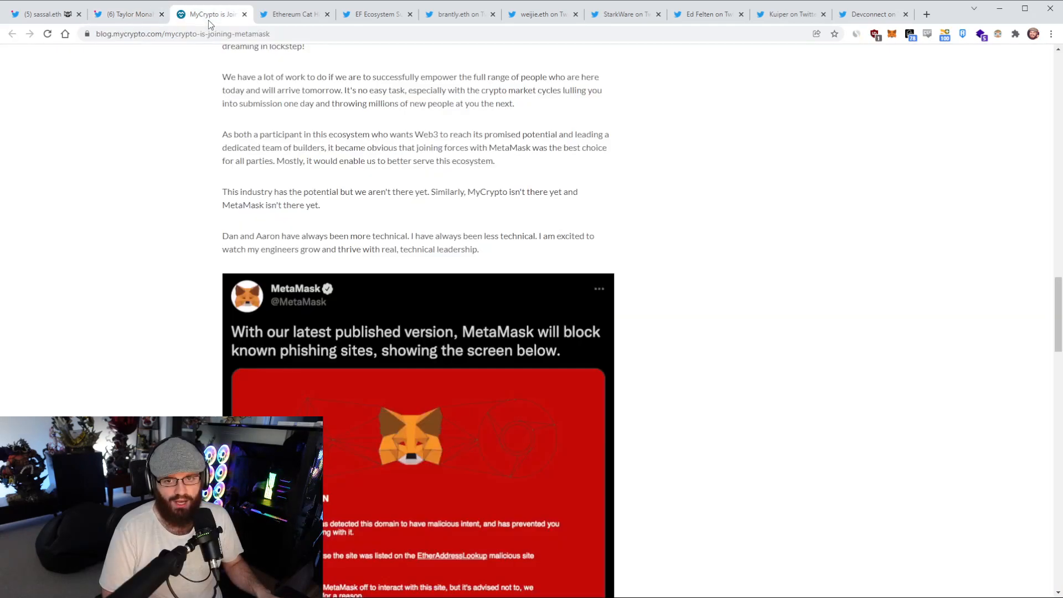
# Skim the MyCrypto announcement post again, then switch to the next tab in the strip.
pyautogui.scroll(-3)
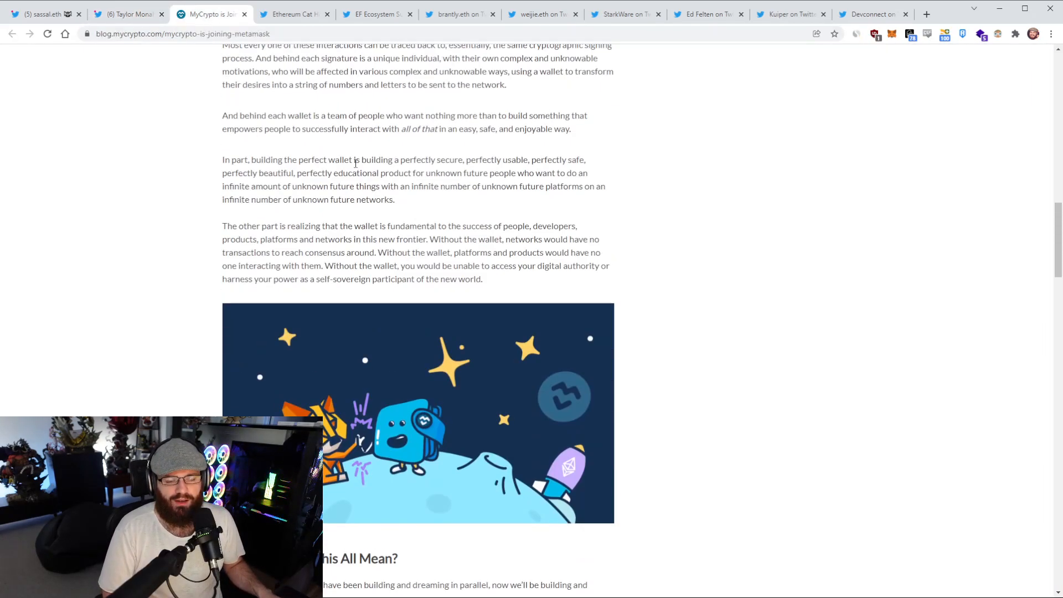
pyautogui.scroll(3)
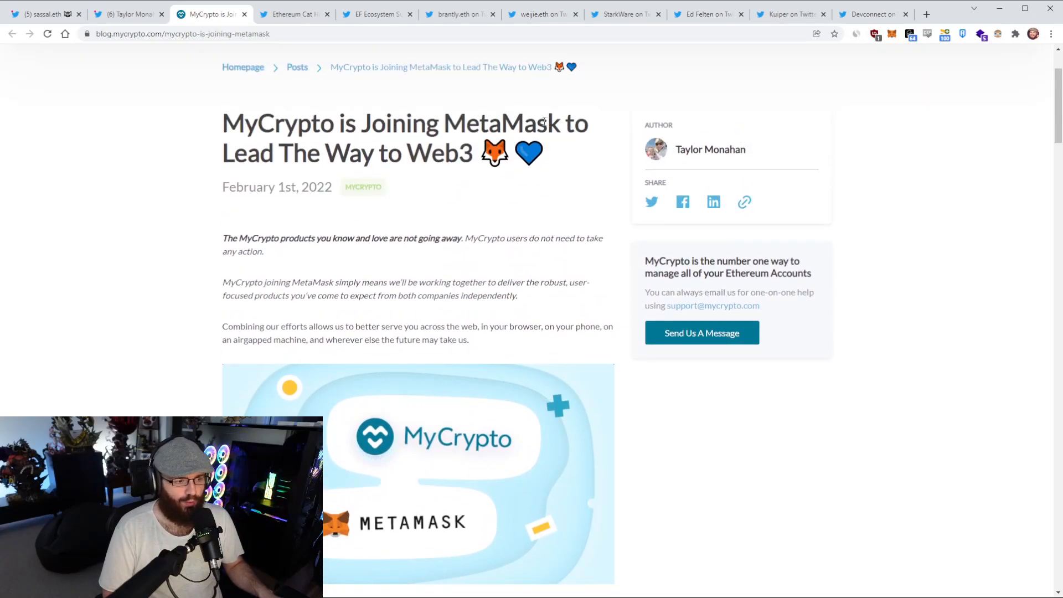
pyautogui.scroll(-3)
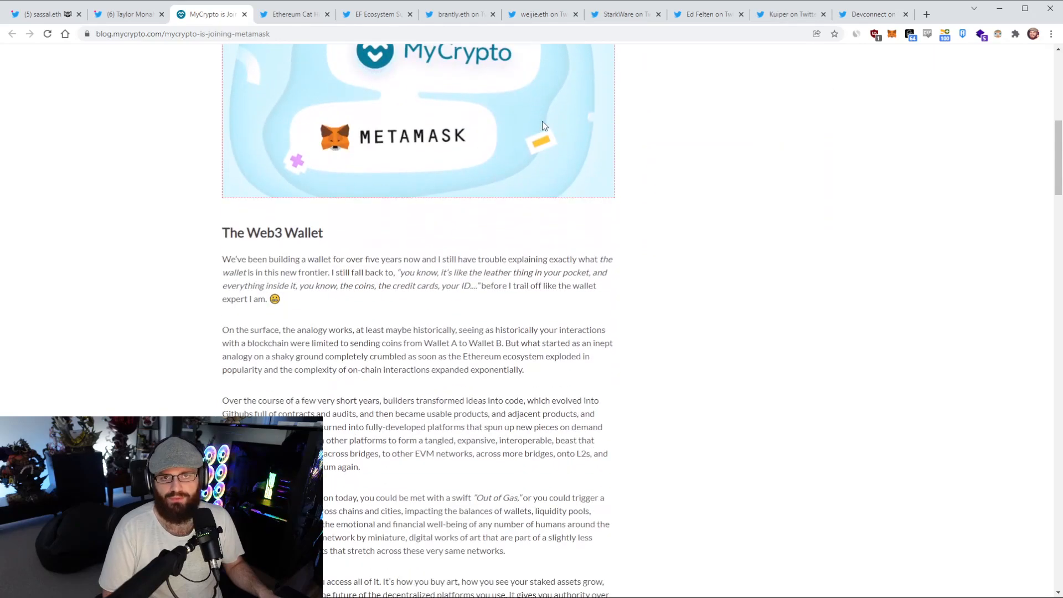
pyautogui.scroll(-3)
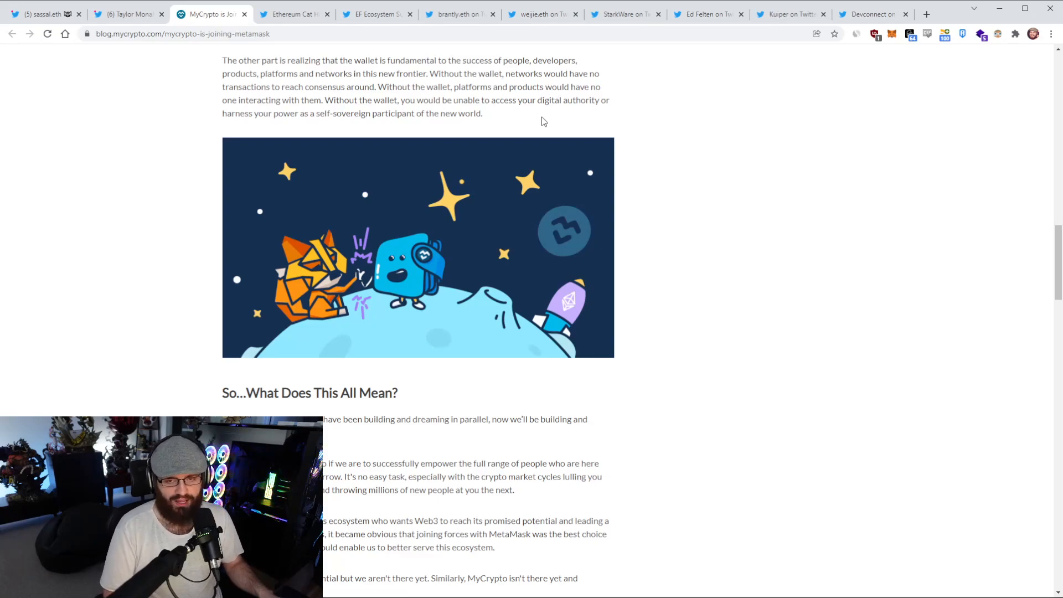
pyautogui.scroll(-3)
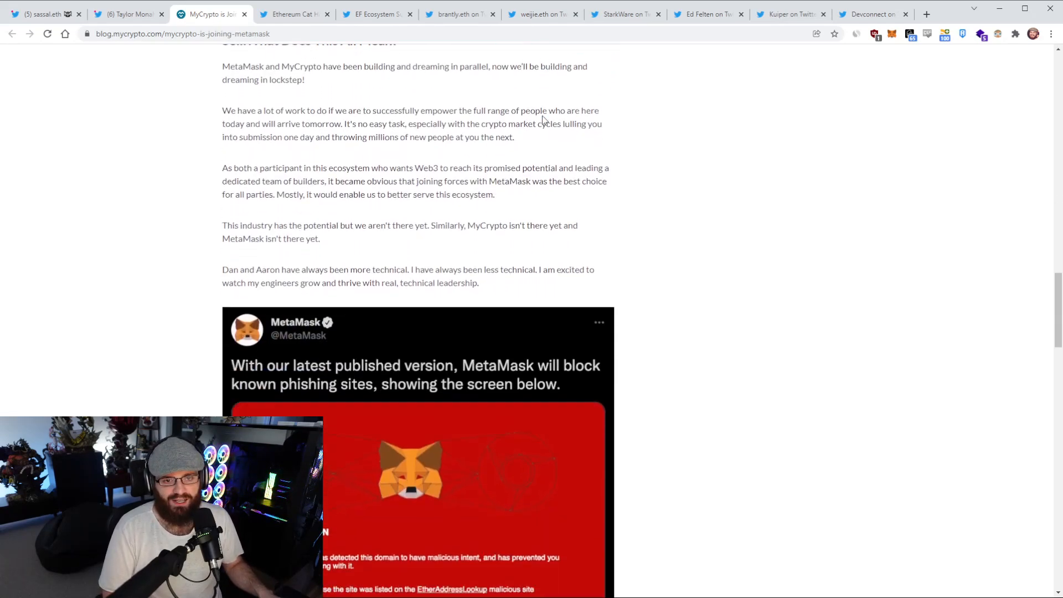
pyautogui.scroll(-3)
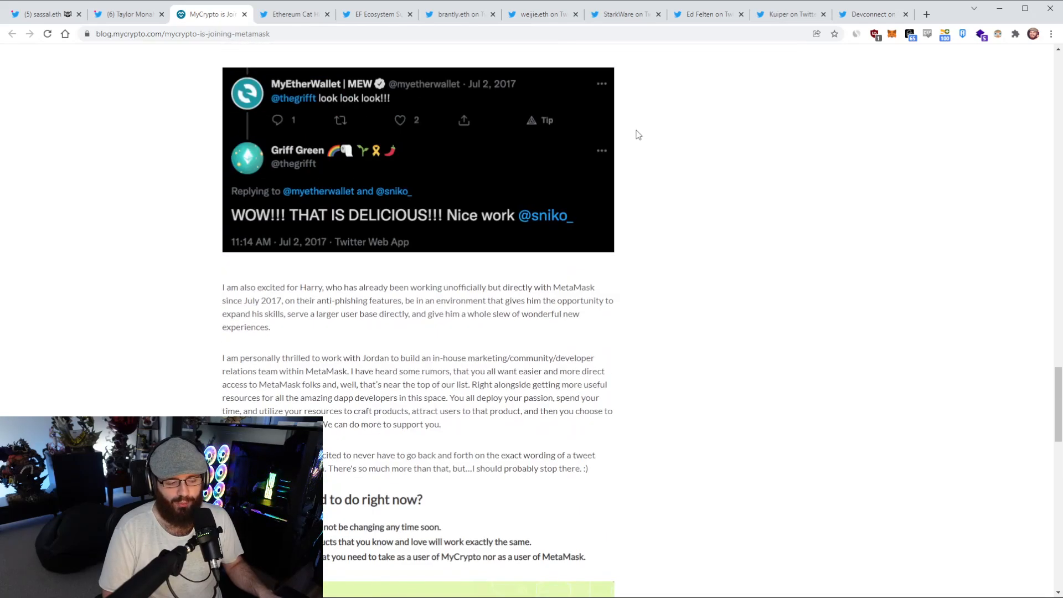
pyautogui.scroll(-3)
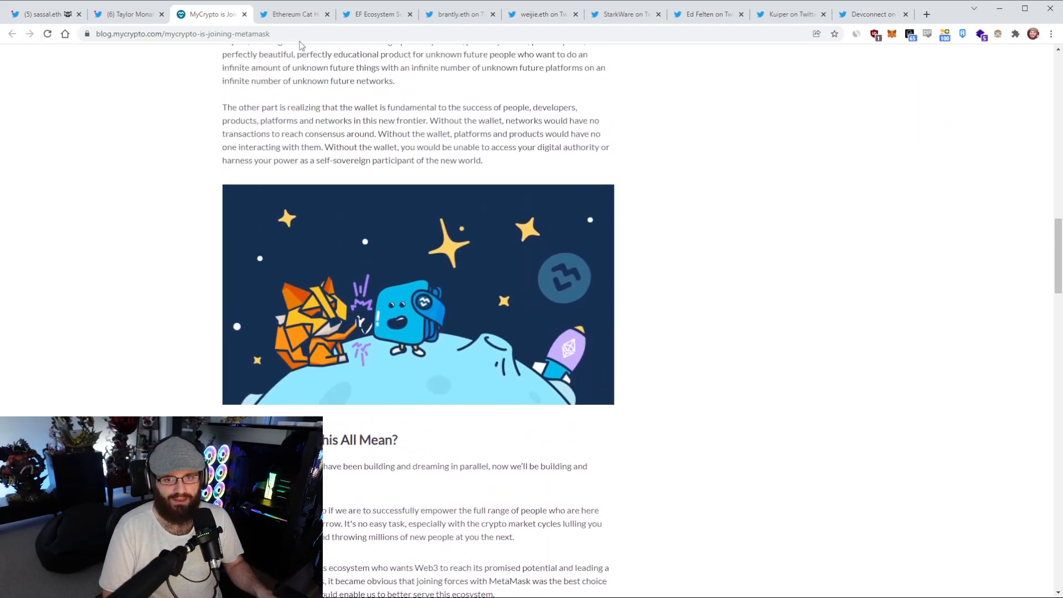
pyautogui.click(291, 14)
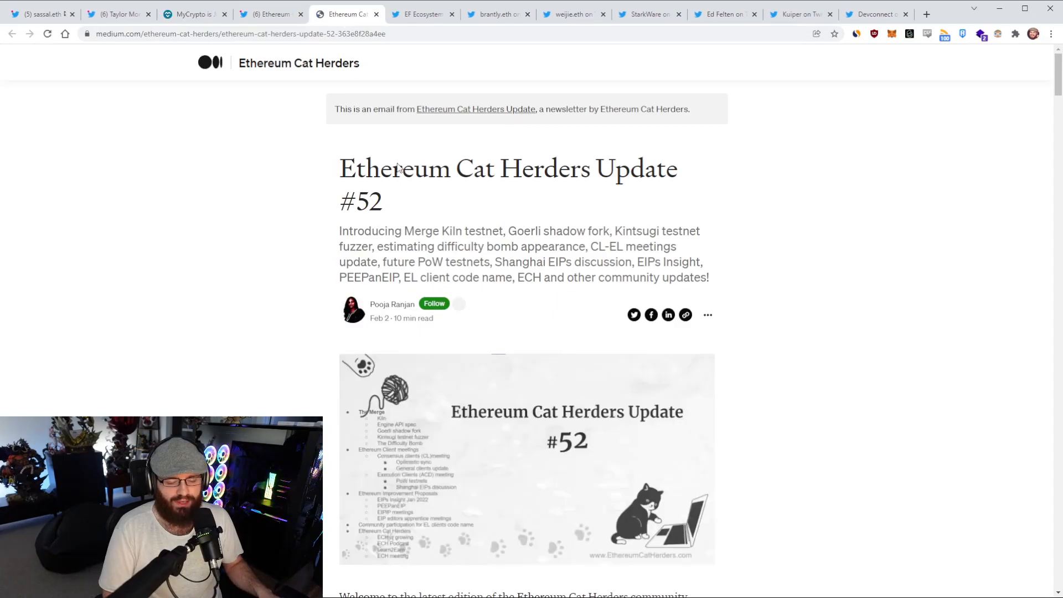
# Read the Ethereum Cat Herders Update #52 summary, highlighting the Shanghai EIPs part of the subtitle.
pyautogui.click(434, 303)
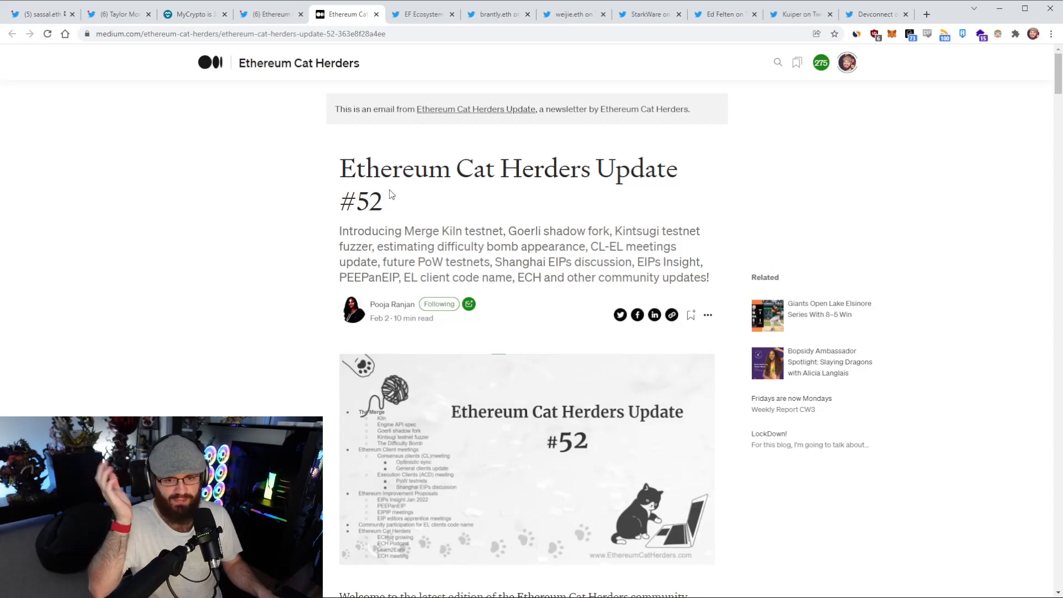
pyautogui.moveTo(453, 209)
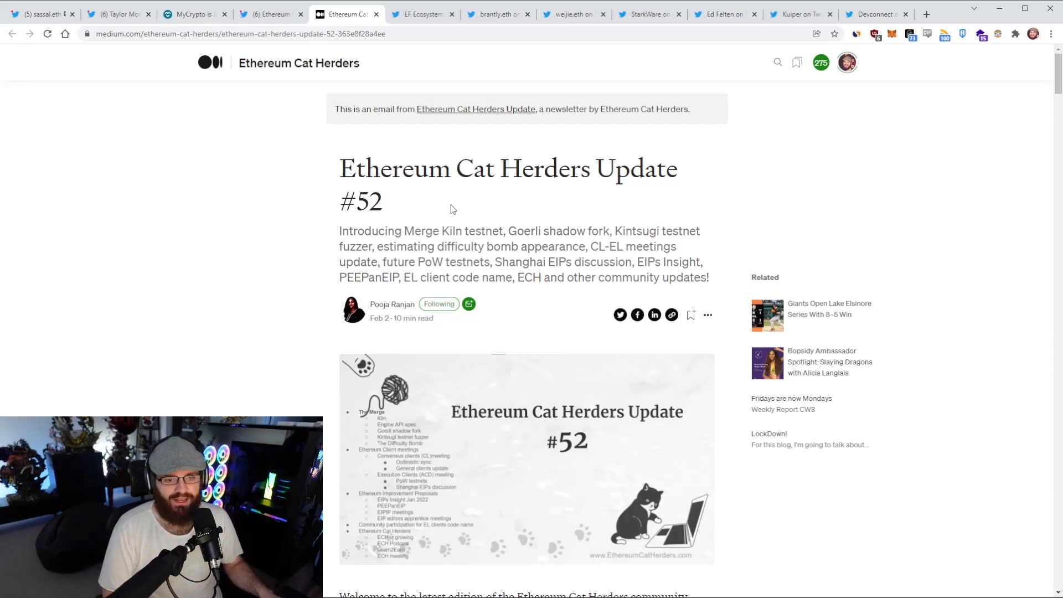
pyautogui.scroll(-3)
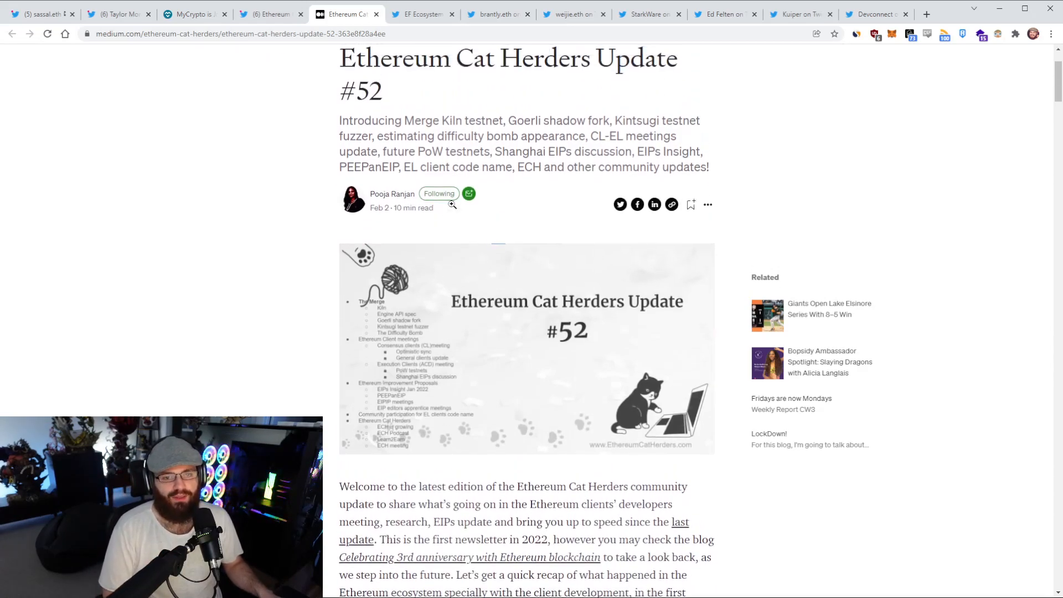
pyautogui.moveTo(485, 152); pyautogui.dragTo(545, 152)
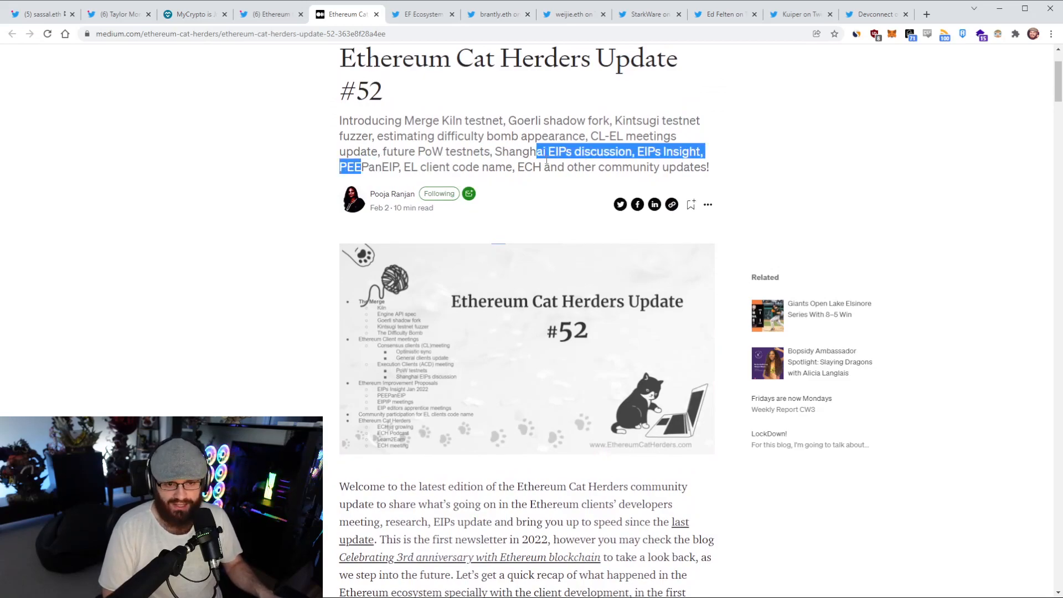
pyautogui.scroll(-3)
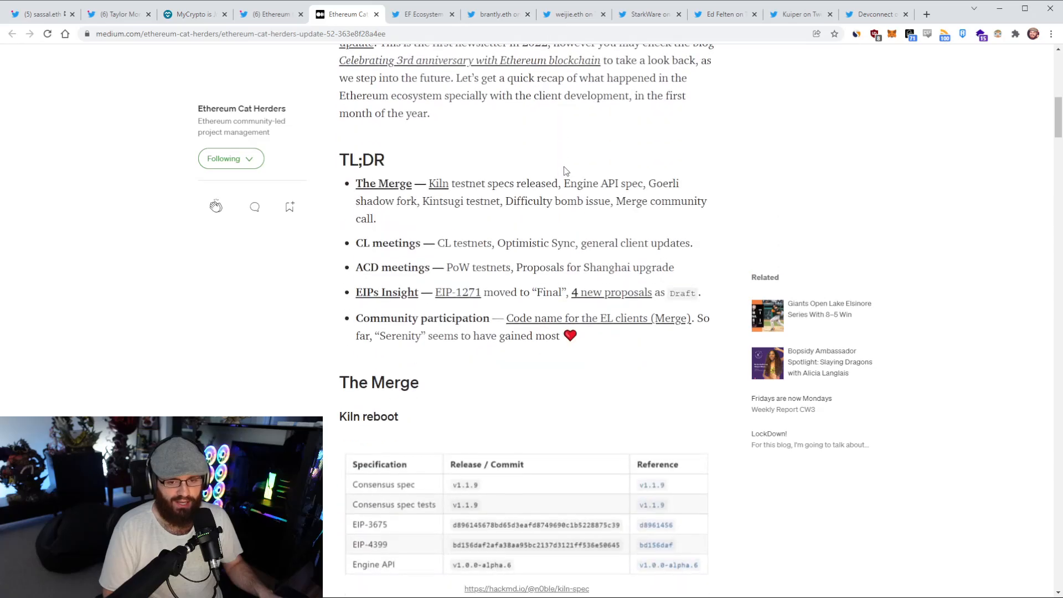
pyautogui.scroll(-3)
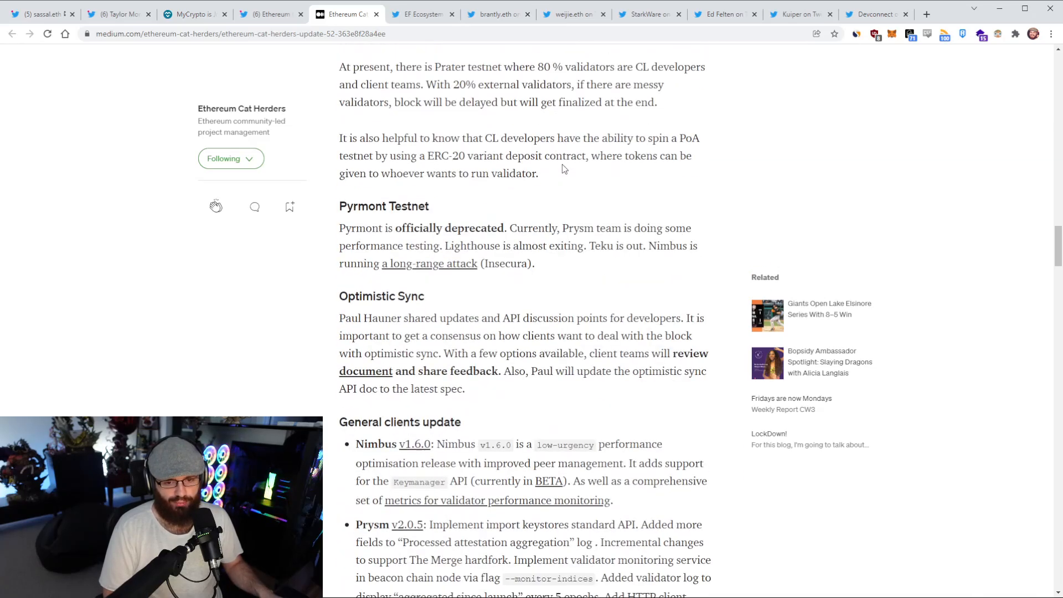
pyautogui.scroll(-3)
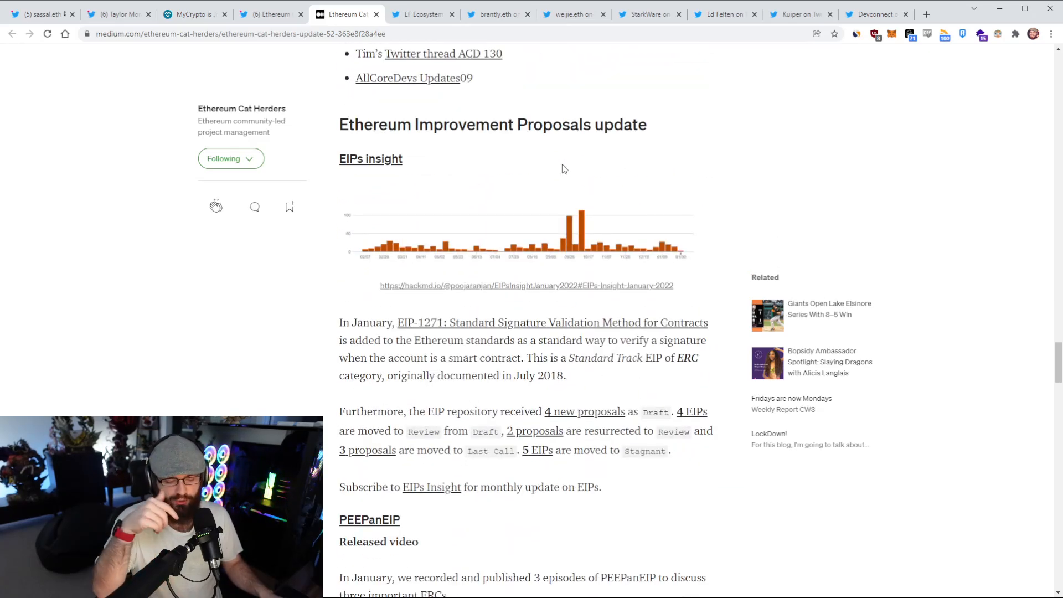
pyautogui.scroll(-3)
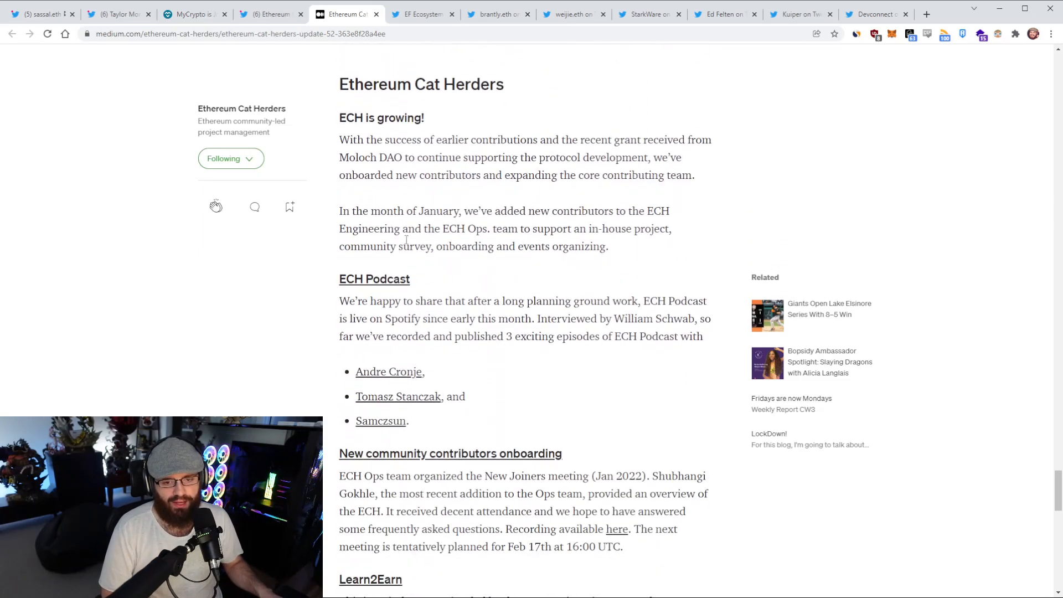
pyautogui.scroll(-3)
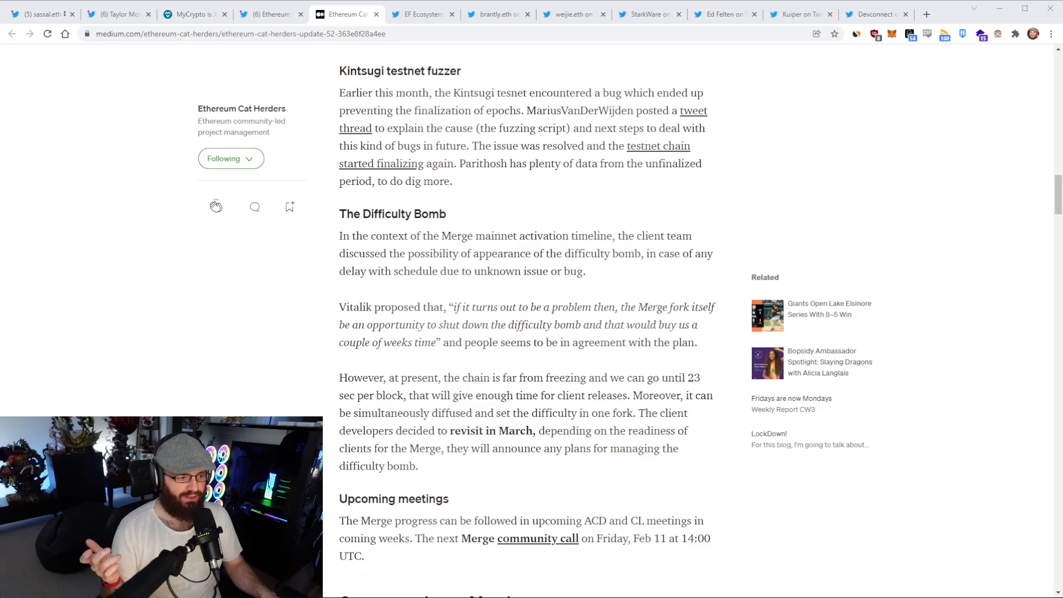
pyautogui.scroll(-3)
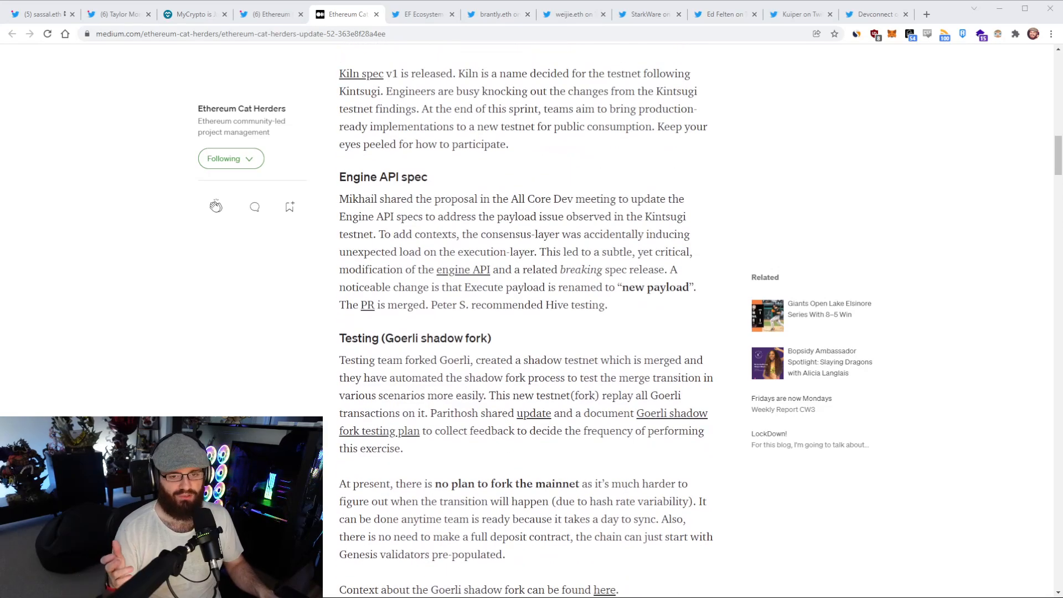
pyautogui.scroll(3)
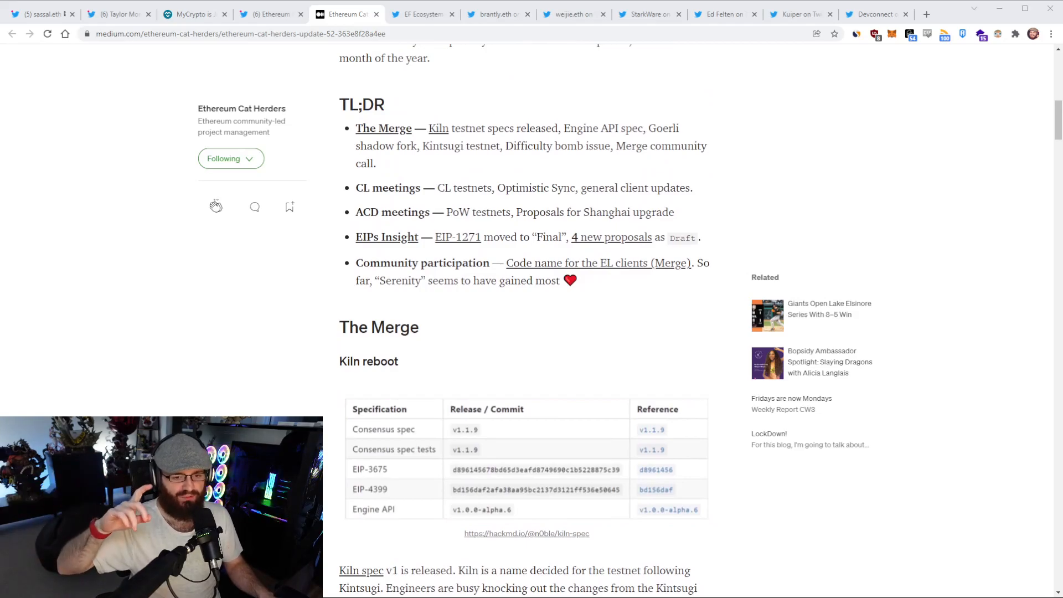
# Continue down through the community updates sections, then scroll back toward the top.
pyautogui.scroll(-3)
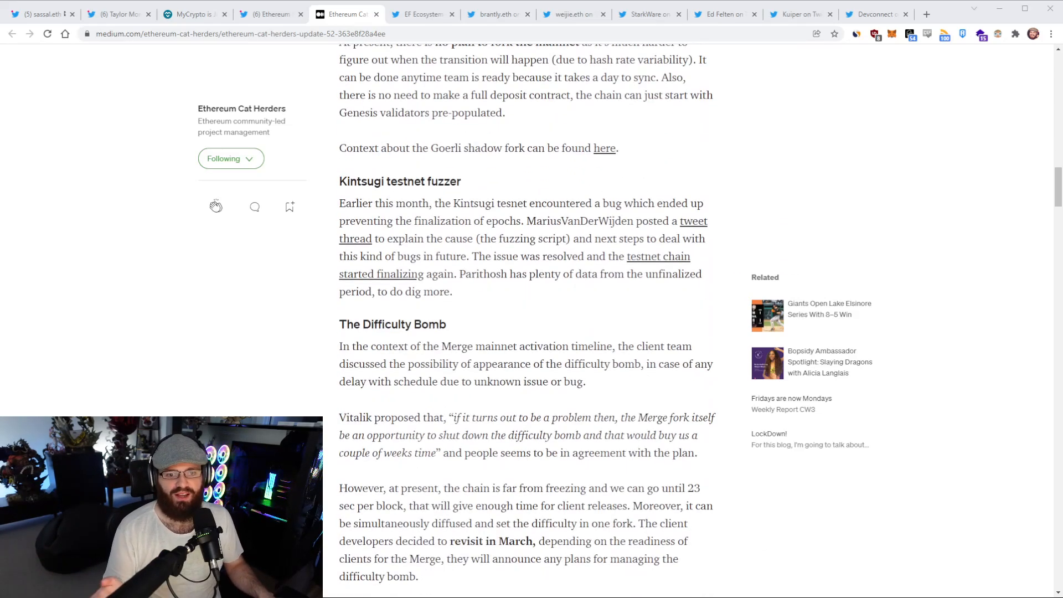
pyautogui.scroll(-3)
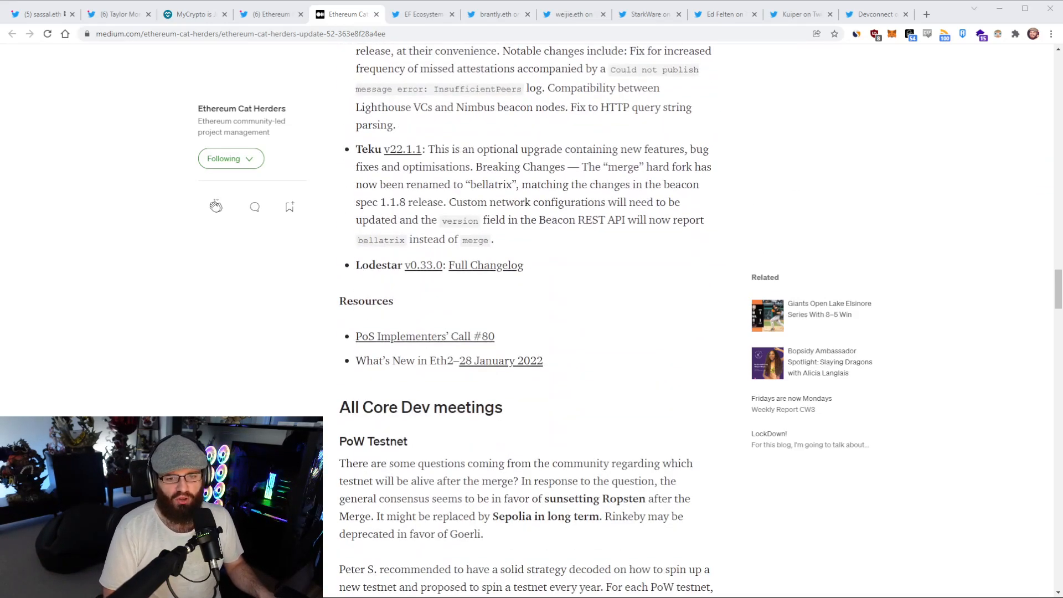
pyautogui.scroll(-3)
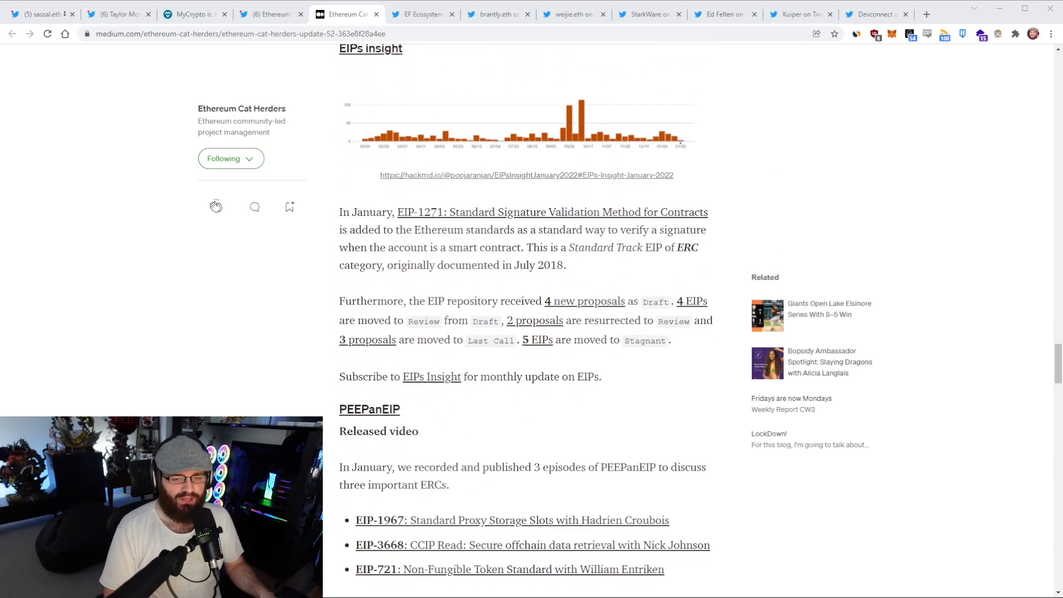
pyautogui.scroll(-3)
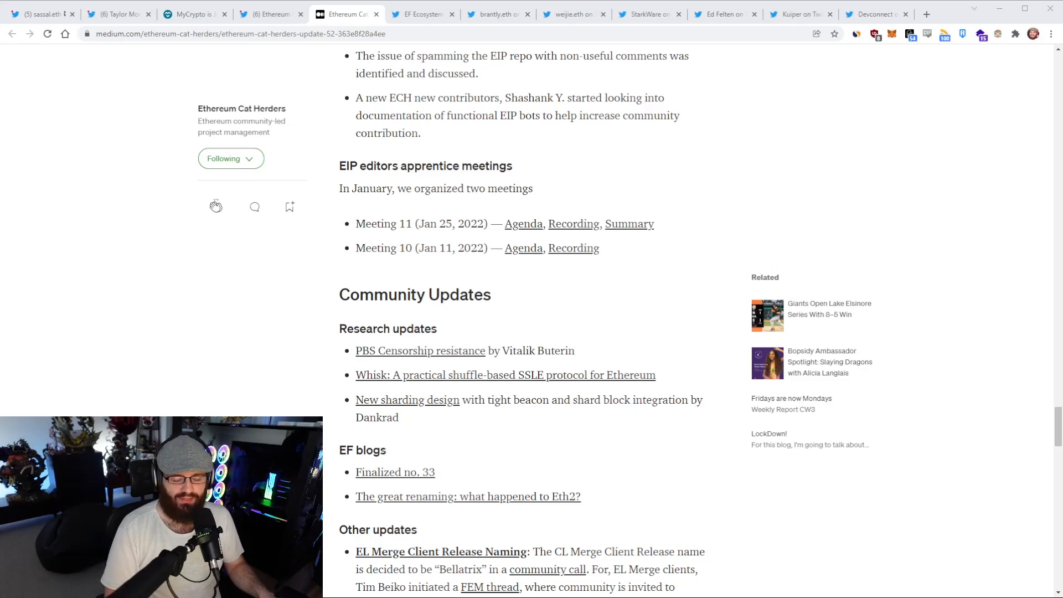
pyautogui.scroll(-3)
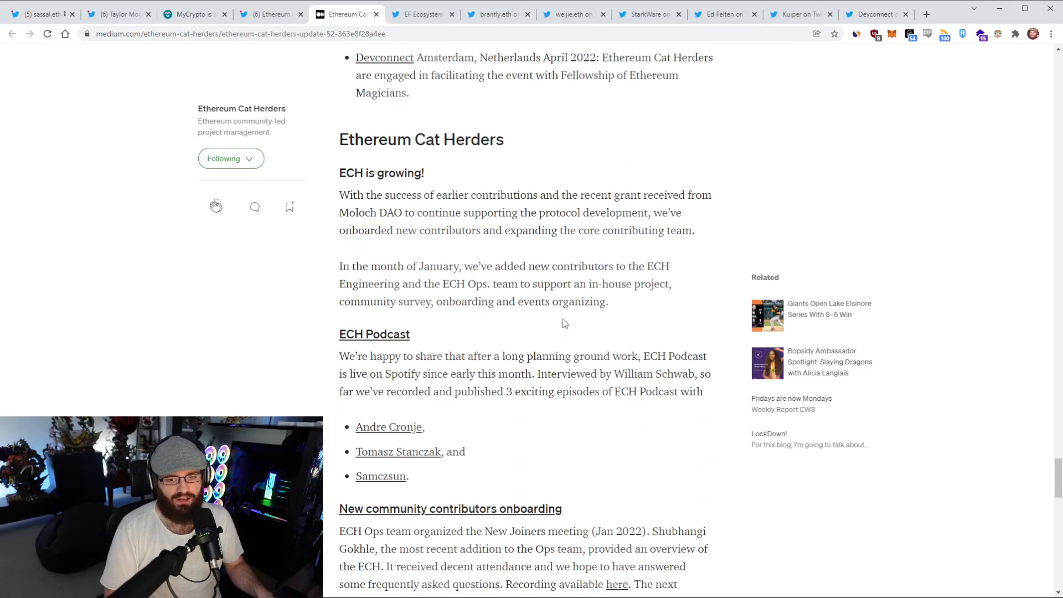
pyautogui.scroll(-3)
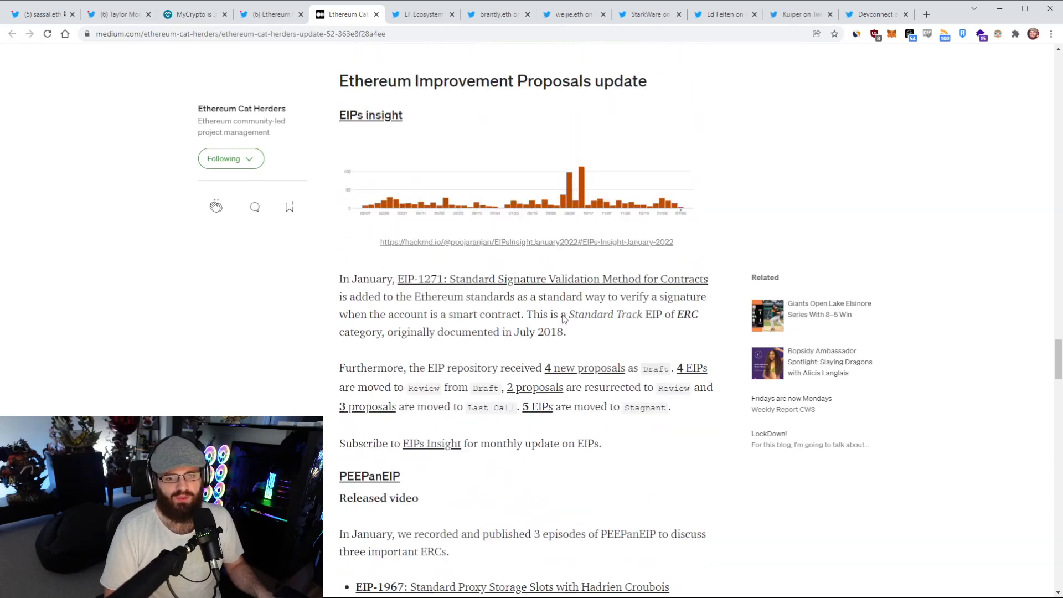
pyautogui.scroll(-3)
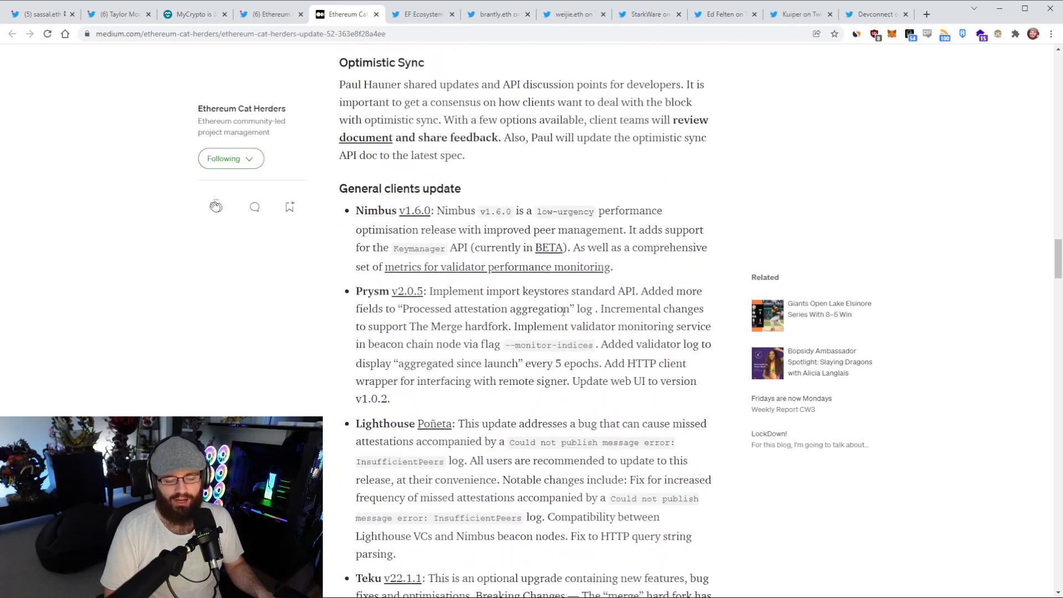
pyautogui.scroll(-3)
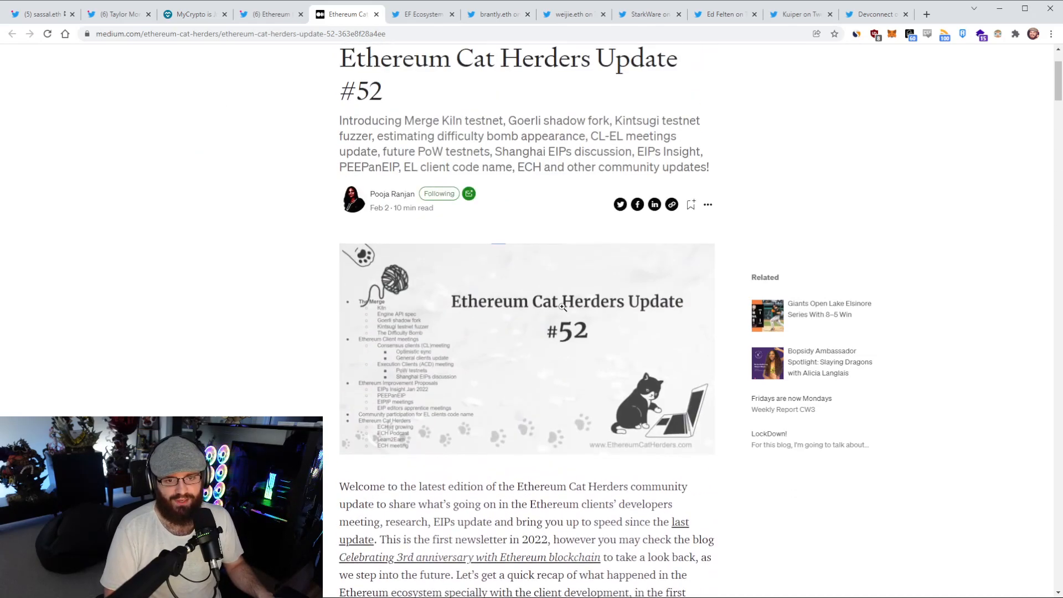
pyautogui.scroll(3)
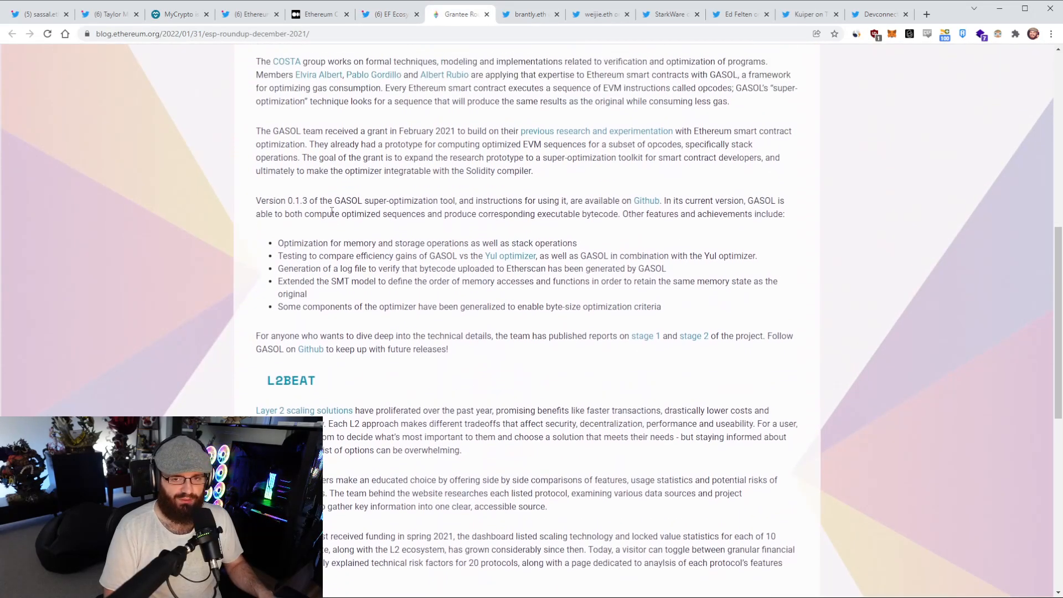
# Scroll through the ESP grantee roundup post's GASOL and L2BEAT sections down to the footer.
pyautogui.scroll(-3)
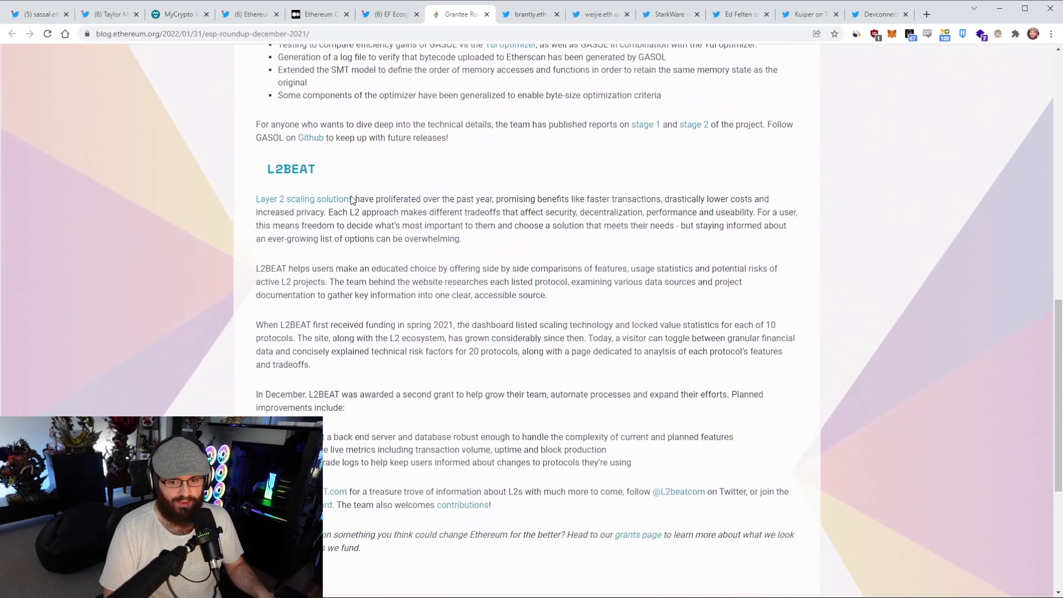
pyautogui.scroll(3)
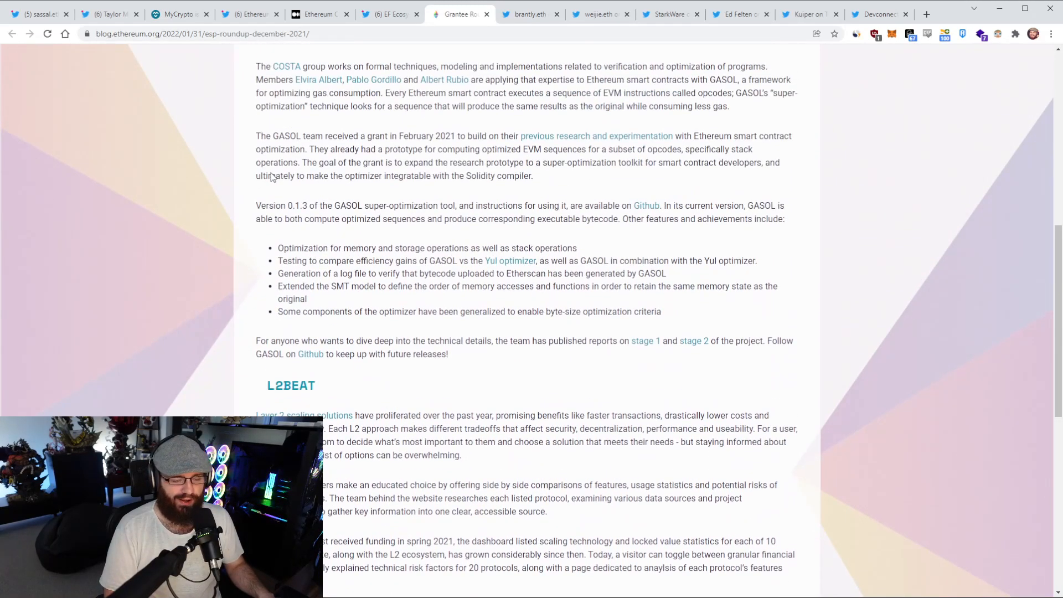
pyautogui.scroll(-3)
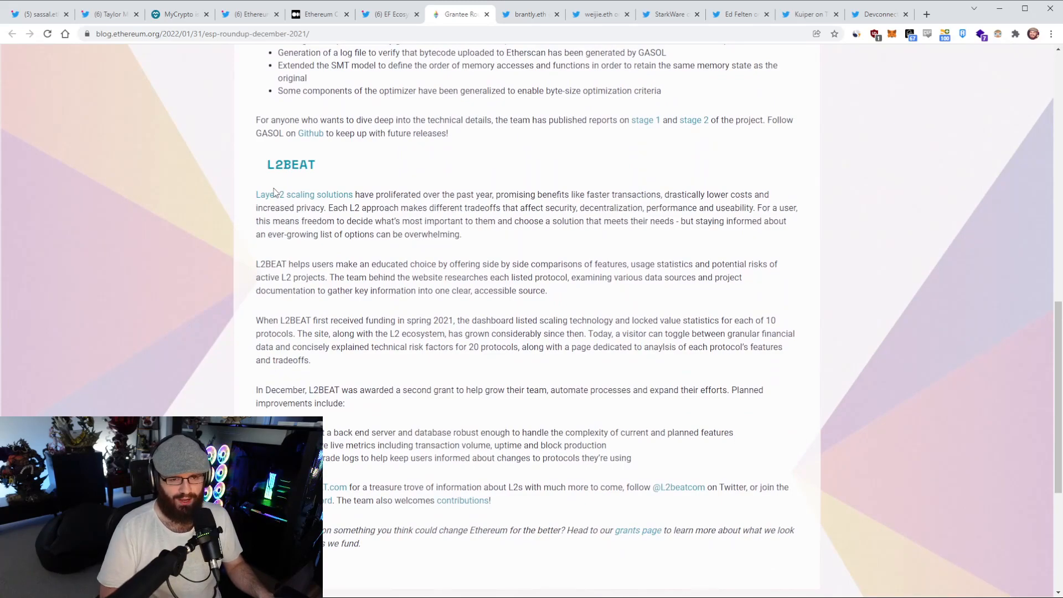
pyautogui.scroll(-3)
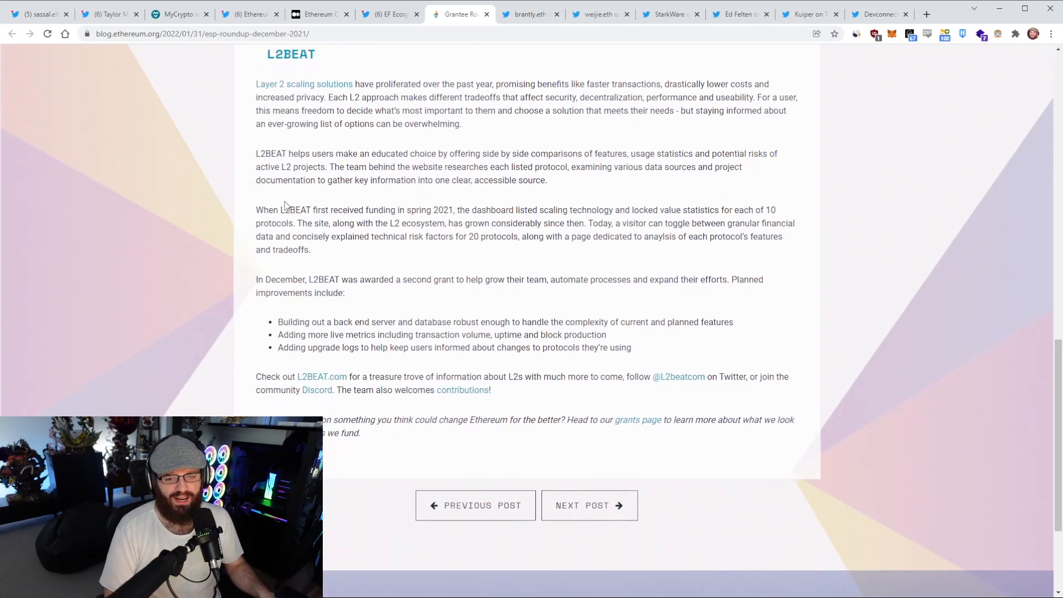
pyautogui.scroll(3)
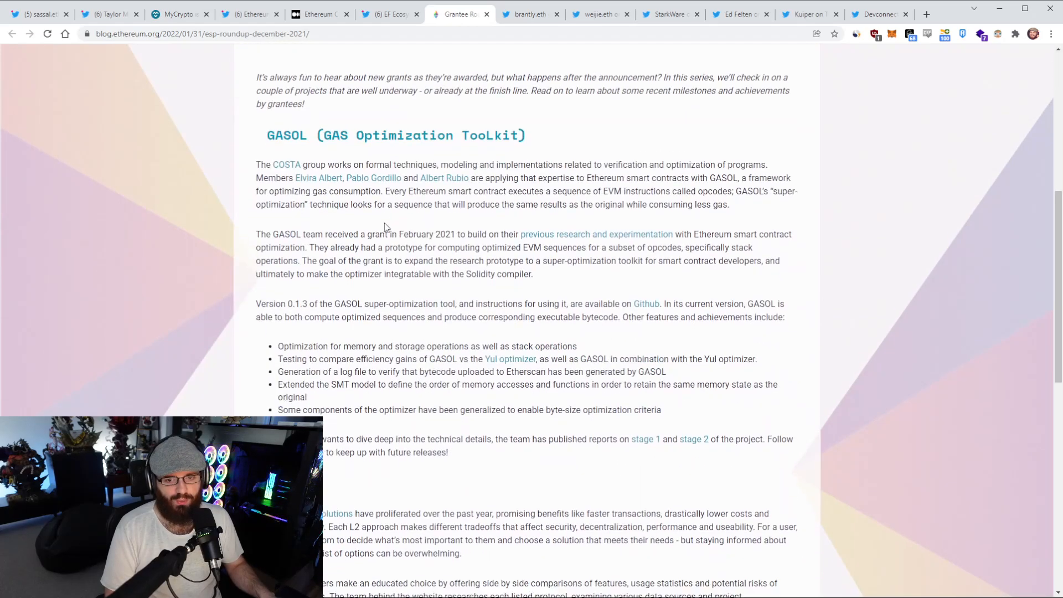
pyautogui.scroll(-3)
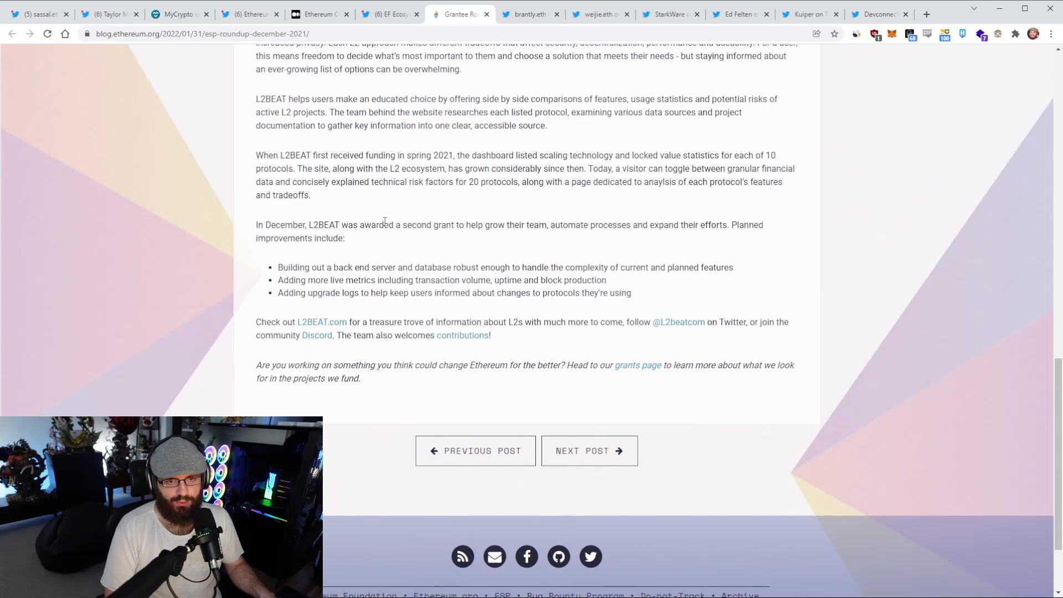
pyautogui.scroll(3)
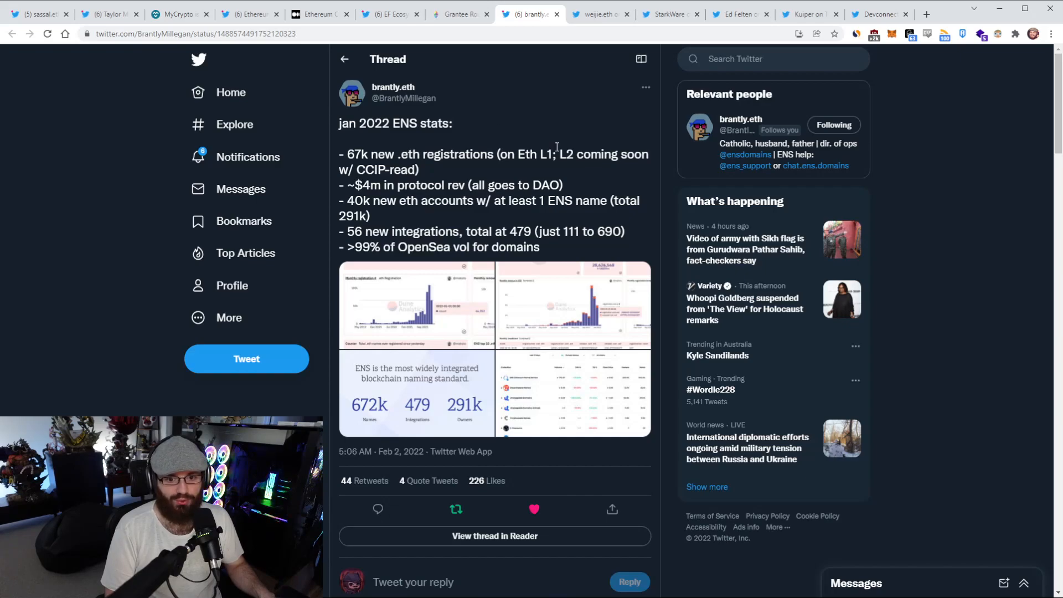
pyautogui.moveTo(579, 177)
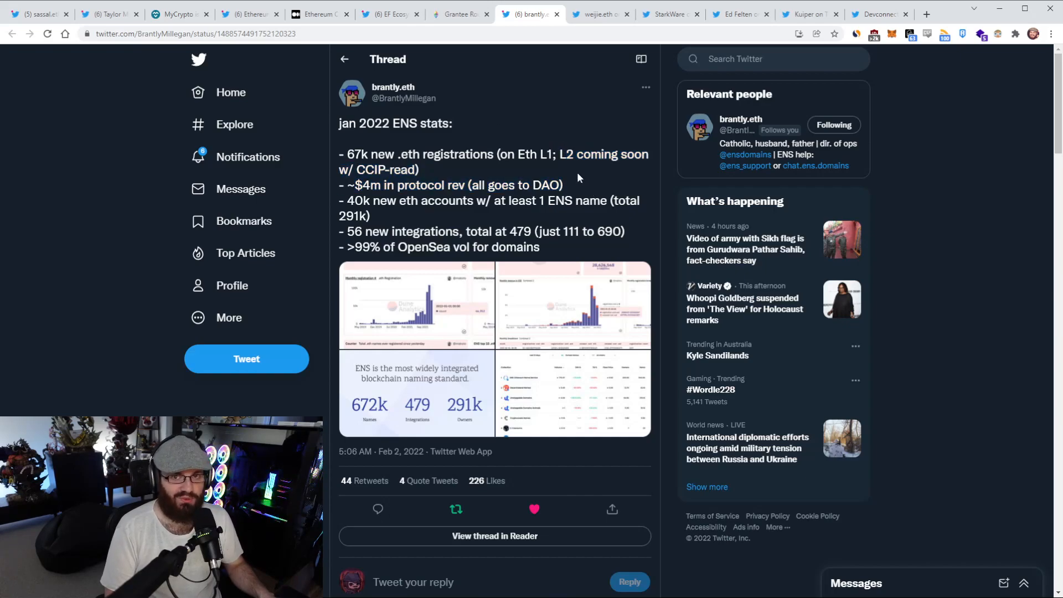
# Read brantly.eth's January 2022 ENS stats tweet, selecting passages of its text.
pyautogui.moveTo(361, 185); pyautogui.dragTo(563, 185)
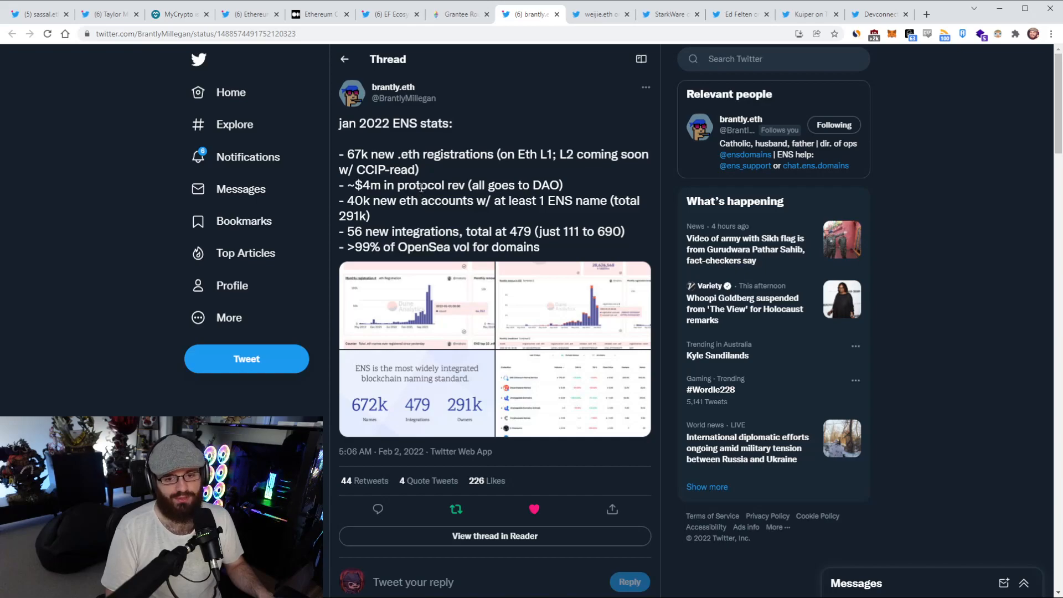
pyautogui.scroll(-3)
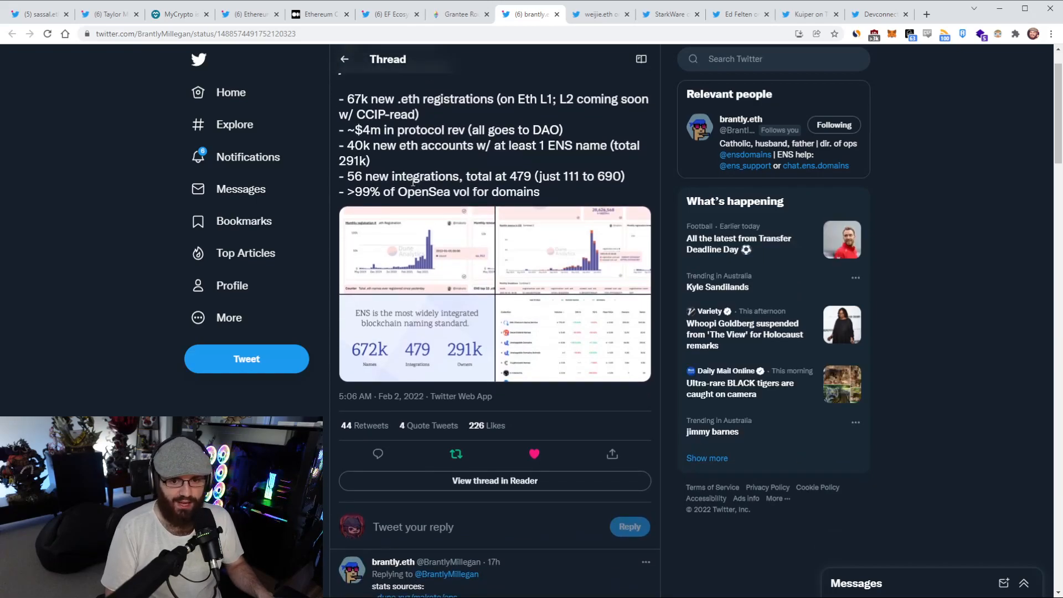
pyautogui.moveTo(414, 176); pyautogui.dragTo(551, 176)
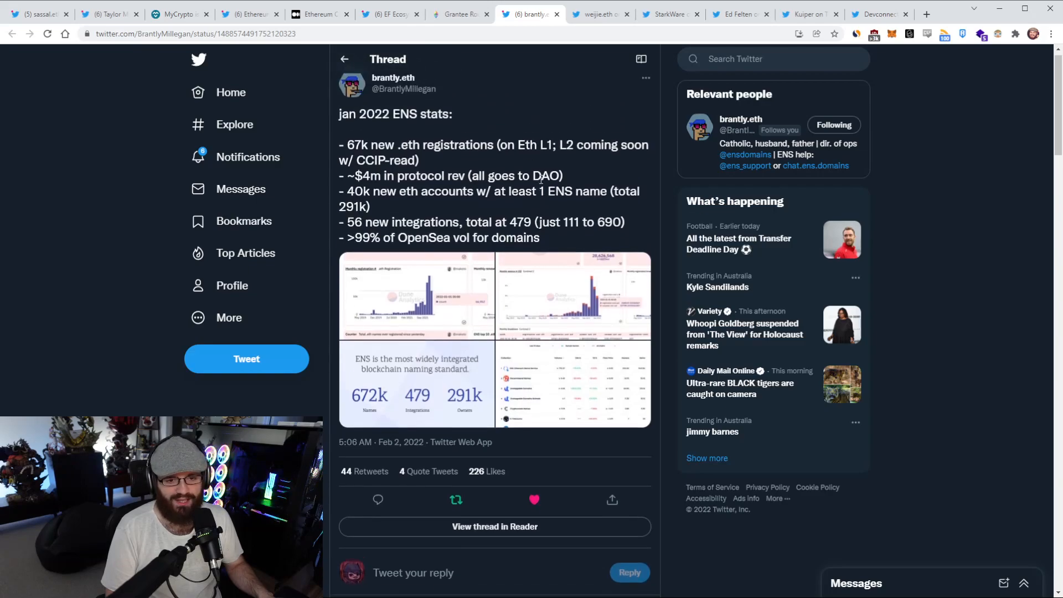
pyautogui.scroll(-3)
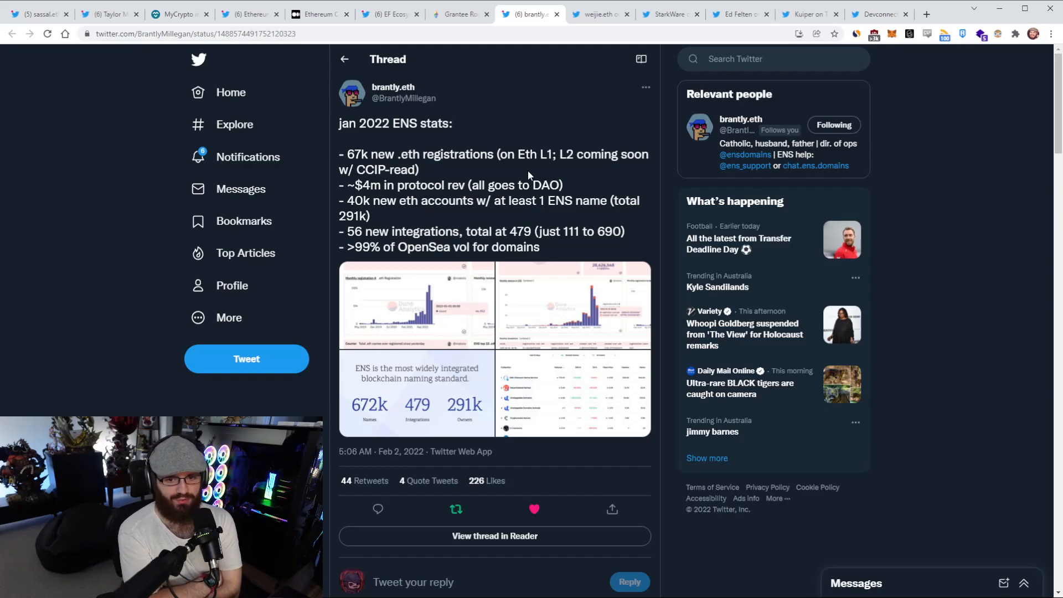
pyautogui.scroll(-3)
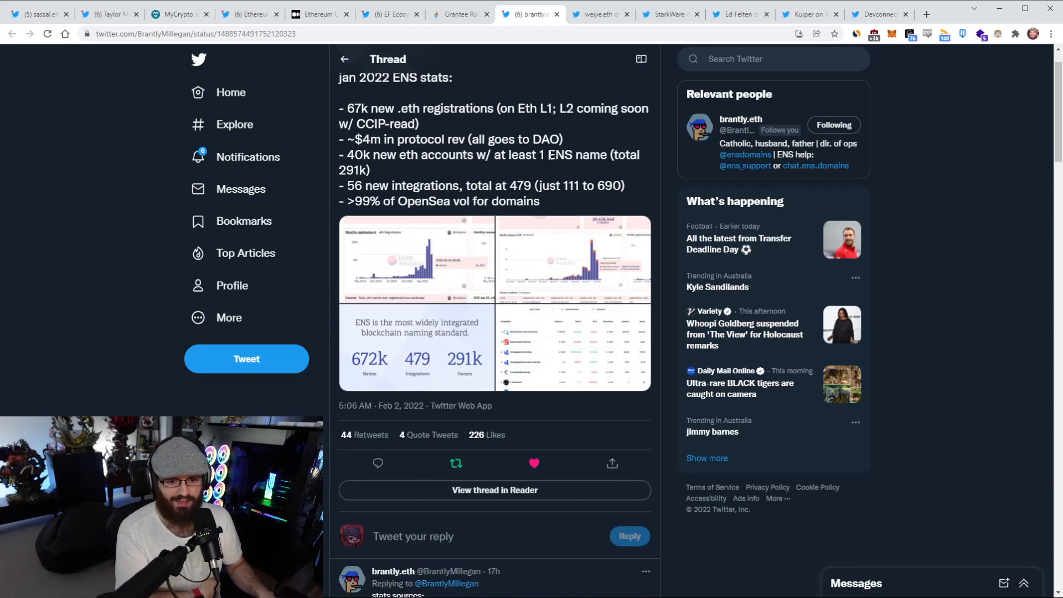
# Scroll through the replies beneath the ENS stats tweet, then switch to the Scalic bridge tweet tab.
pyautogui.scroll(-3)
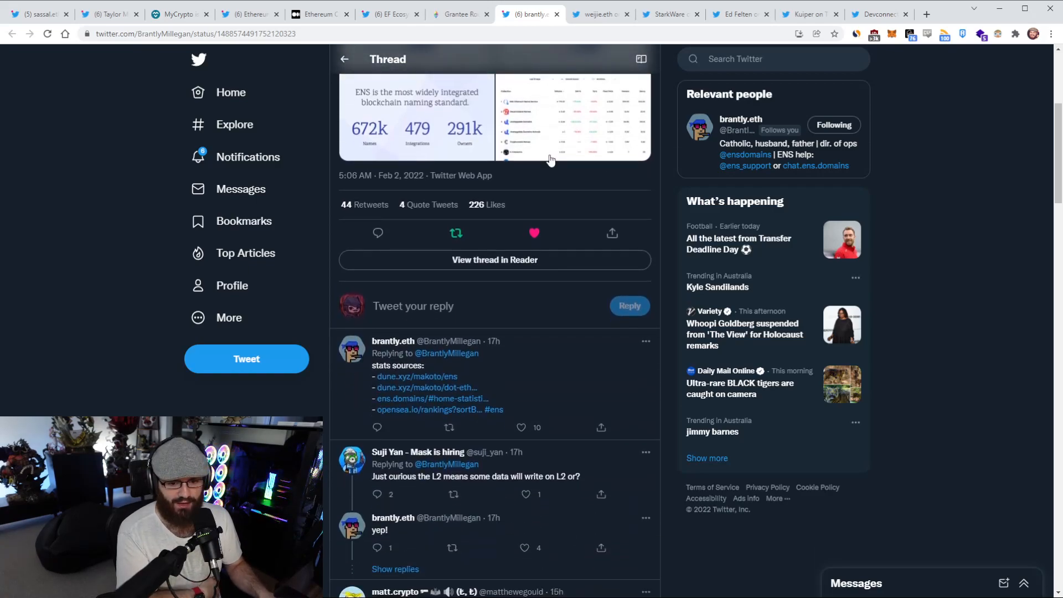
pyautogui.scroll(3)
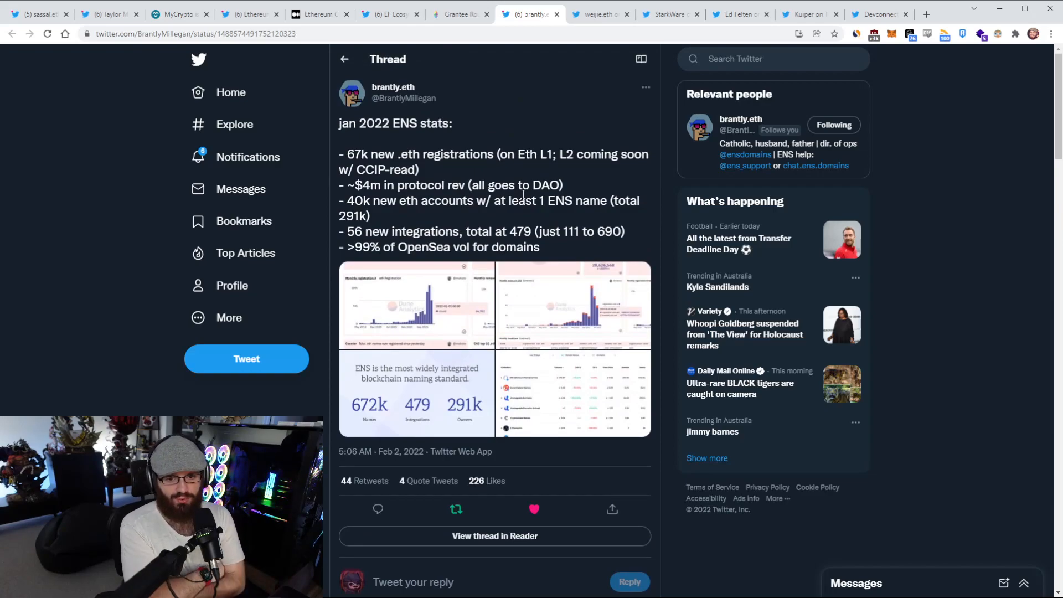
pyautogui.scroll(-3)
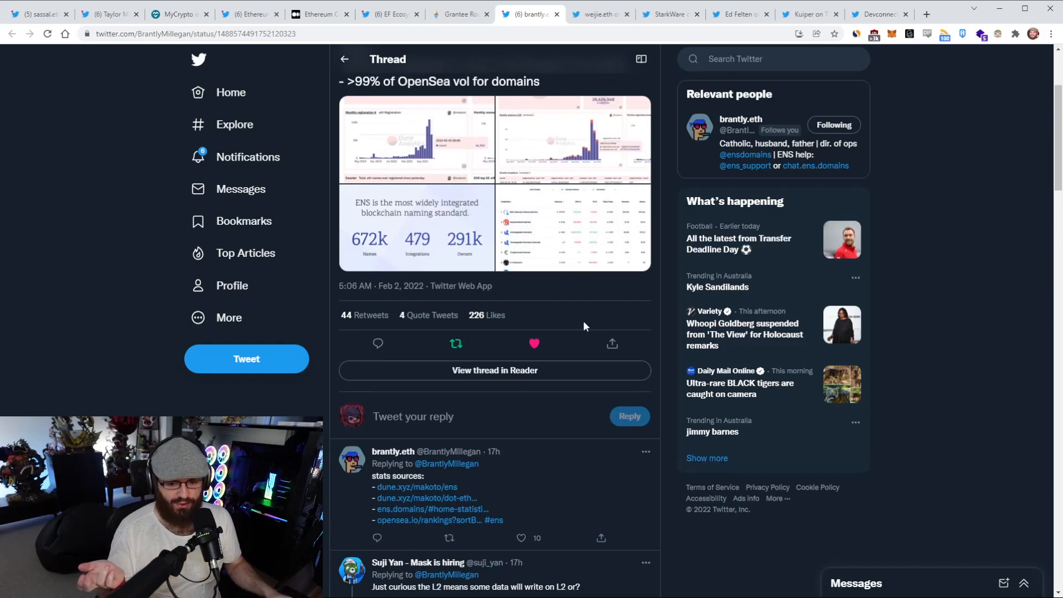
pyautogui.scroll(-3)
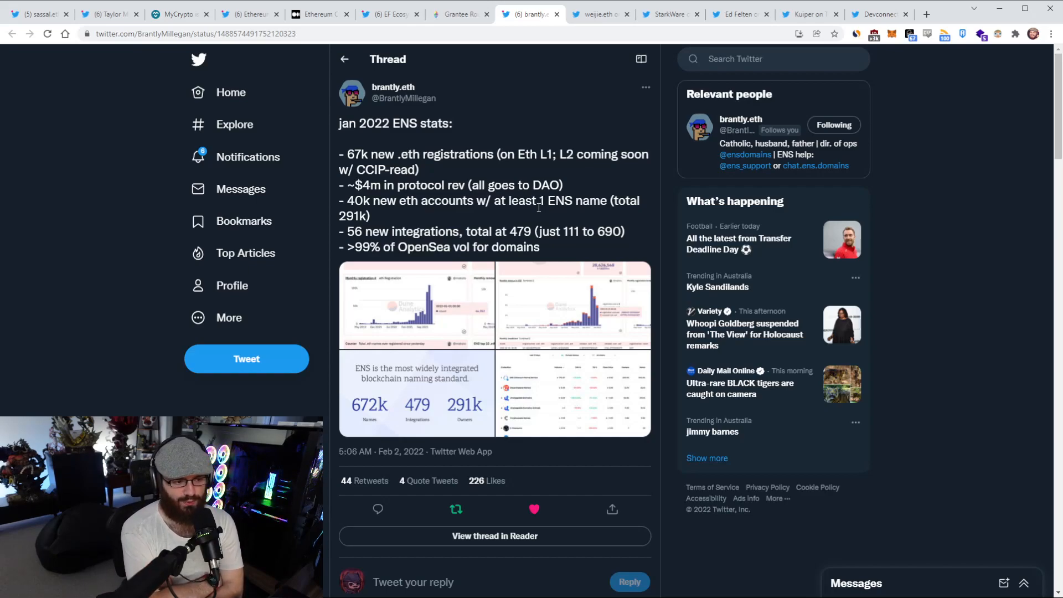
pyautogui.click(599, 14)
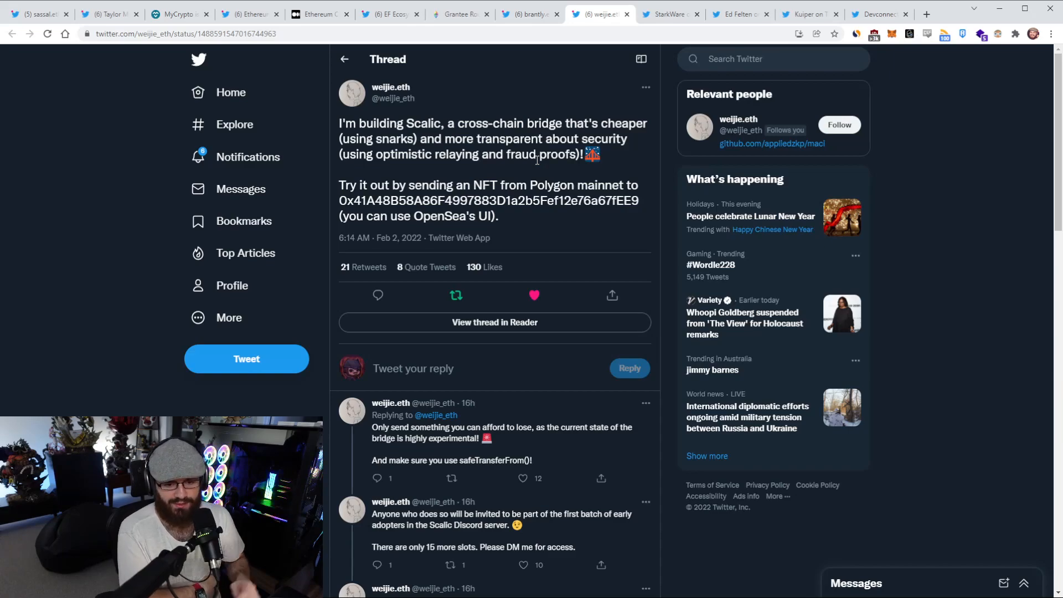
pyautogui.scroll(-3)
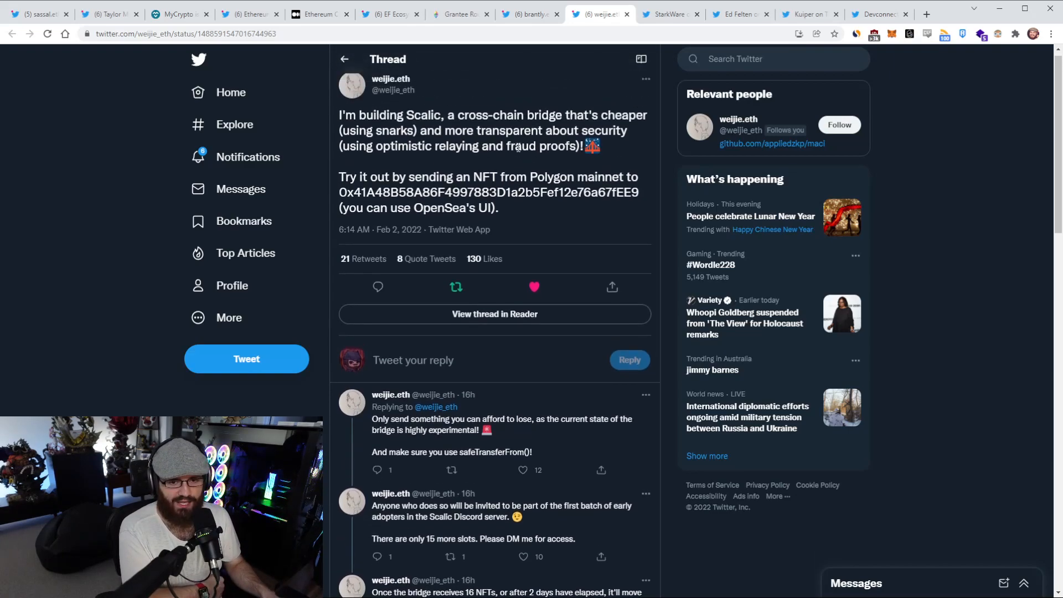
pyautogui.scroll(-3)
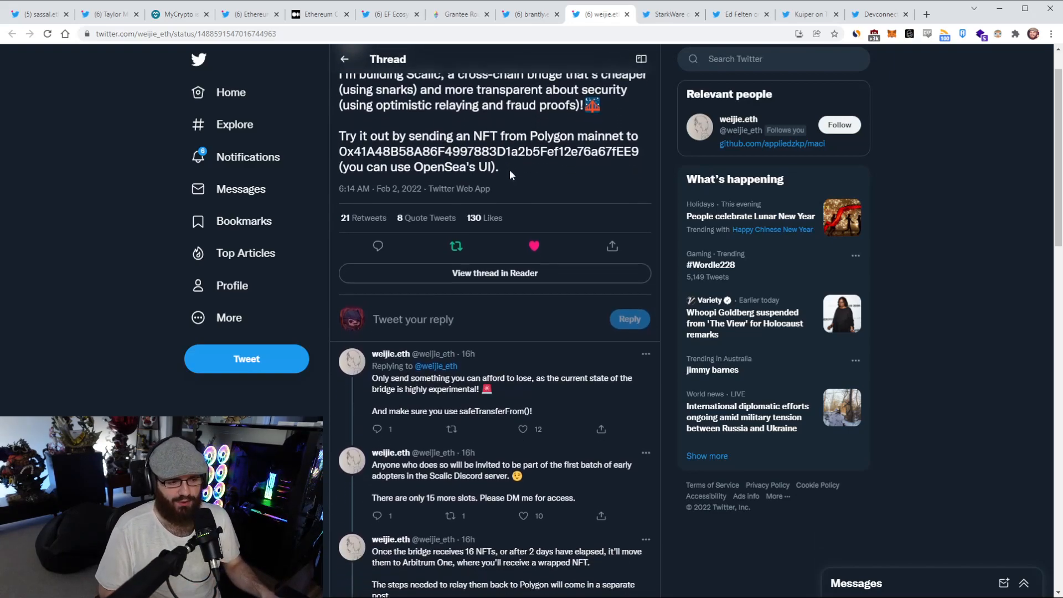
pyautogui.scroll(-3)
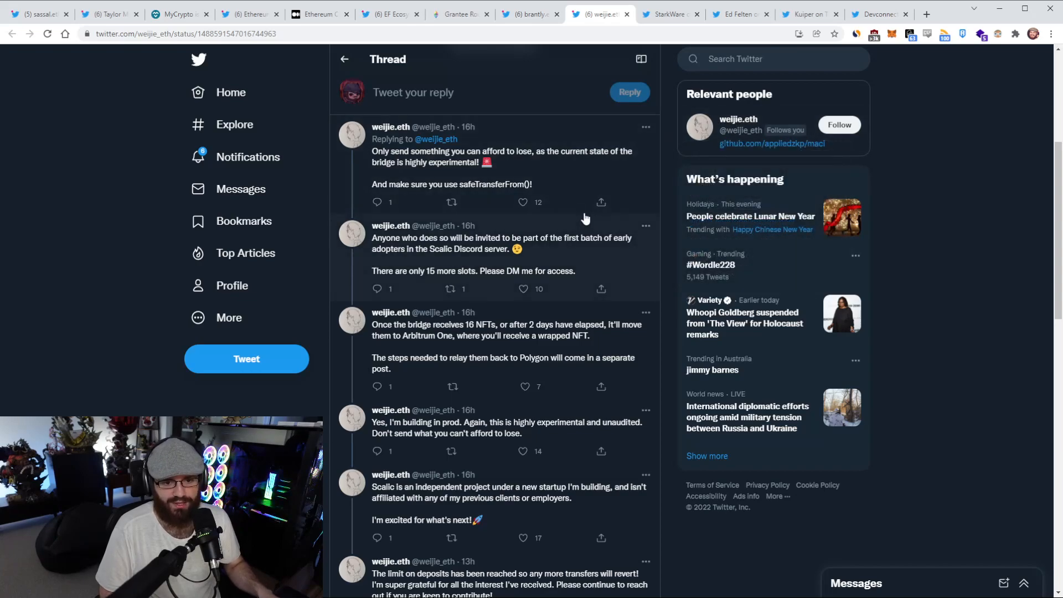
pyautogui.moveTo(578, 211)
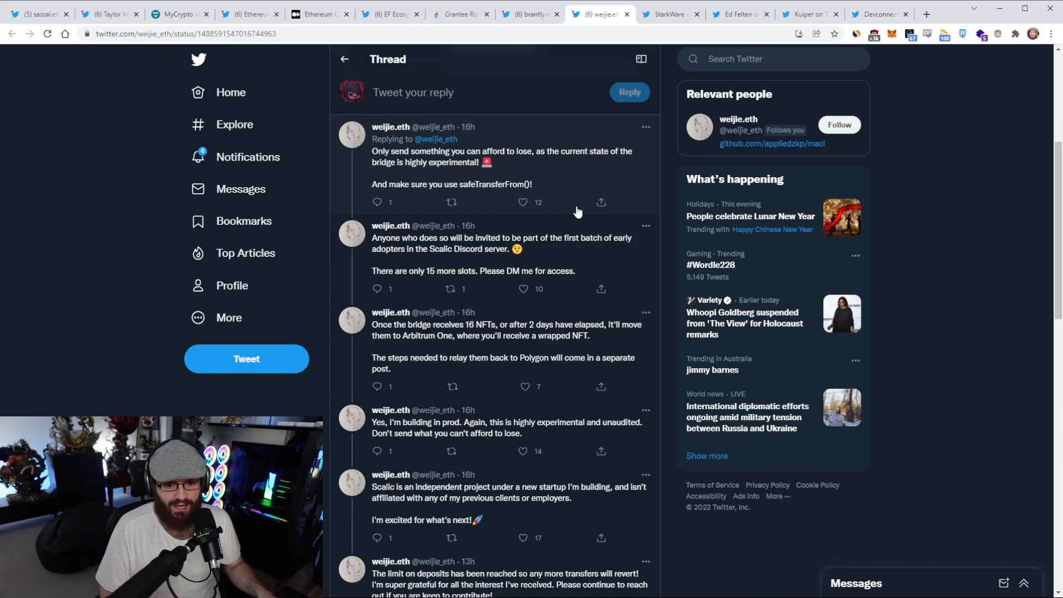
pyautogui.scroll(-3)
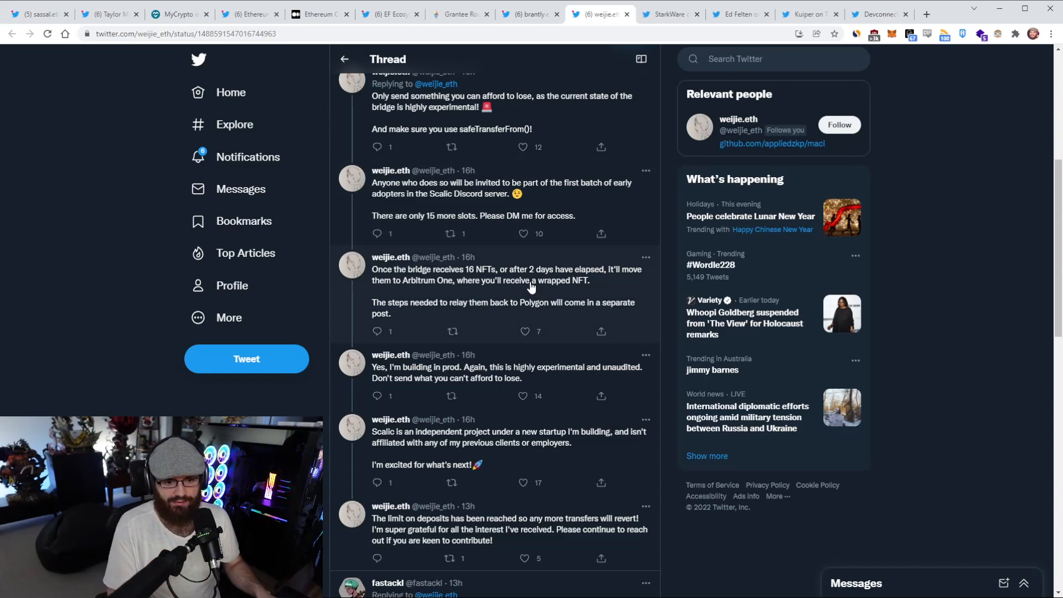
pyautogui.moveTo(525, 299)
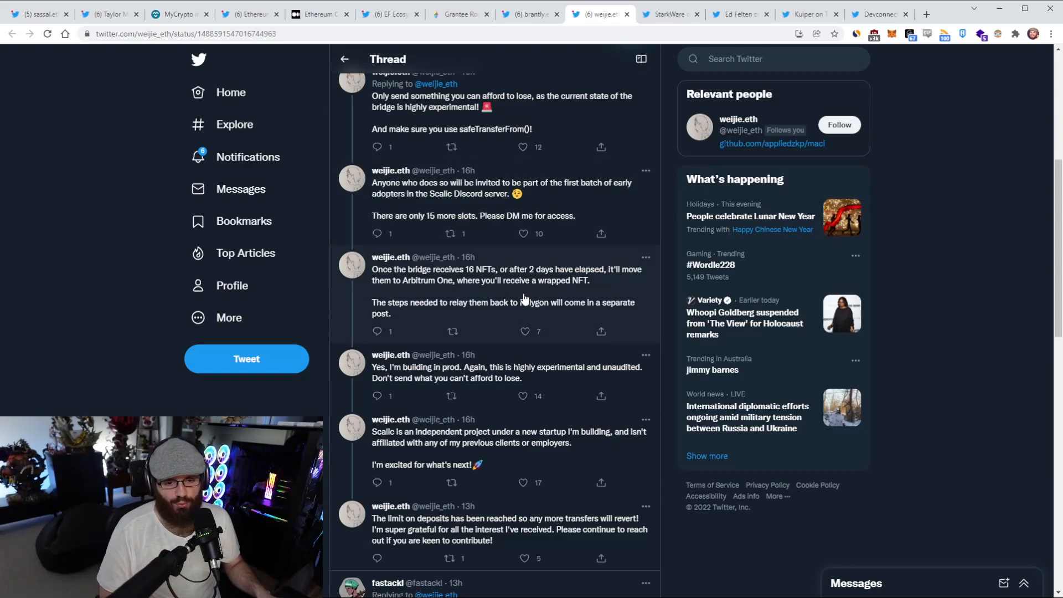
pyautogui.moveTo(485, 287)
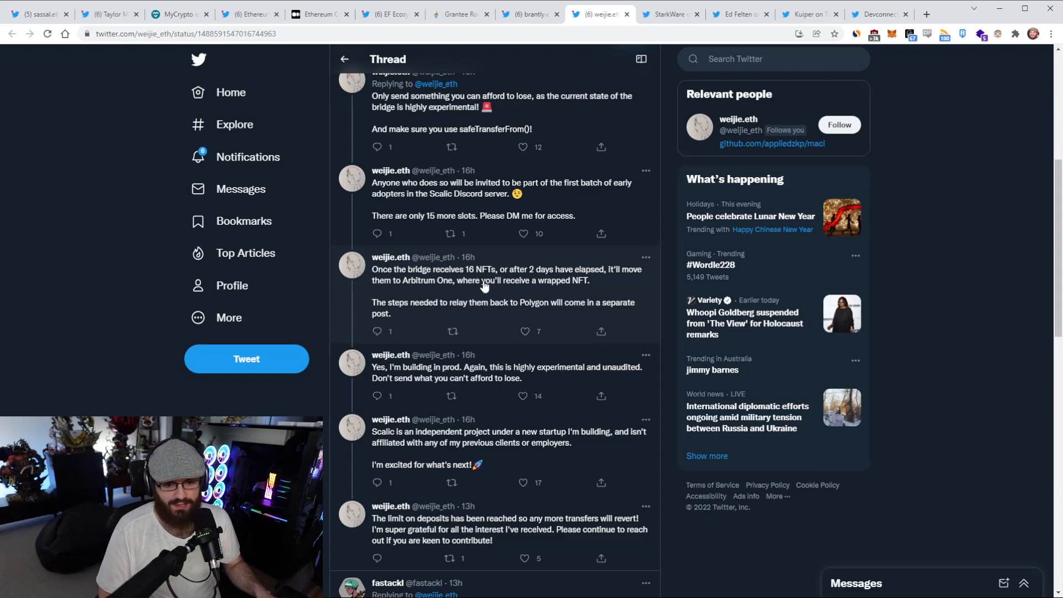
pyautogui.scroll(-3)
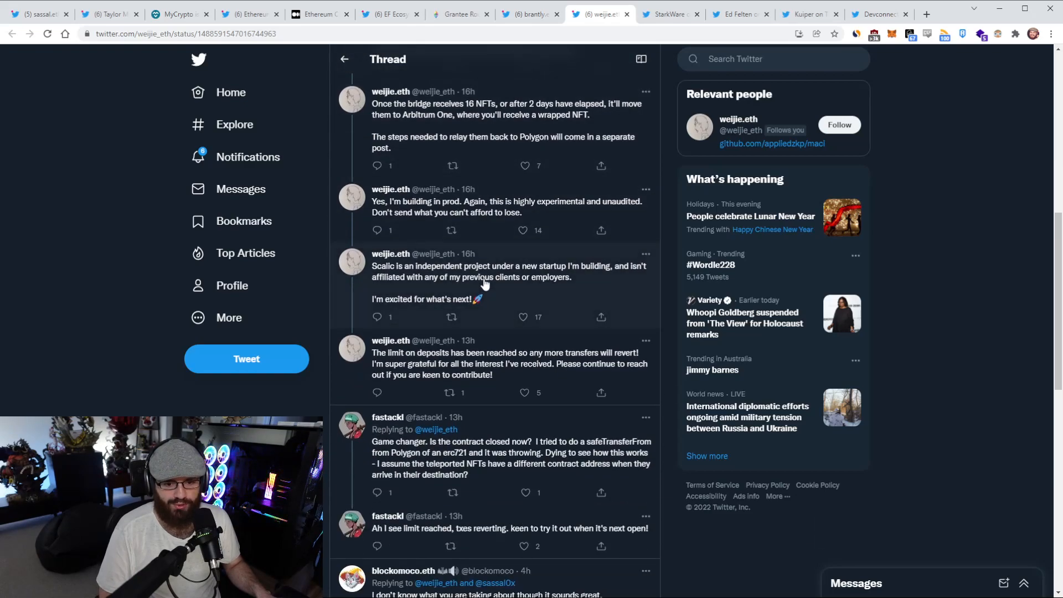
pyautogui.scroll(-3)
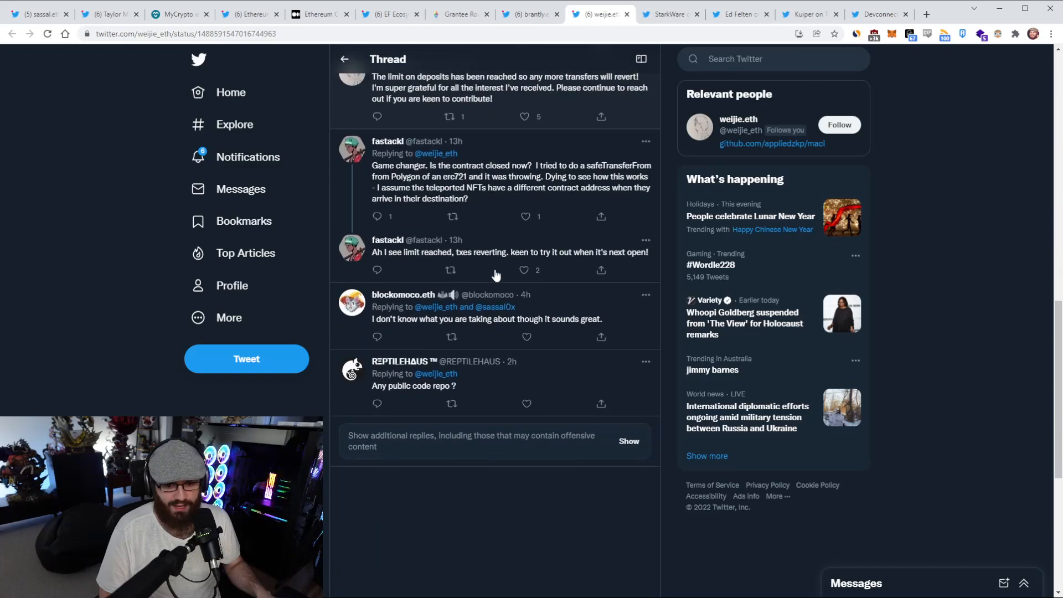
pyautogui.scroll(3)
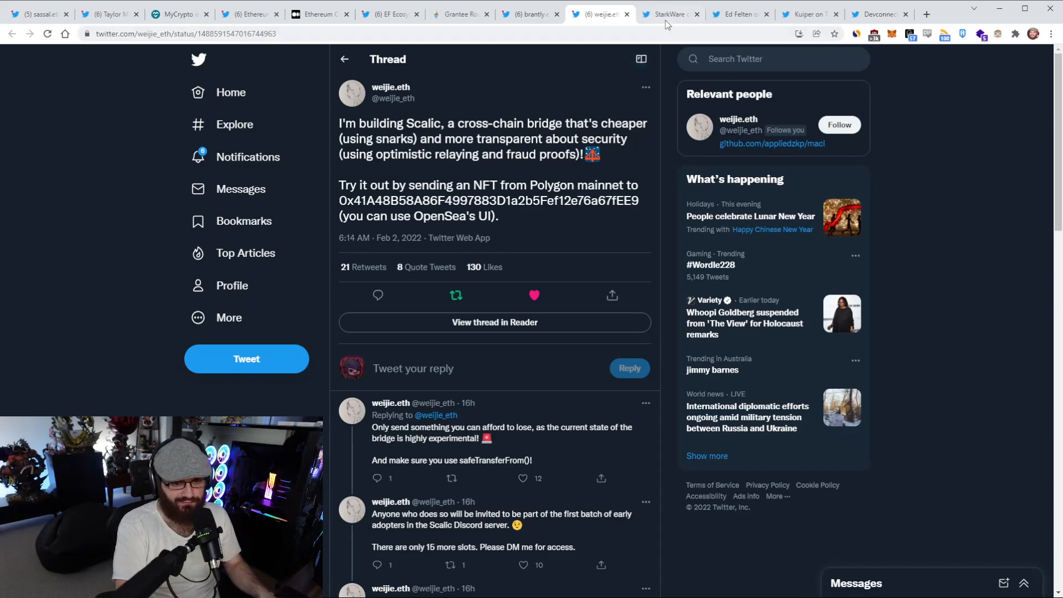
# Switch to StarkWare's tweet about 70,000 contracts deployed on StarkNet Alpha on Goerli.
pyautogui.click(671, 15)
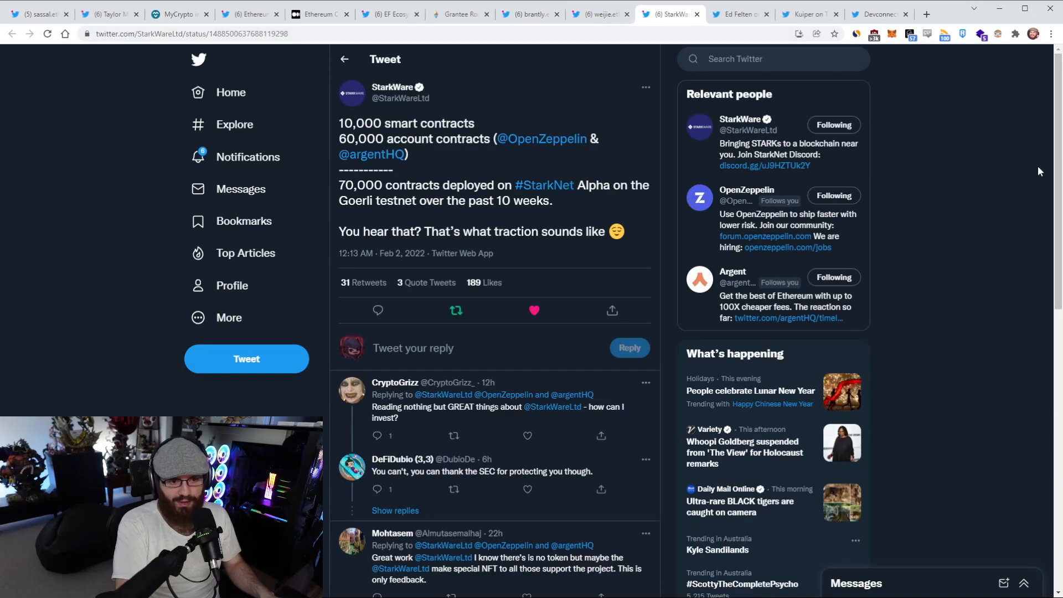
pyautogui.moveTo(970, 169)
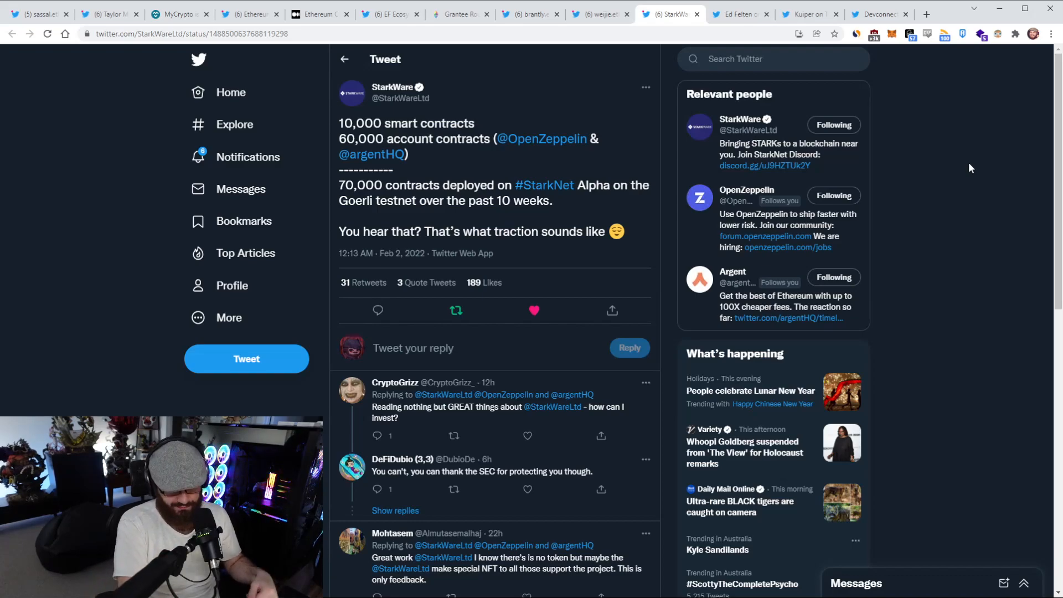
pyautogui.moveTo(978, 150)
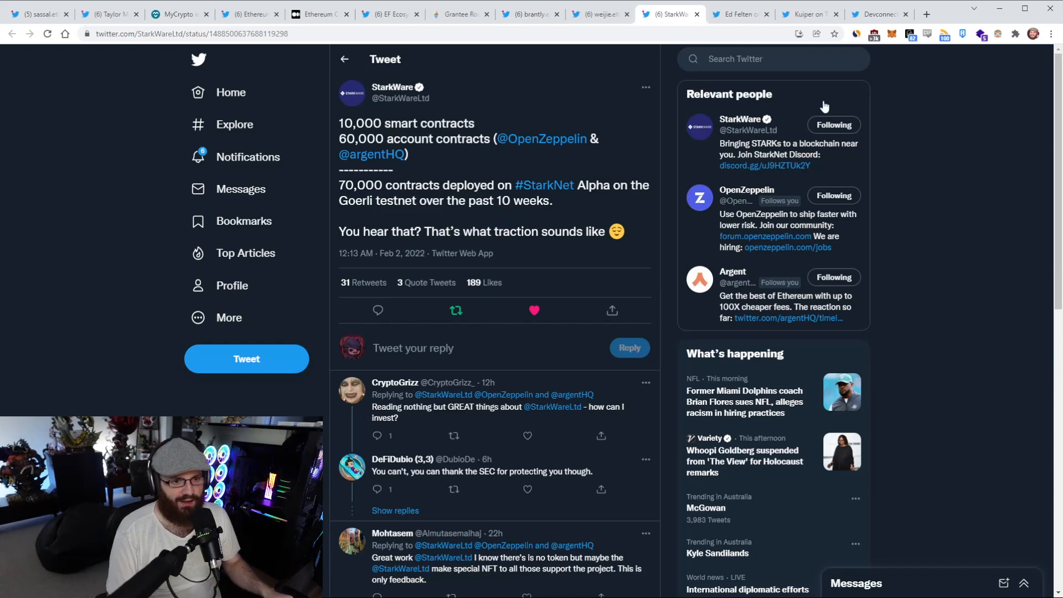
pyautogui.click(739, 14)
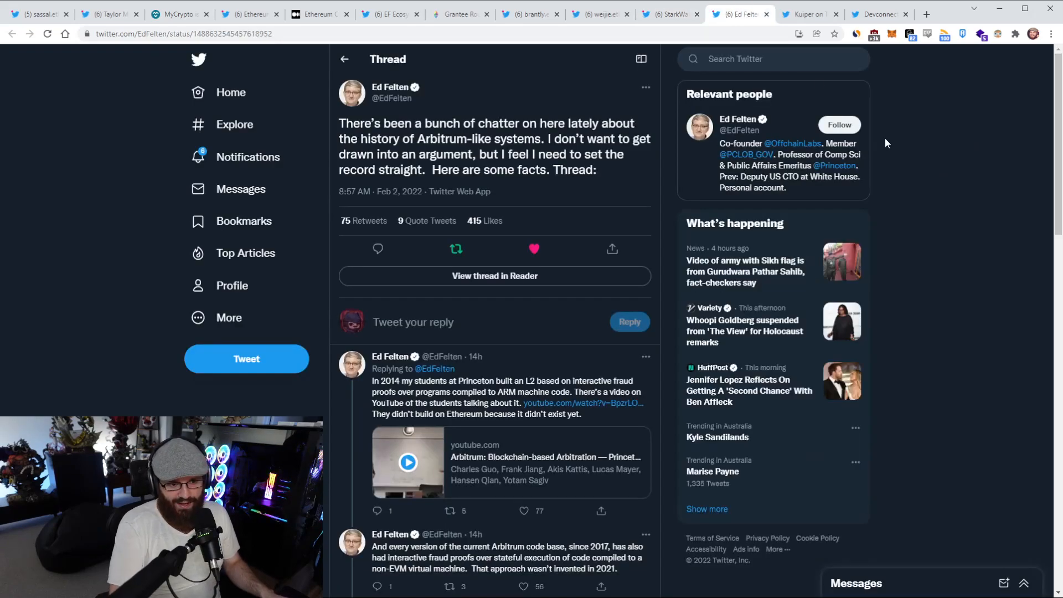
pyautogui.moveTo(890, 128)
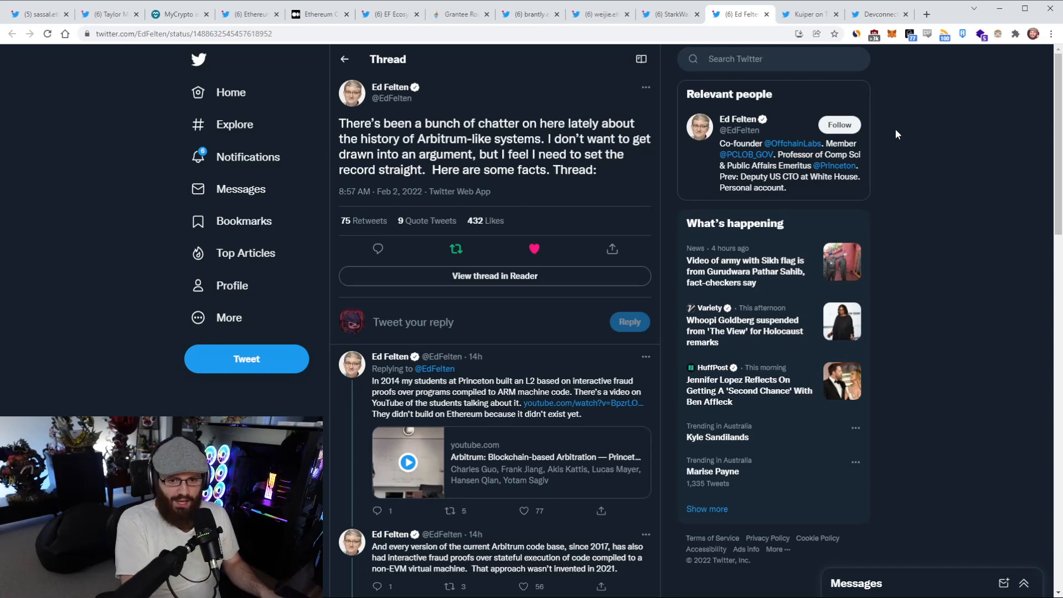
pyautogui.moveTo(903, 127)
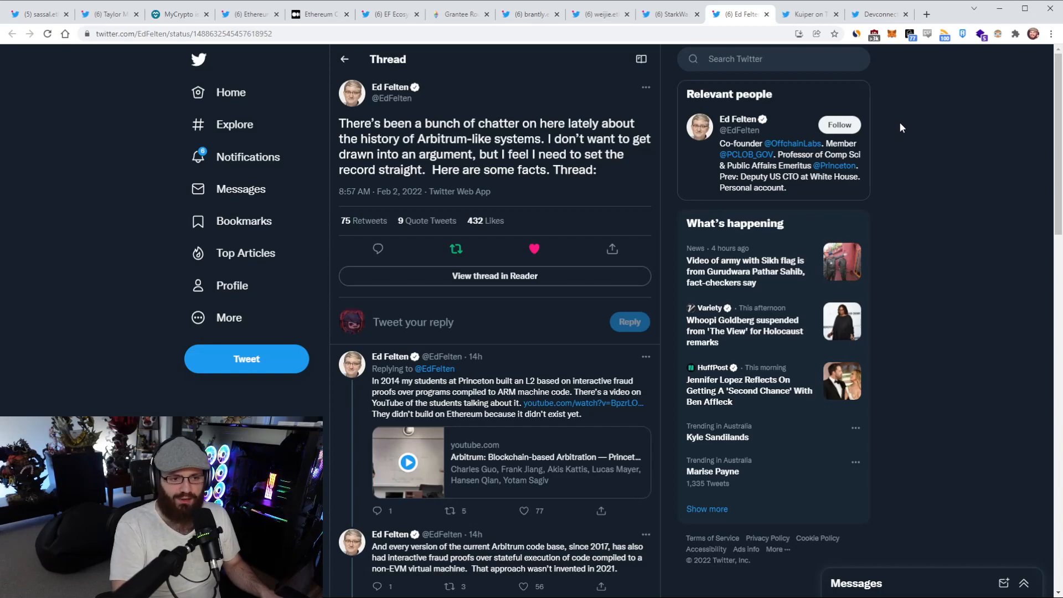
pyautogui.moveTo(905, 195)
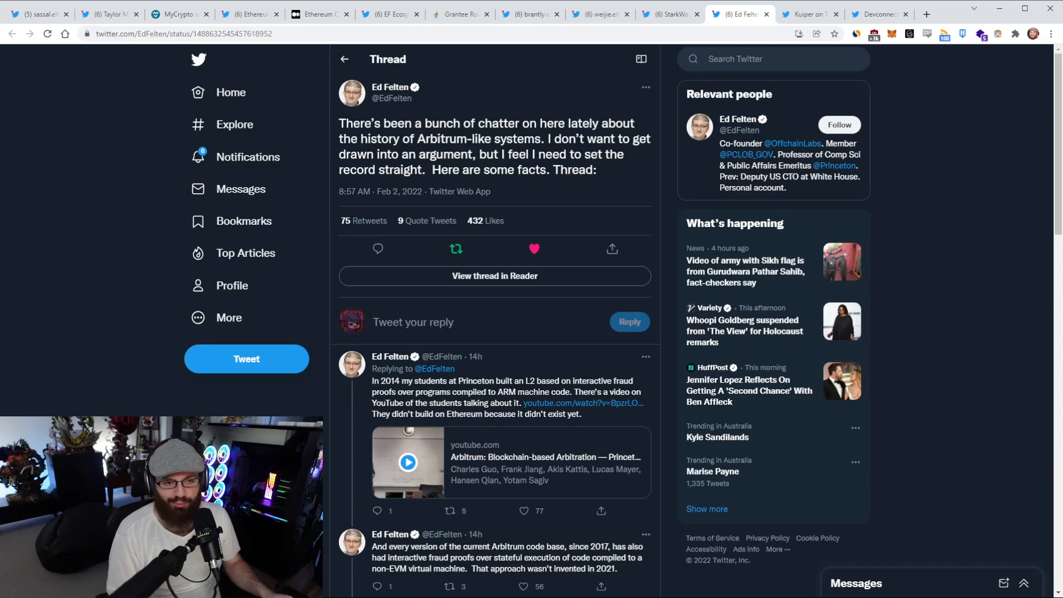
pyautogui.moveTo(923, 493)
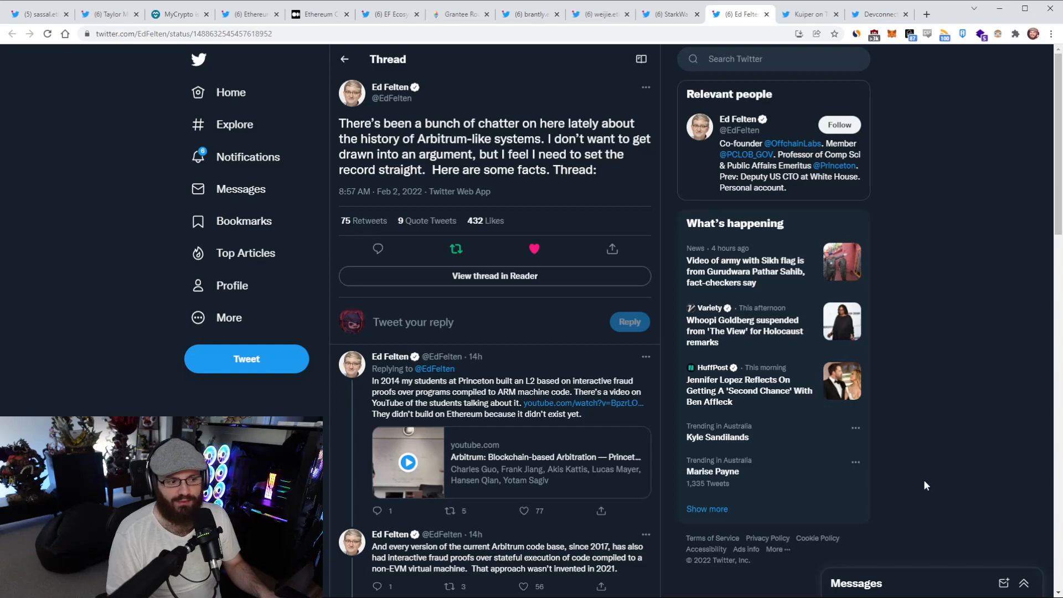
pyautogui.scroll(-3)
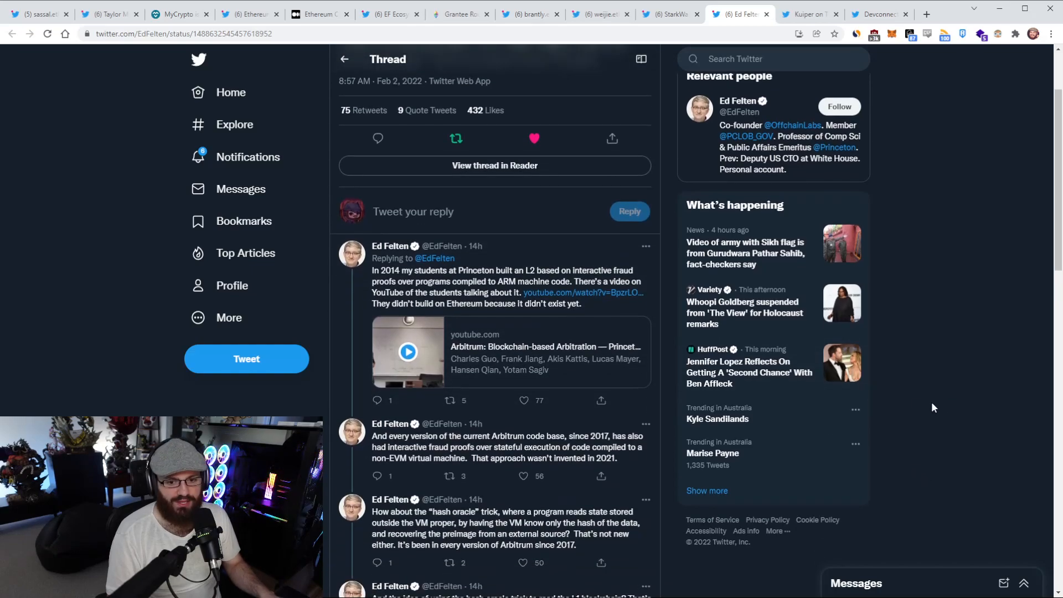
pyautogui.scroll(-3)
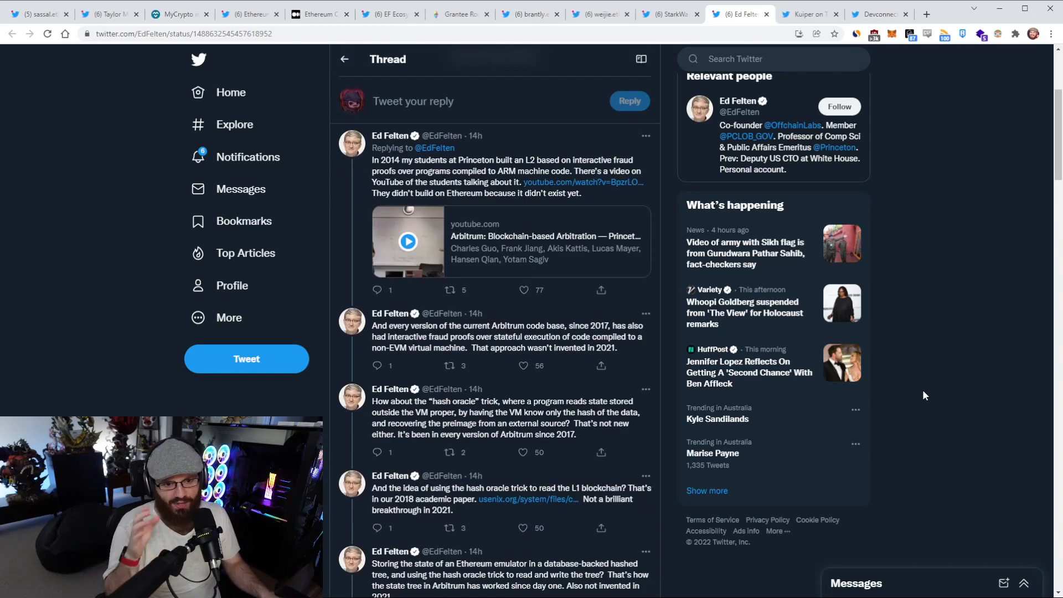
pyautogui.scroll(-3)
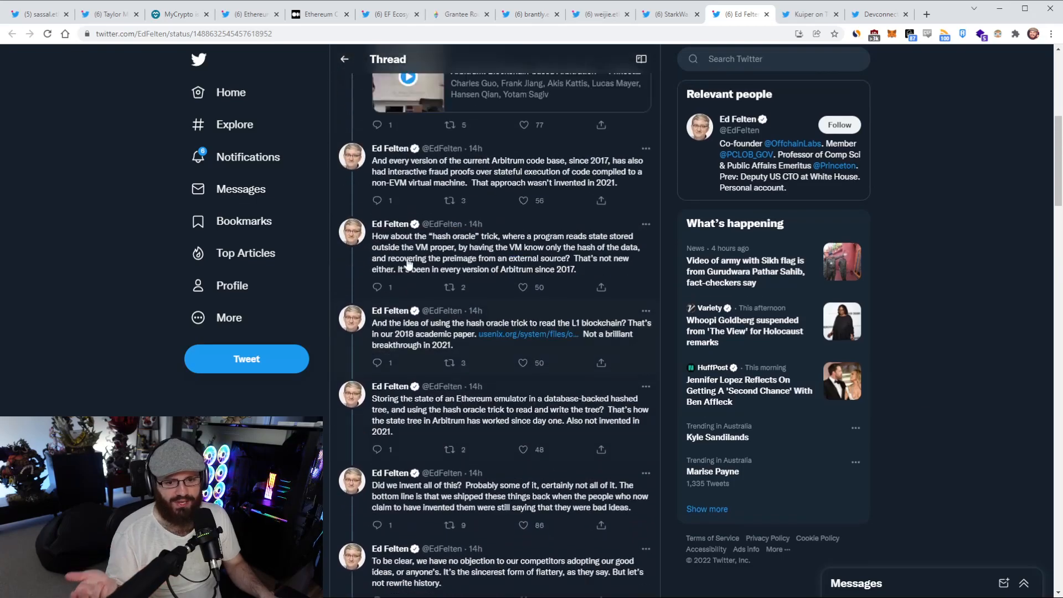
pyautogui.scroll(-3)
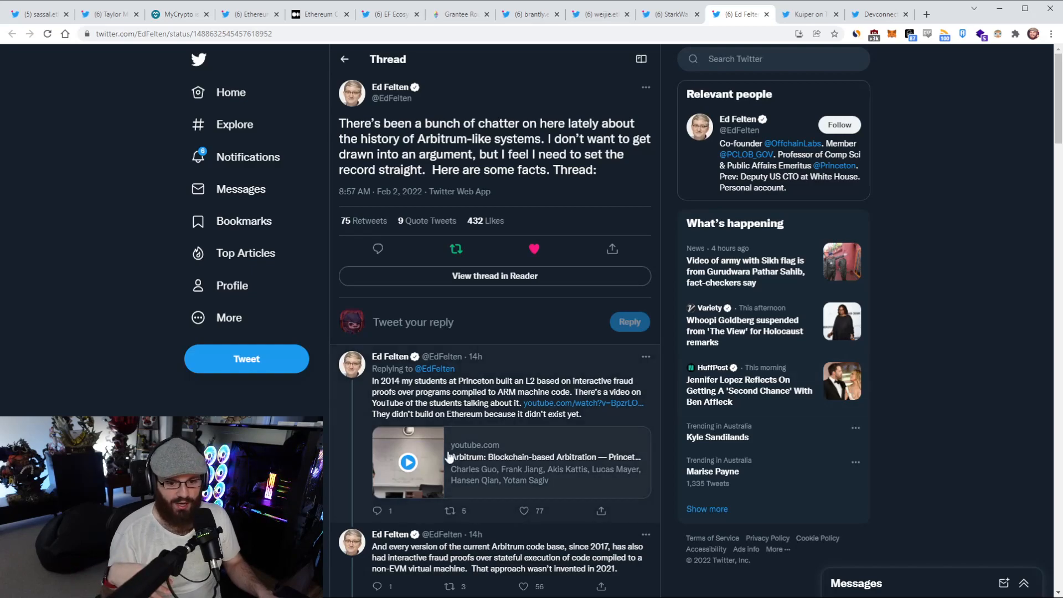
pyautogui.scroll(-3)
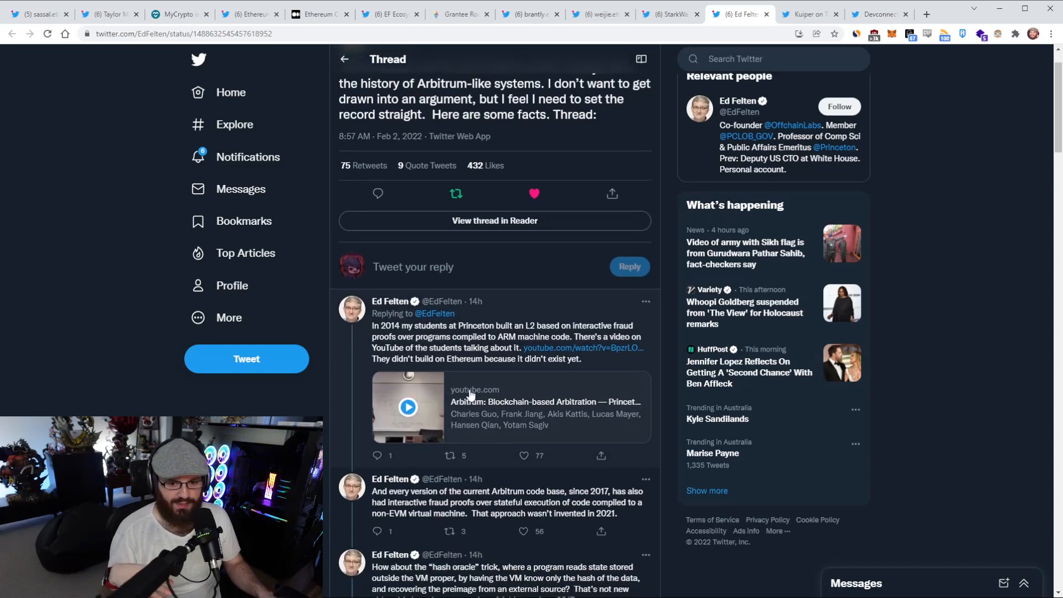
pyautogui.moveTo(924, 384)
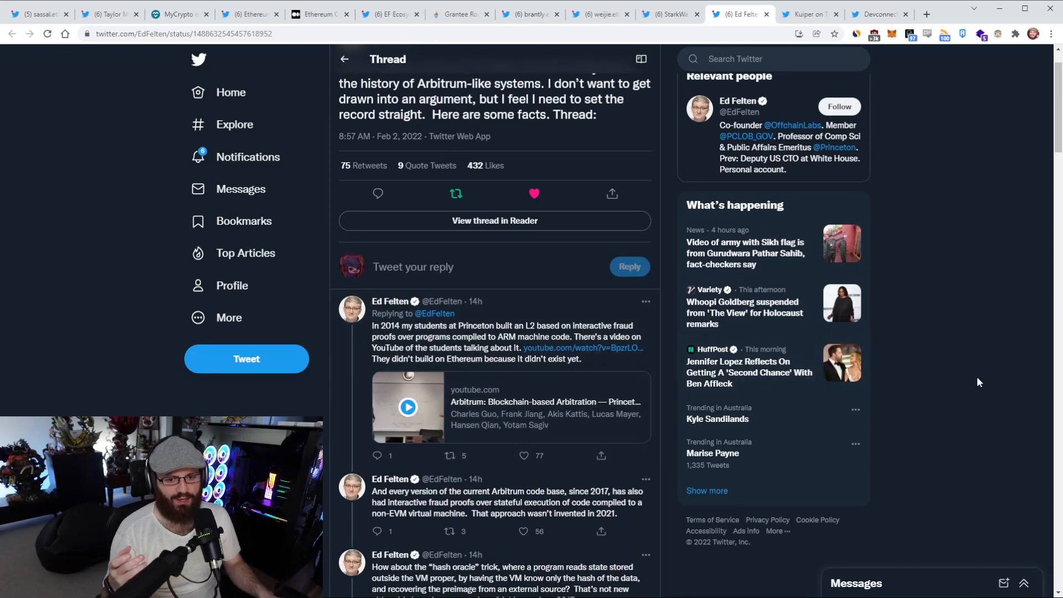
pyautogui.moveTo(977, 377)
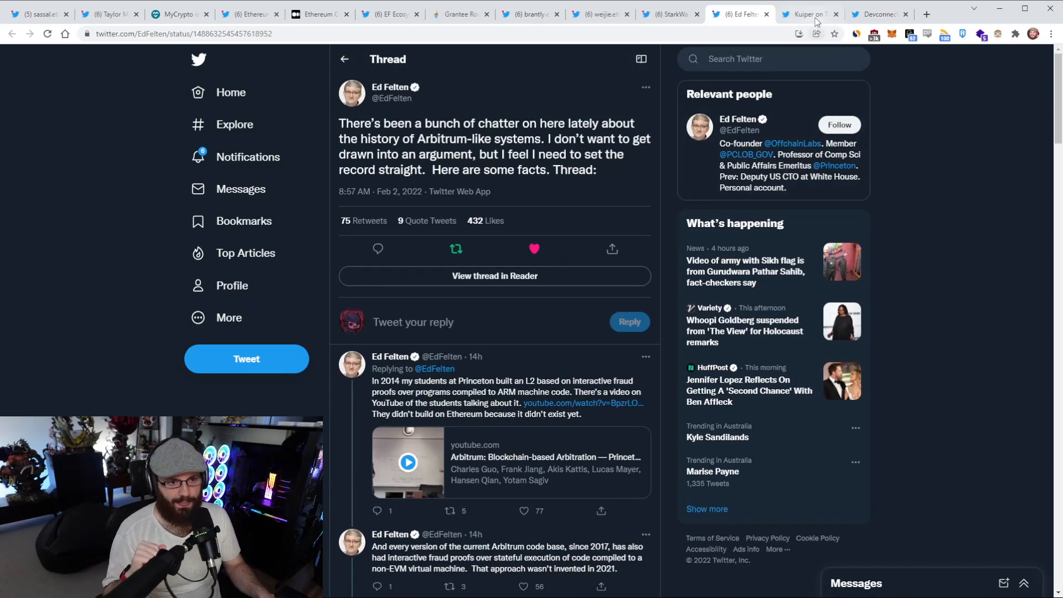
# Switch to the Kuiper Finance Medium article and read its opening sections on the 4 key participants.
pyautogui.click(807, 15)
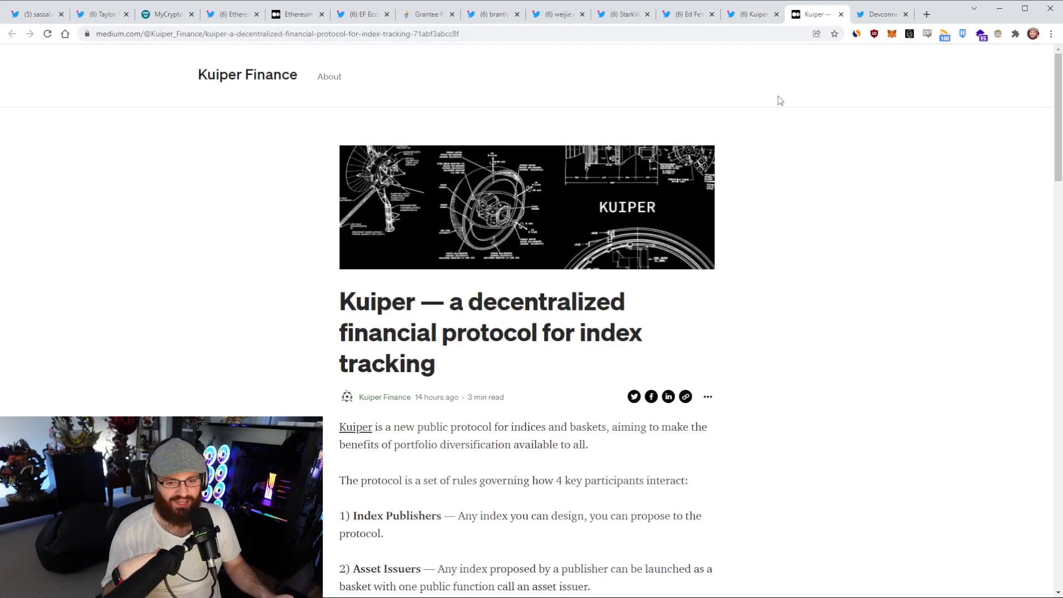
pyautogui.scroll(-3)
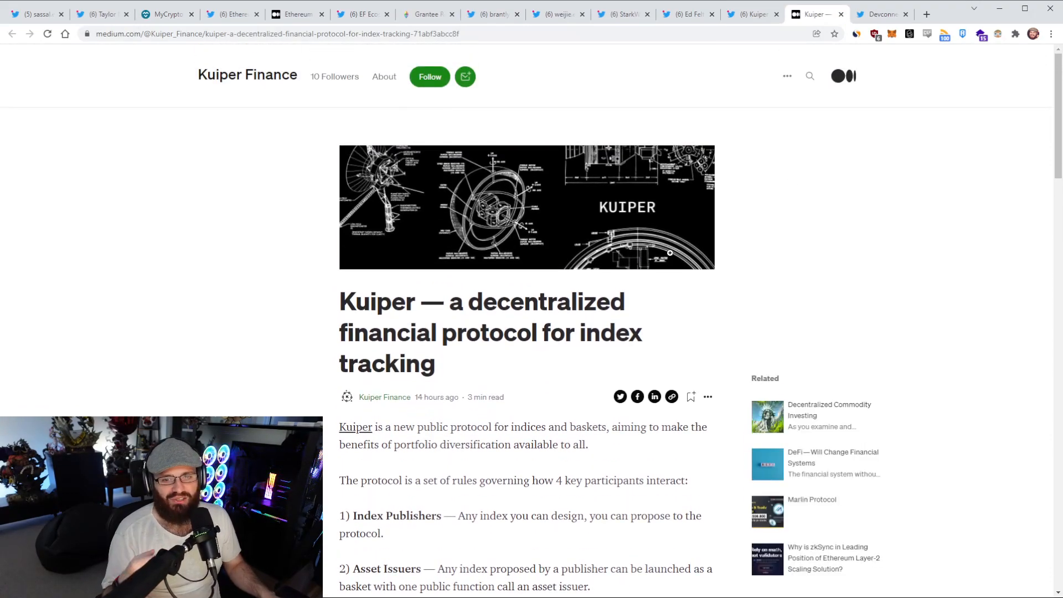
pyautogui.scroll(-3)
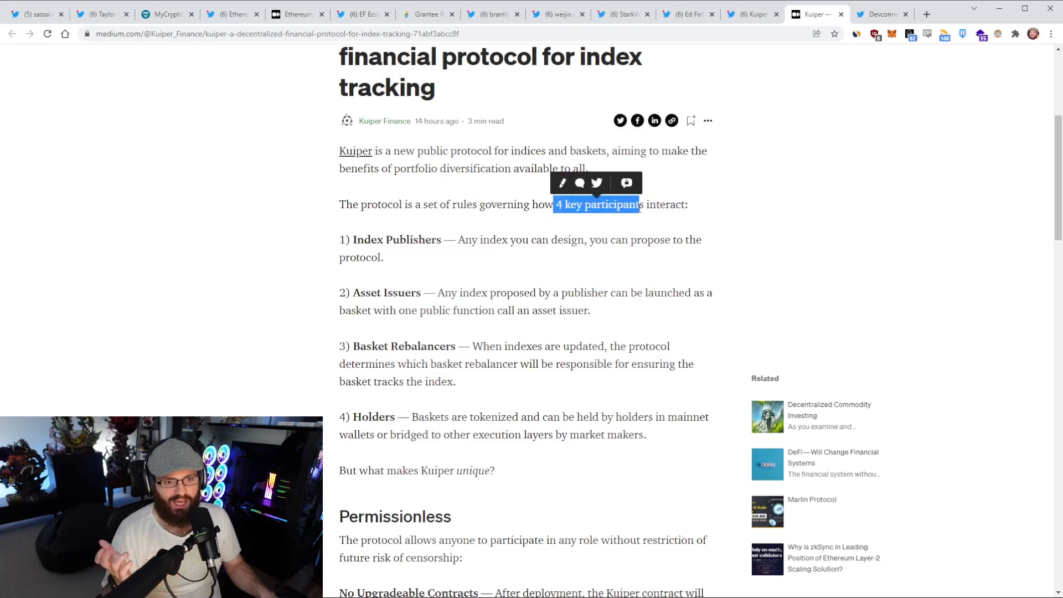
pyautogui.click(423, 240)
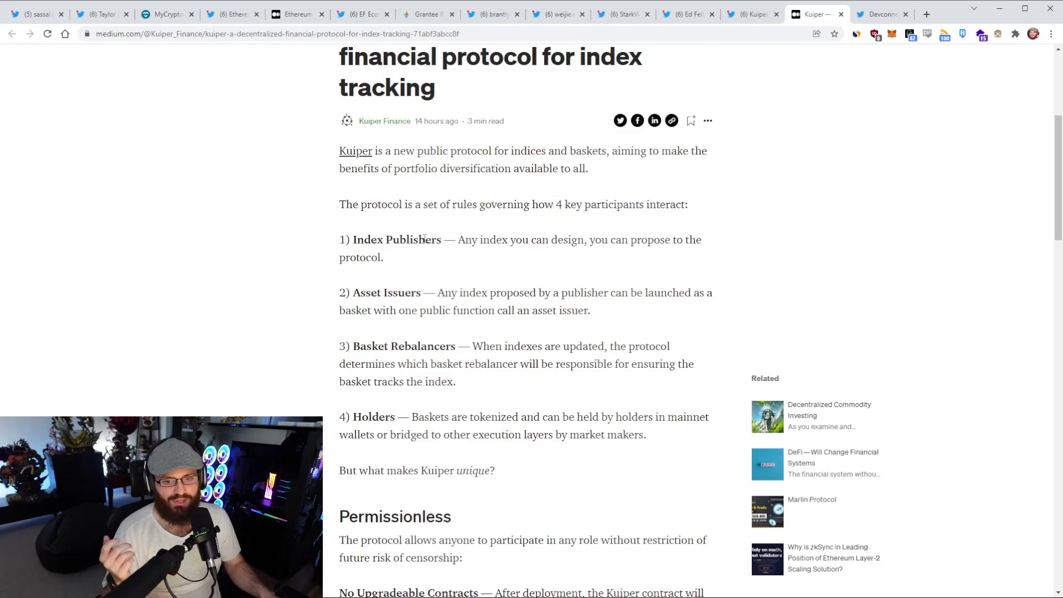
pyautogui.moveTo(418, 269)
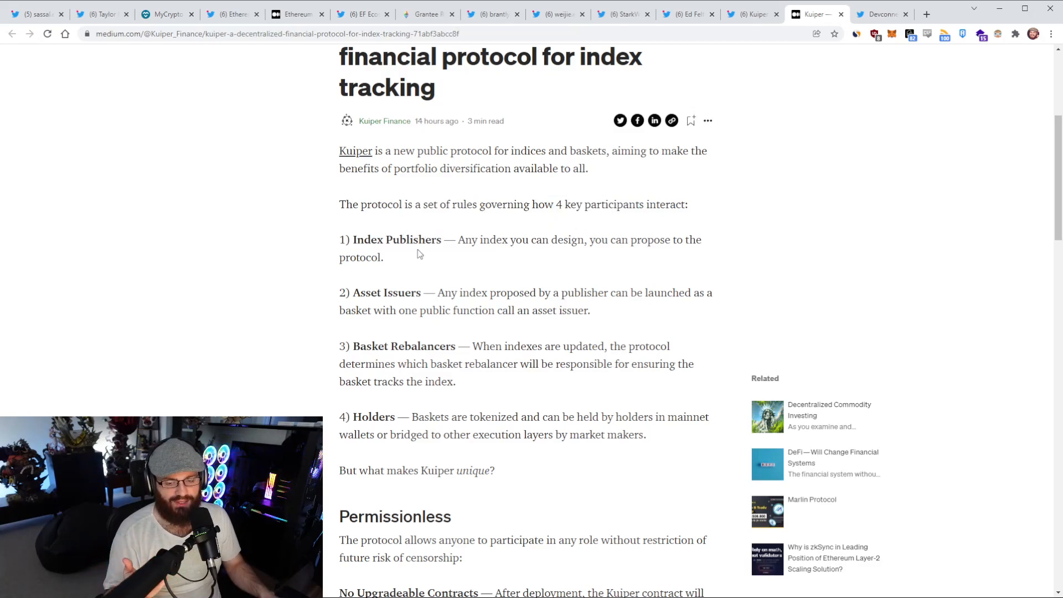
pyautogui.scroll(-3)
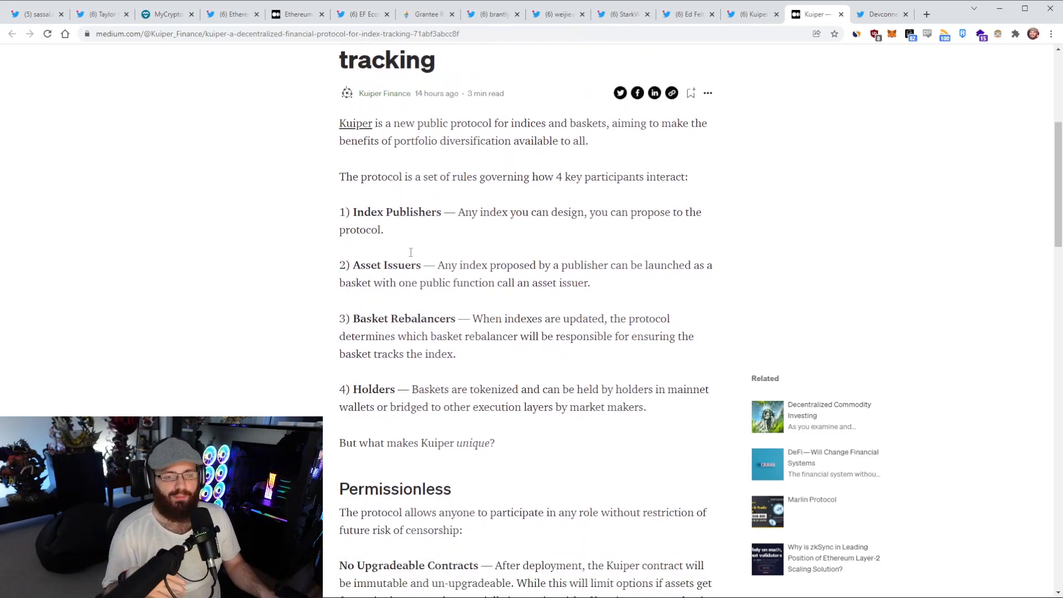
pyautogui.scroll(-3)
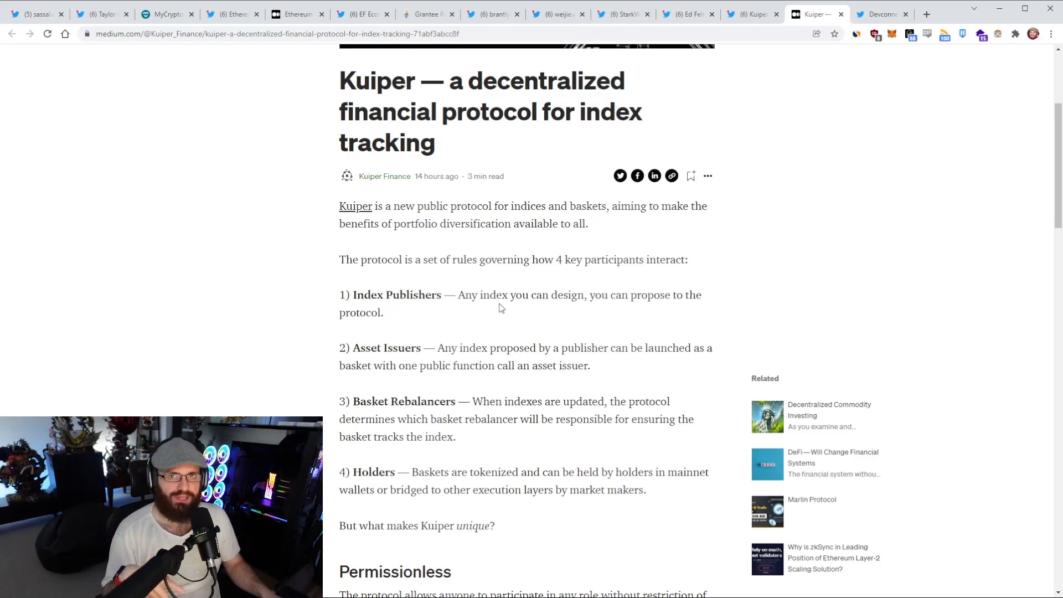
pyautogui.moveTo(510, 286)
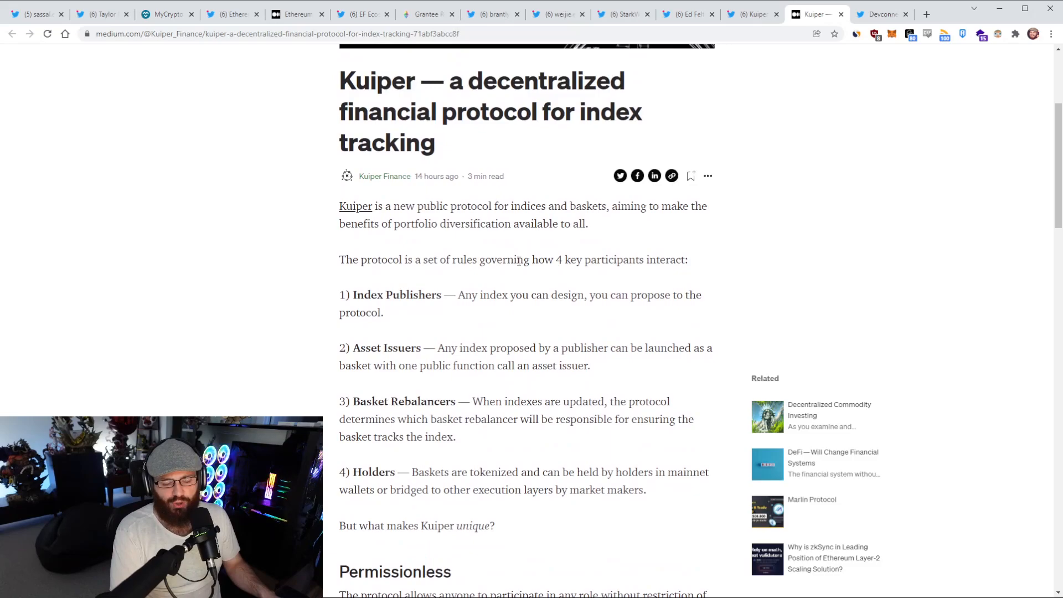
pyautogui.scroll(-3)
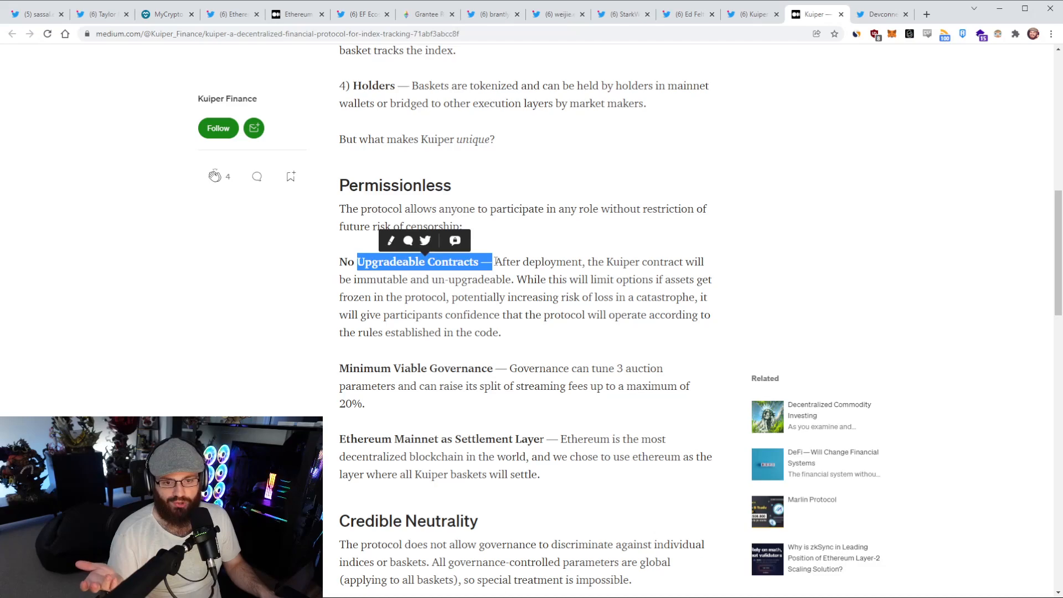
pyautogui.scroll(-3)
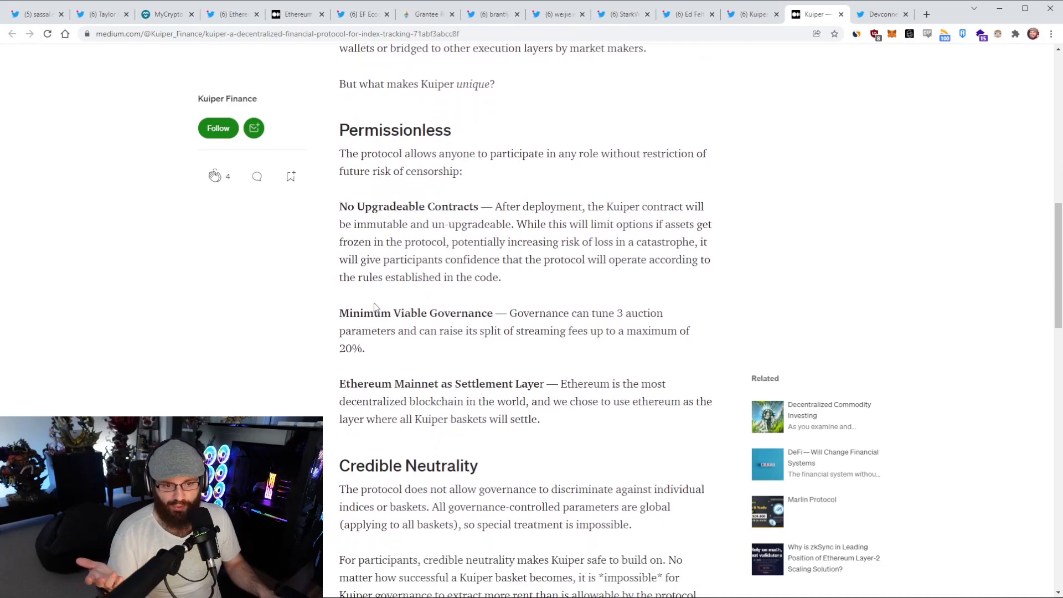
pyautogui.moveTo(493, 308)
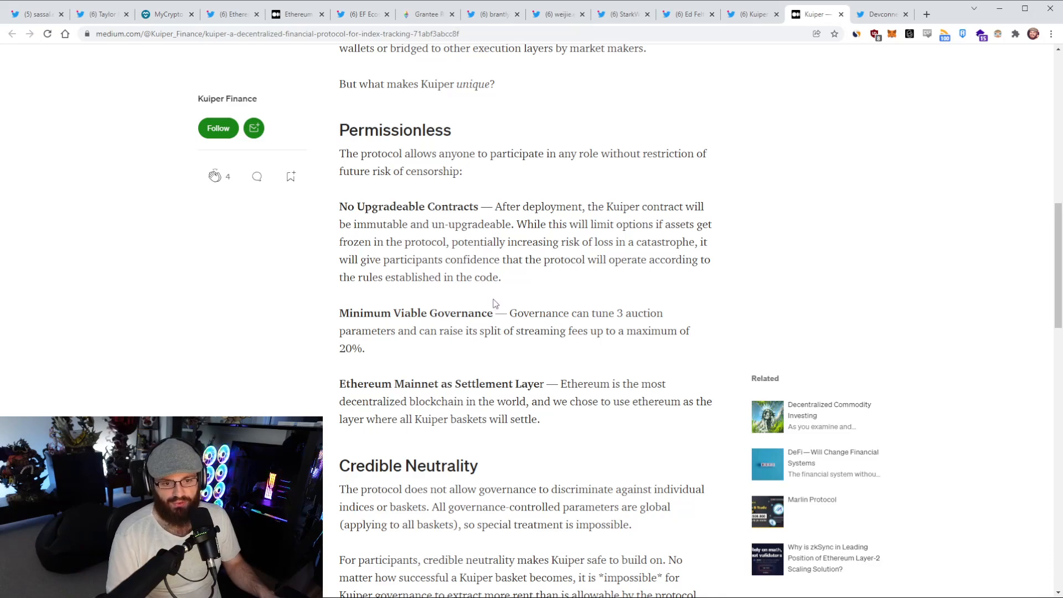
# Read on through the Ethereum Mainnet settlement layer passage, soft launch and get-involved sections.
pyautogui.scroll(-3)
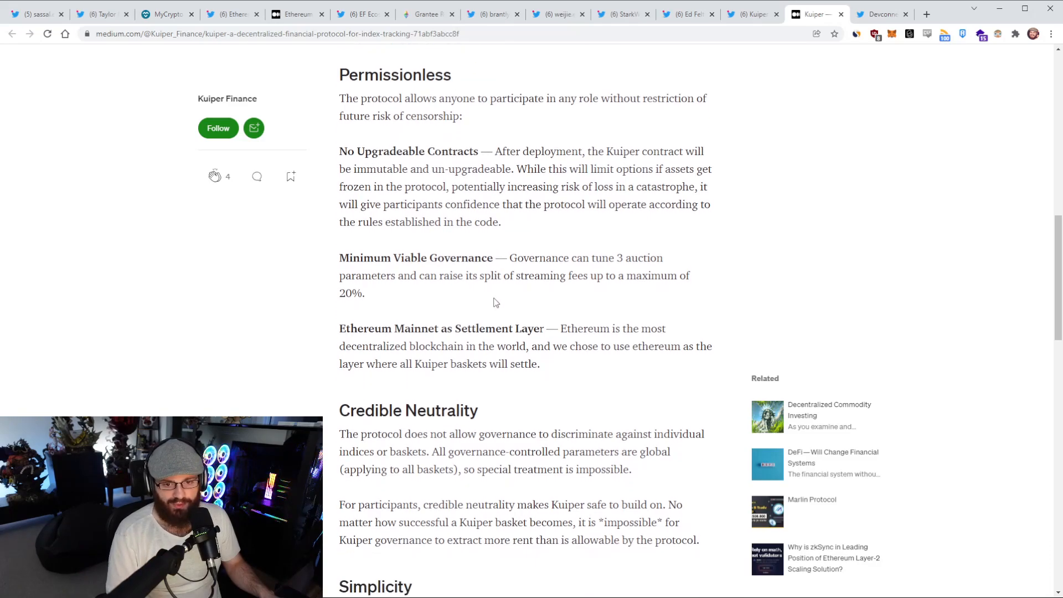
pyautogui.moveTo(395, 273); pyautogui.dragTo(496, 292)
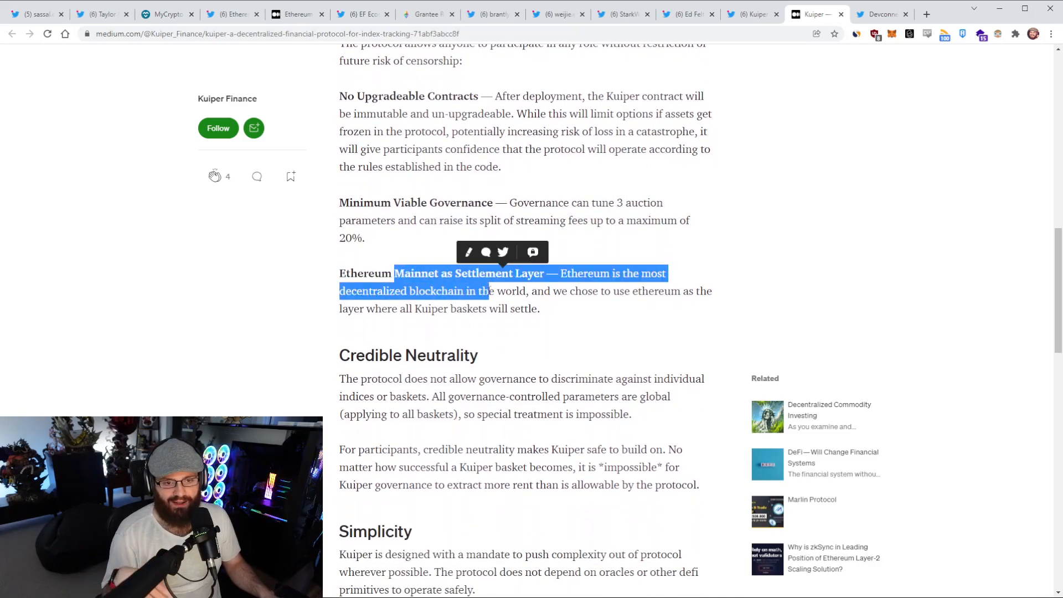
pyautogui.scroll(-3)
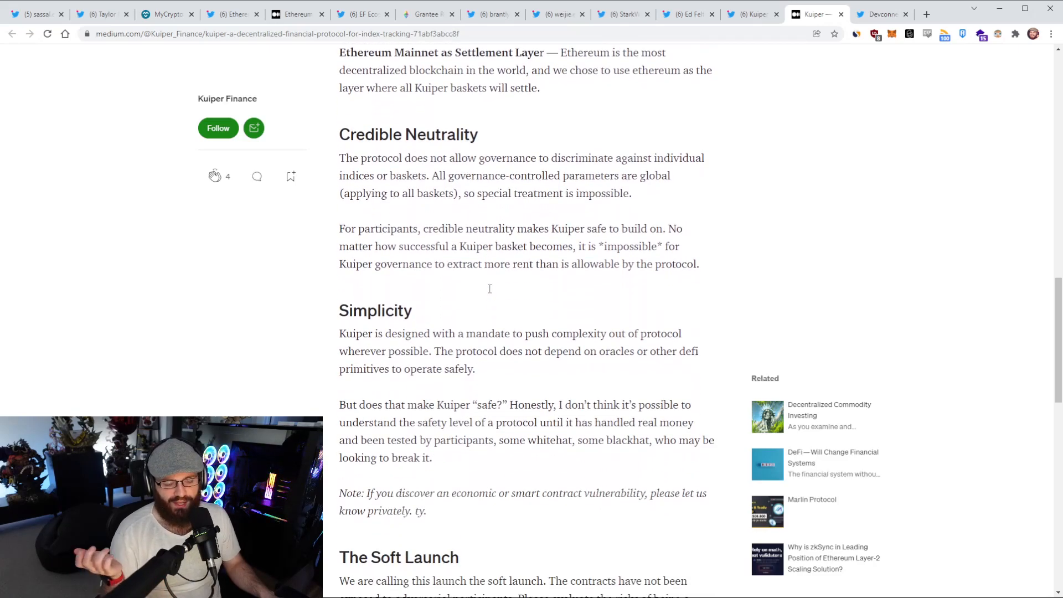
pyautogui.scroll(-3)
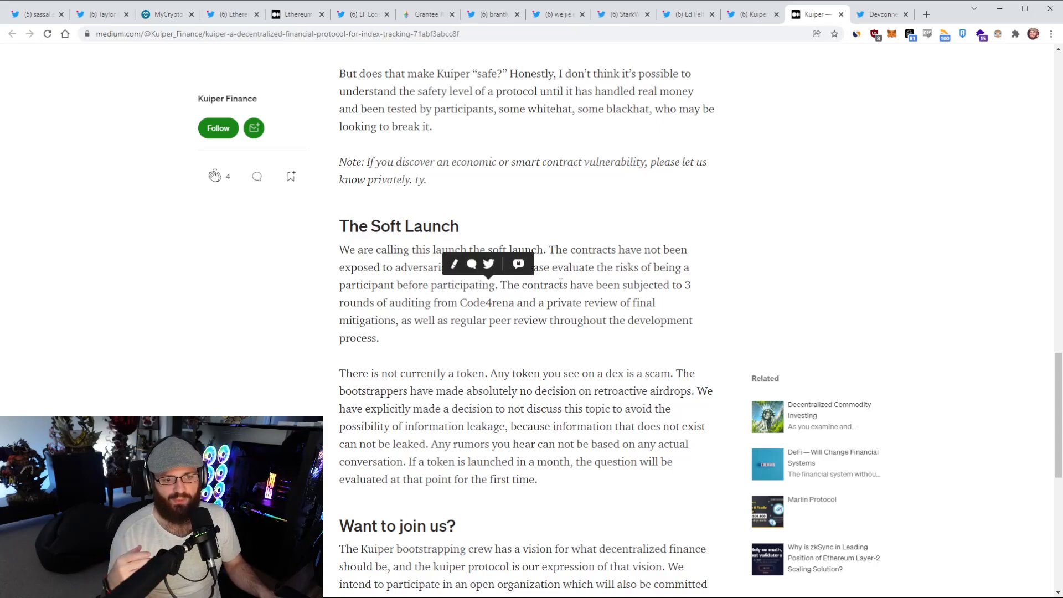
pyautogui.scroll(-3)
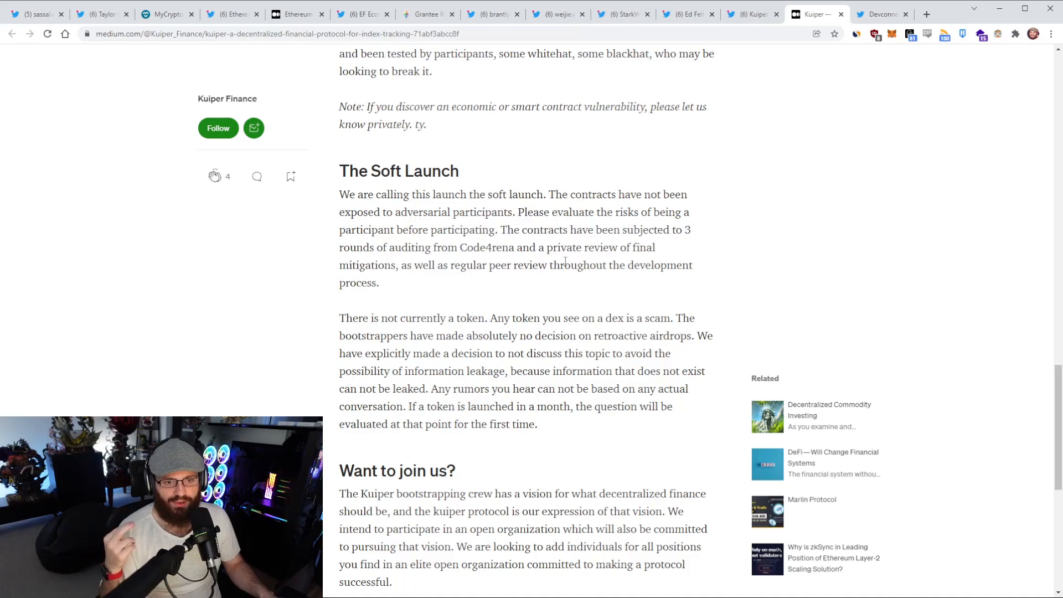
pyautogui.scroll(-3)
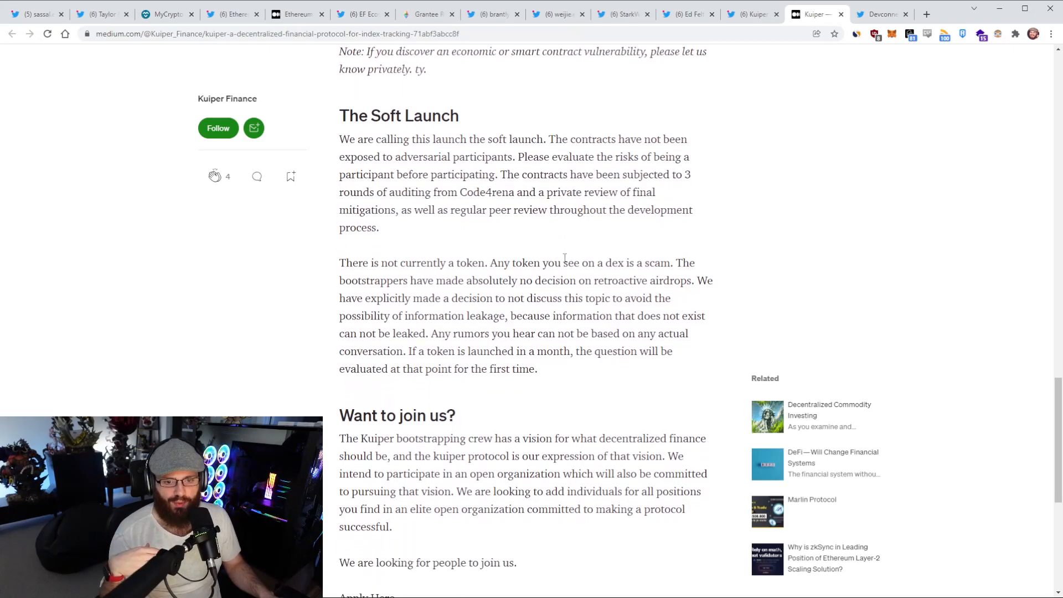
pyautogui.scroll(-3)
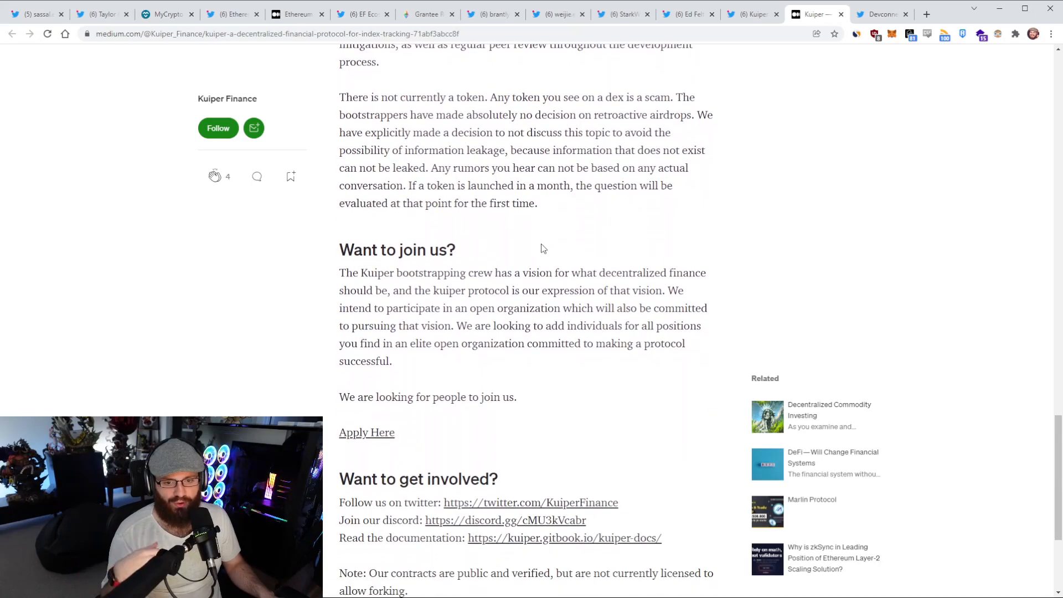
pyautogui.moveTo(377, 426)
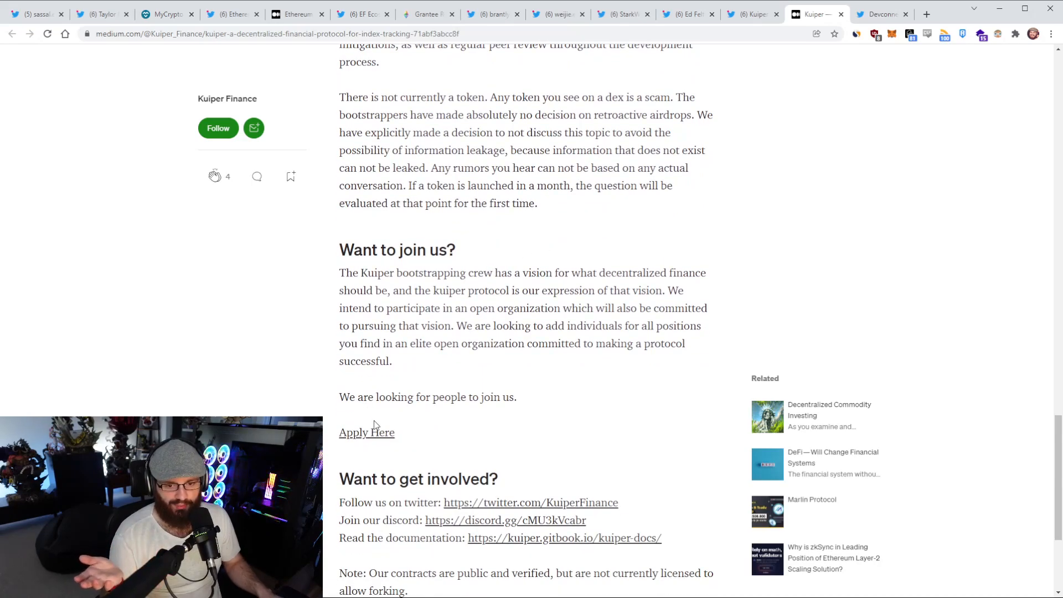
pyautogui.scroll(-3)
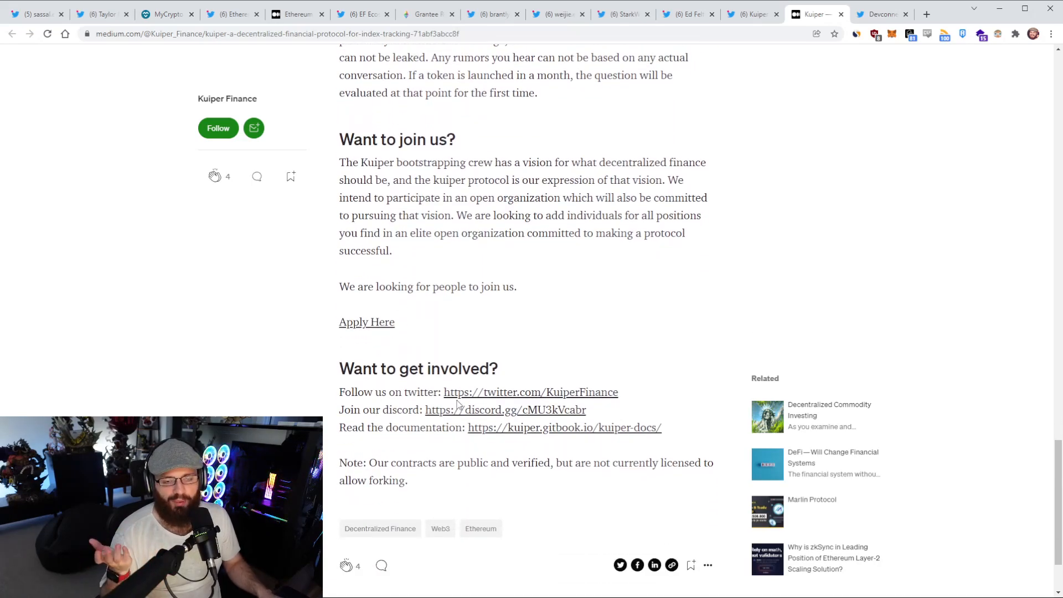
pyautogui.scroll(3)
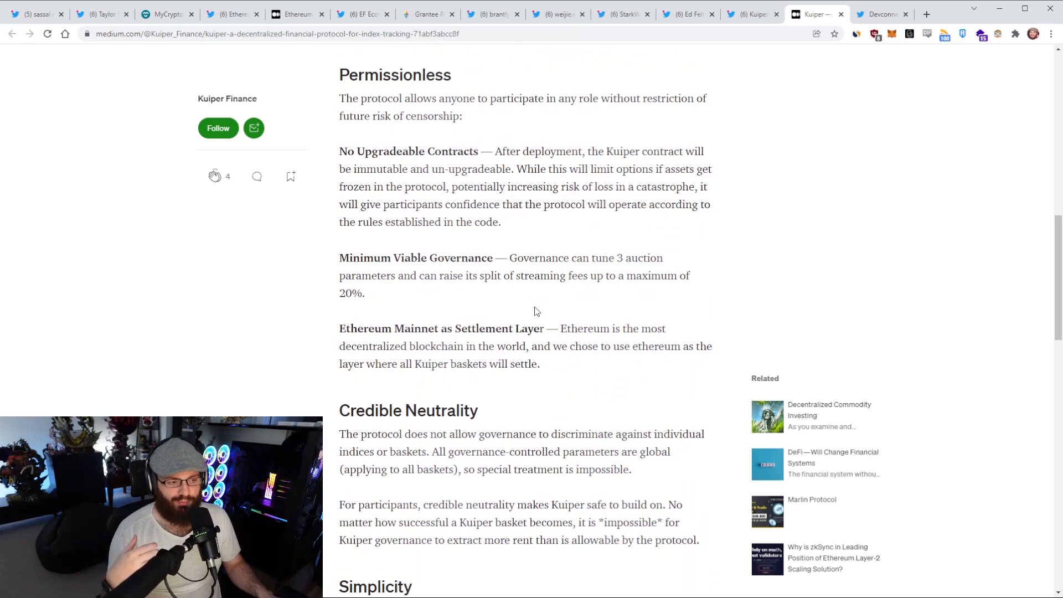
pyautogui.scroll(3)
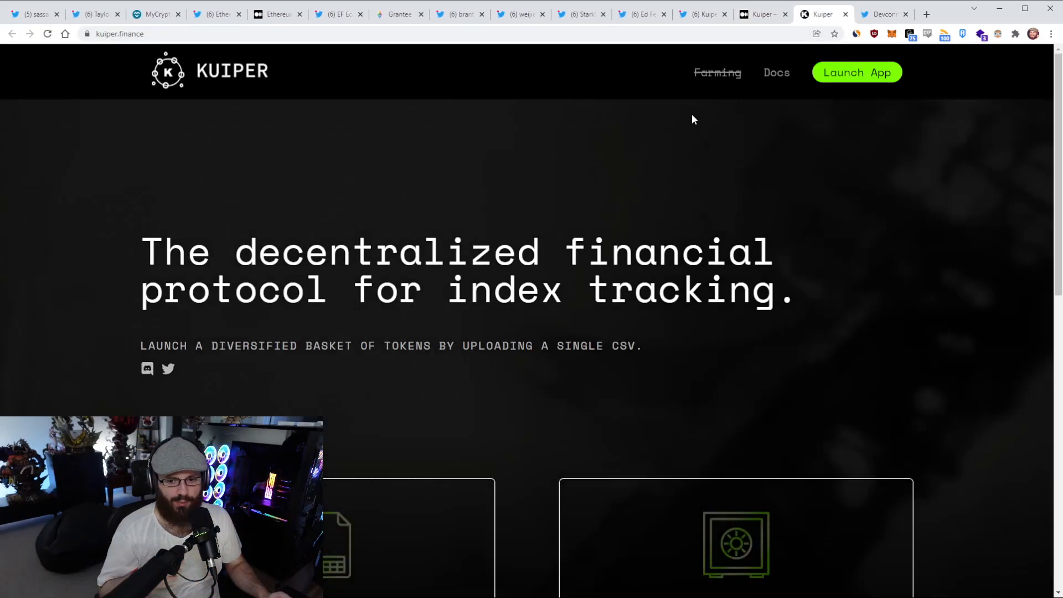
# Launch the Kuiper web app and connect a wallet via the top-right Disconnected button.
pyautogui.click(857, 72)
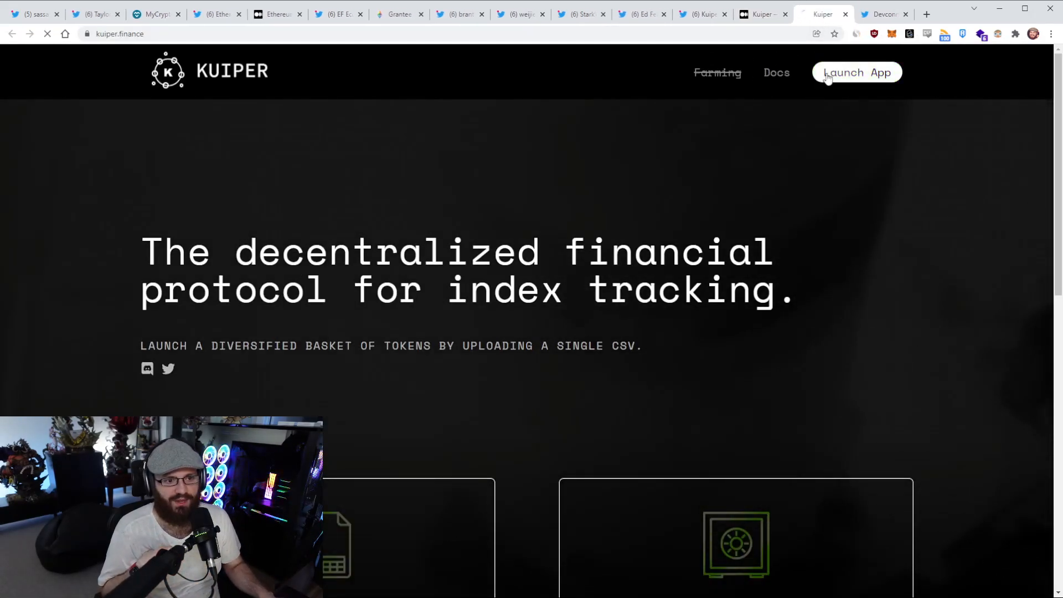
pyautogui.click(858, 72)
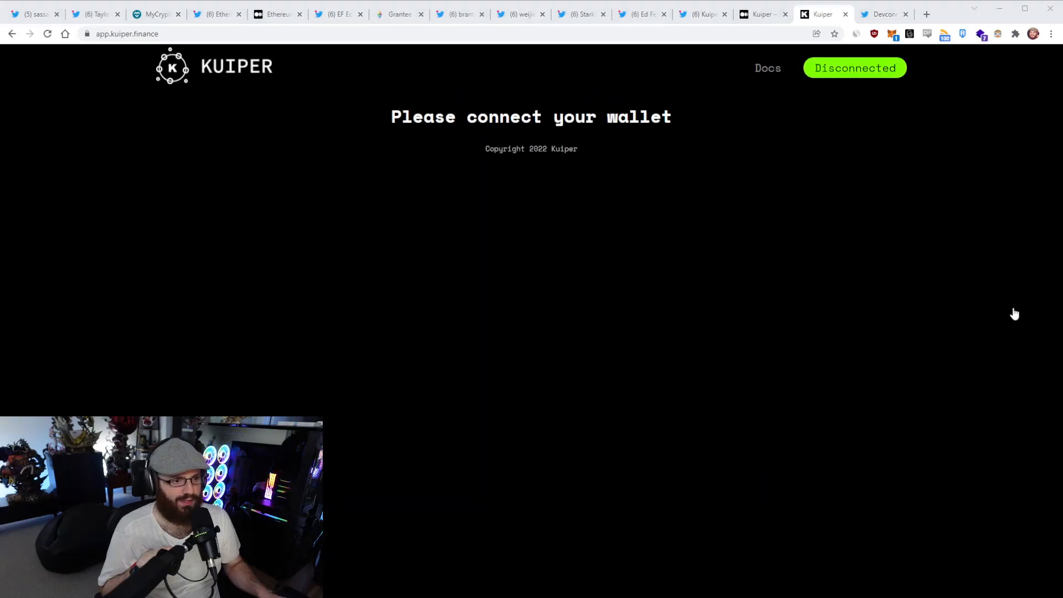
pyautogui.click(855, 68)
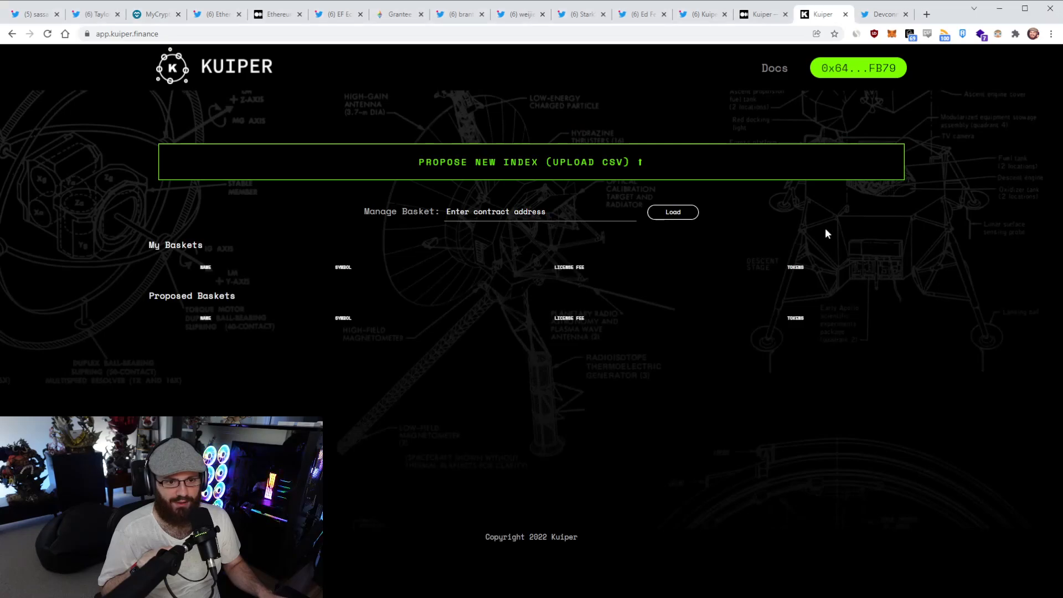
pyautogui.moveTo(664, 172)
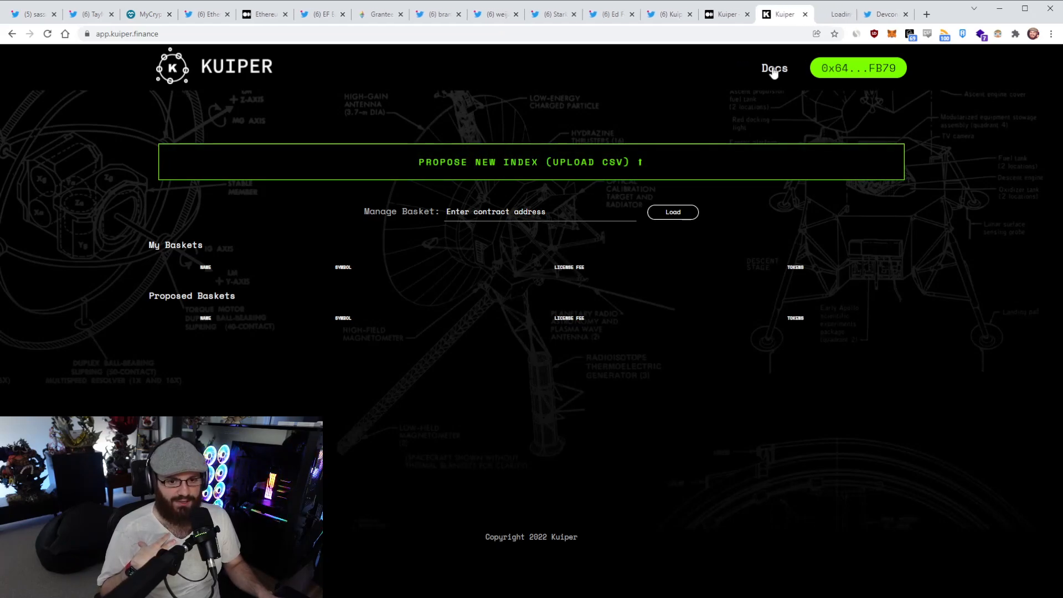
# Browse the Kuiper GitBook docs through the FAQ and Rebalancing Auctions pages.
pyautogui.click(774, 67)
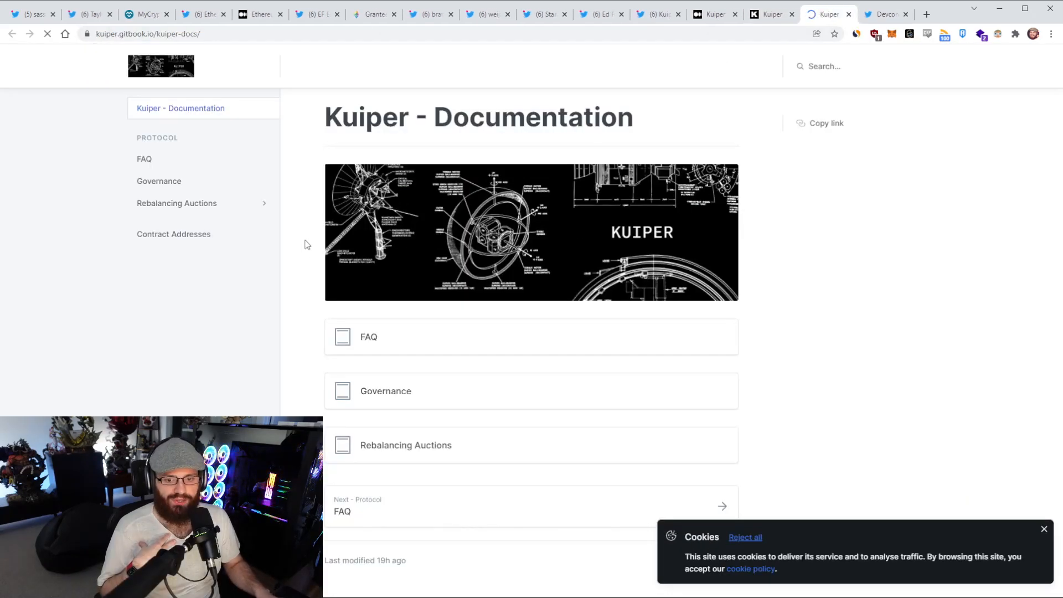
pyautogui.click(144, 160)
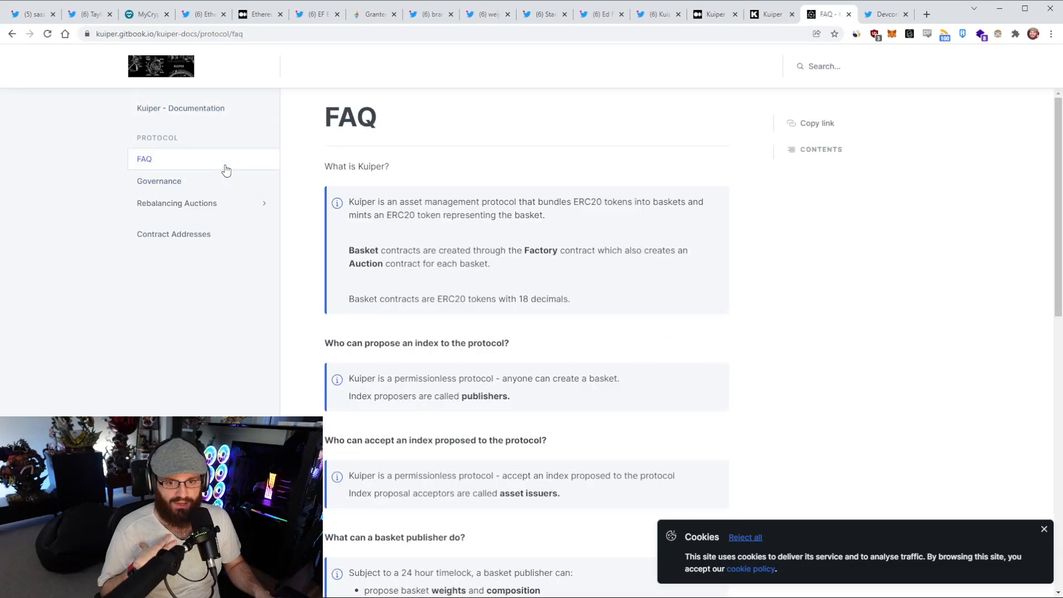
pyautogui.click(176, 204)
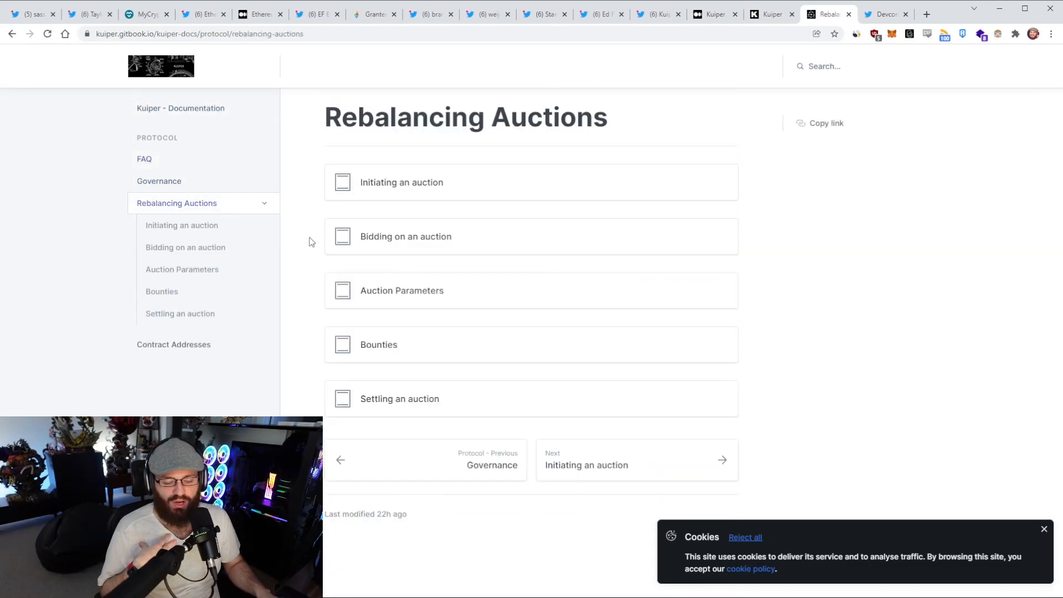
# Read the Initiating an auction page, return to FAQ, and dismiss the cookie notice.
pyautogui.click(401, 183)
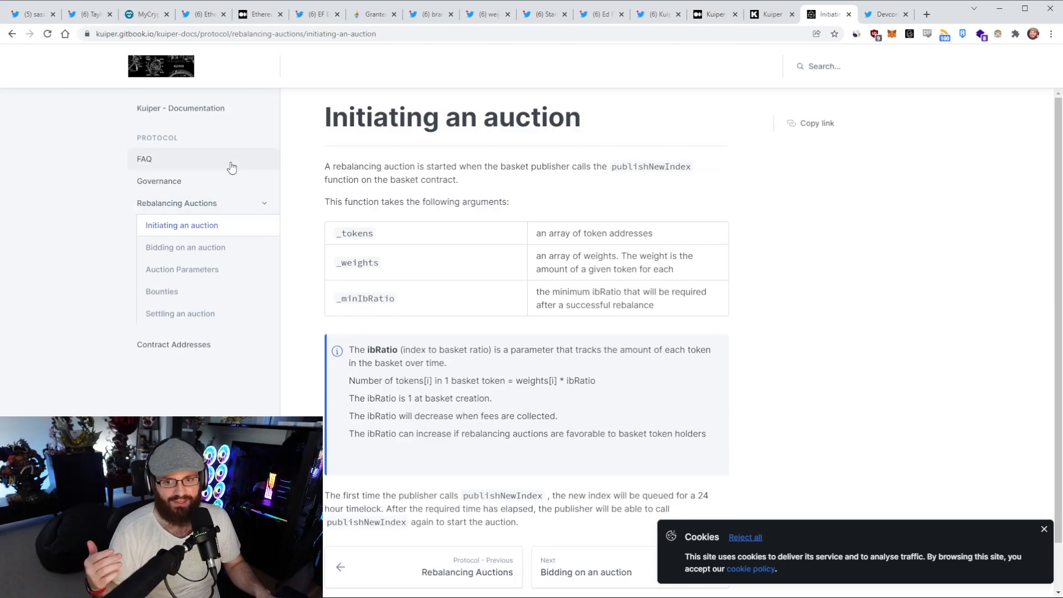
pyautogui.click(144, 160)
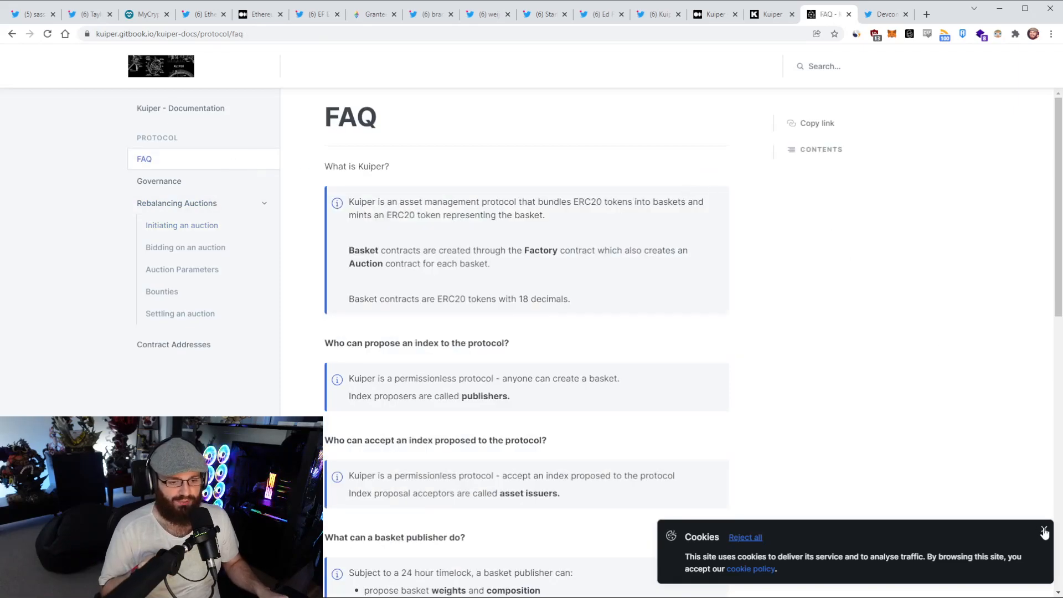
pyautogui.click(713, 14)
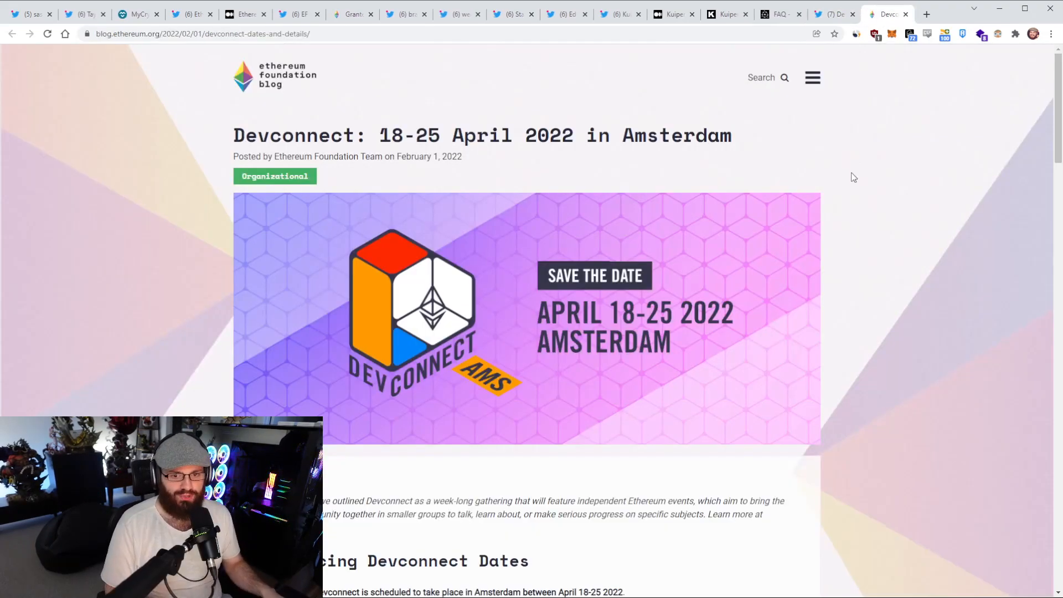
pyautogui.scroll(-3)
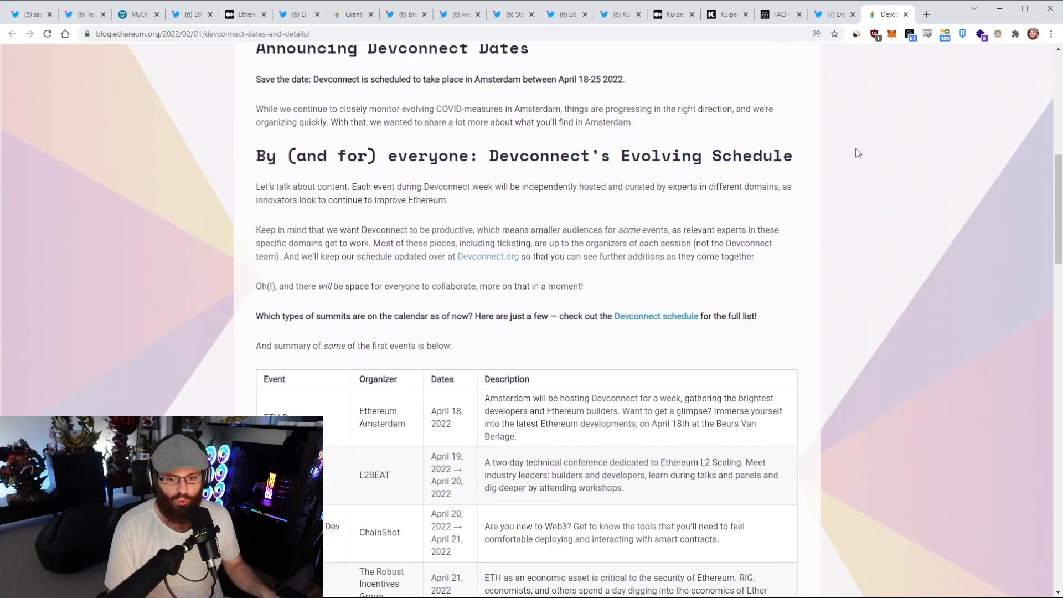
pyautogui.scroll(-3)
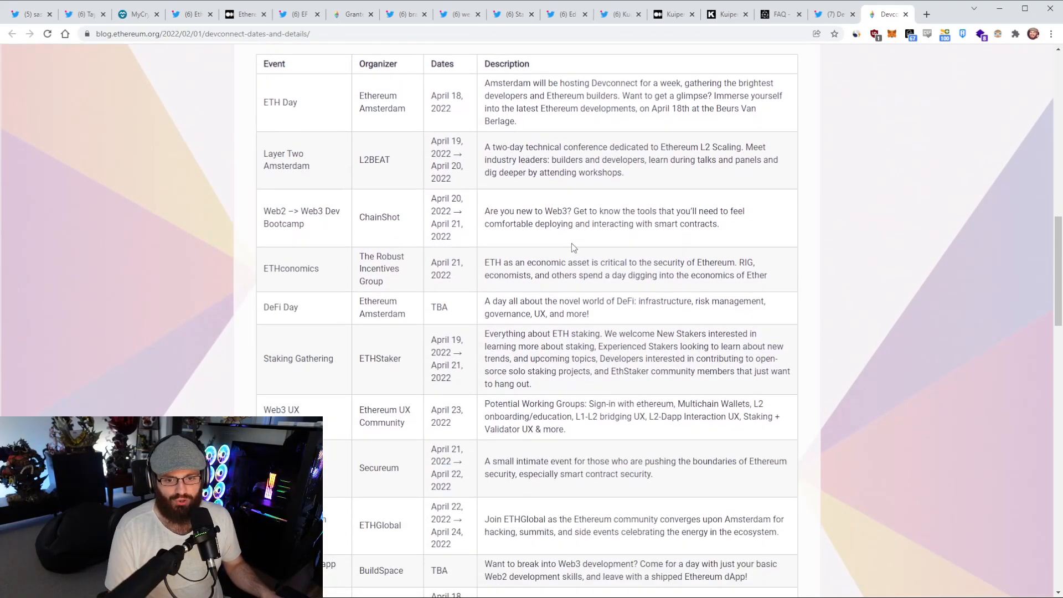
pyautogui.scroll(3)
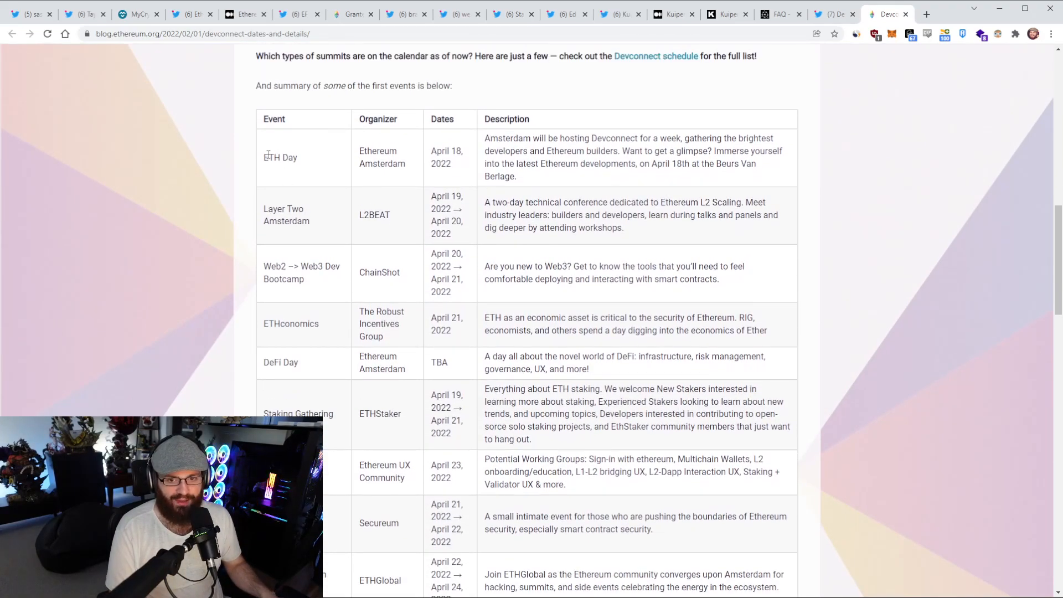
pyautogui.doubleClick(283, 209)
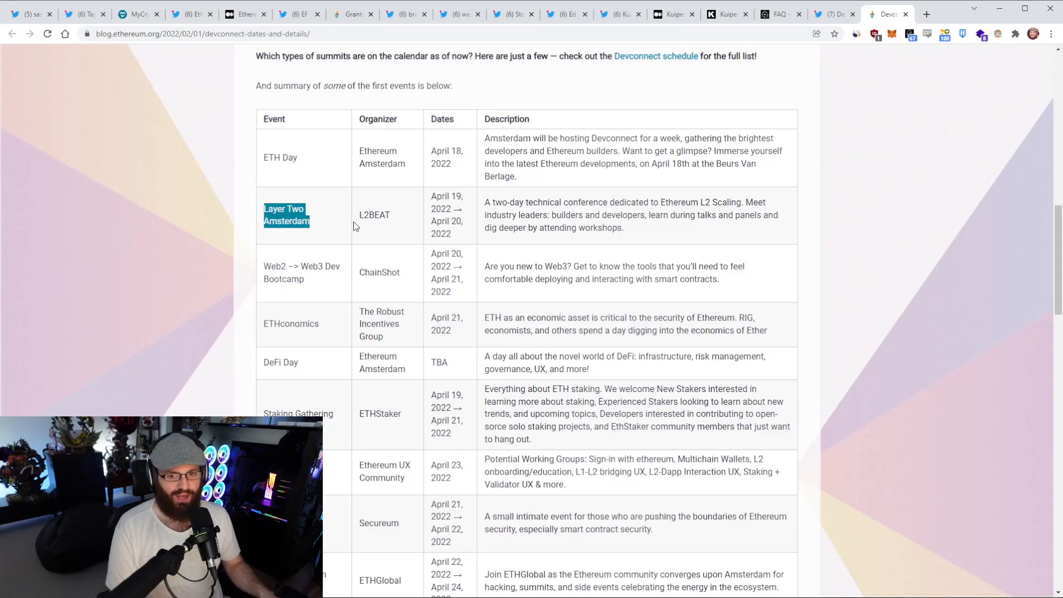
pyautogui.scroll(-3)
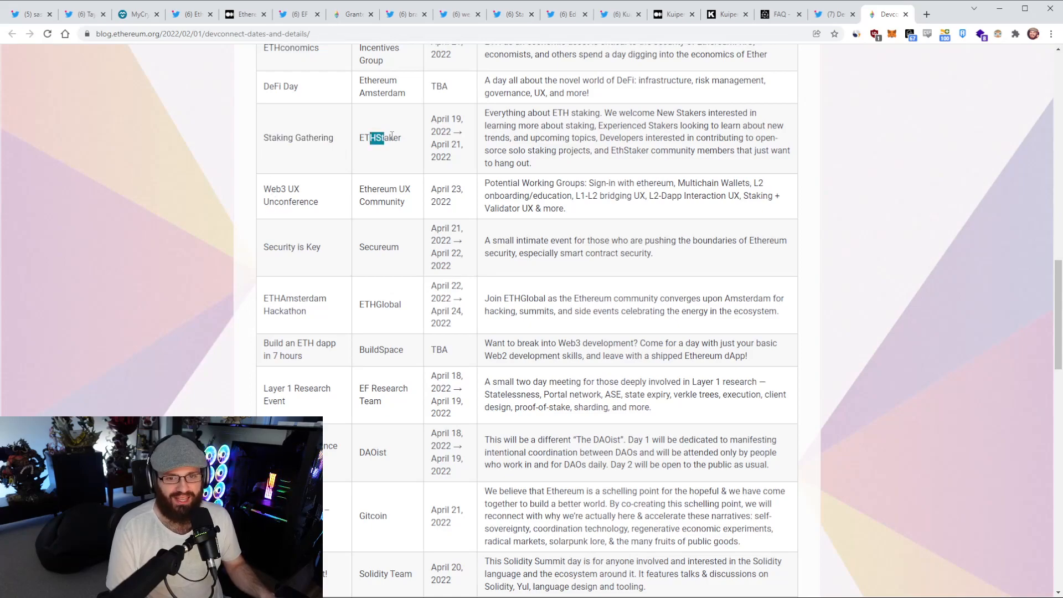
pyautogui.scroll(3)
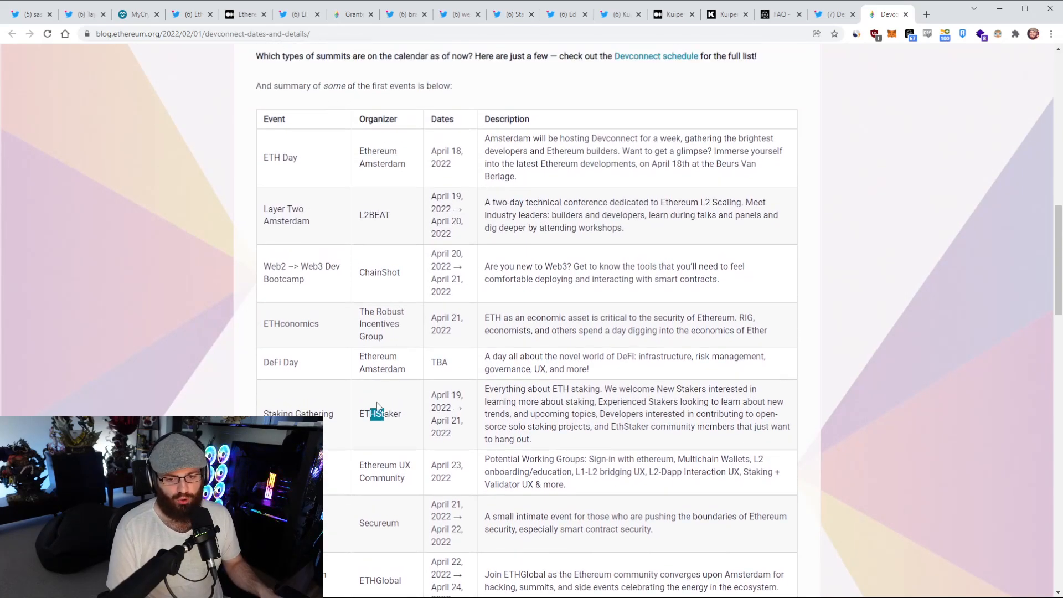
pyautogui.doubleClick(379, 415)
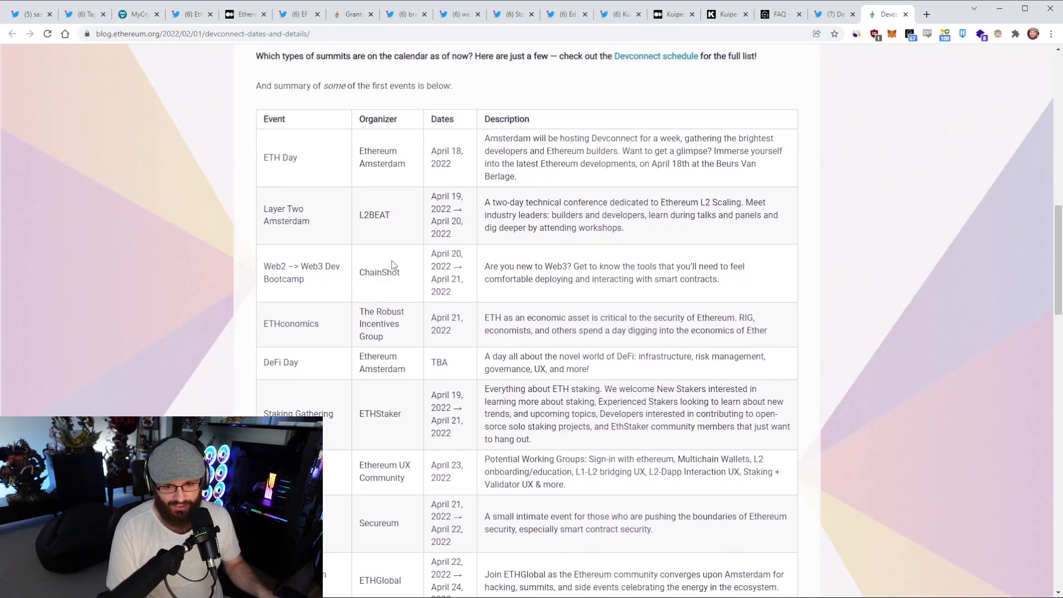
pyautogui.scroll(-3)
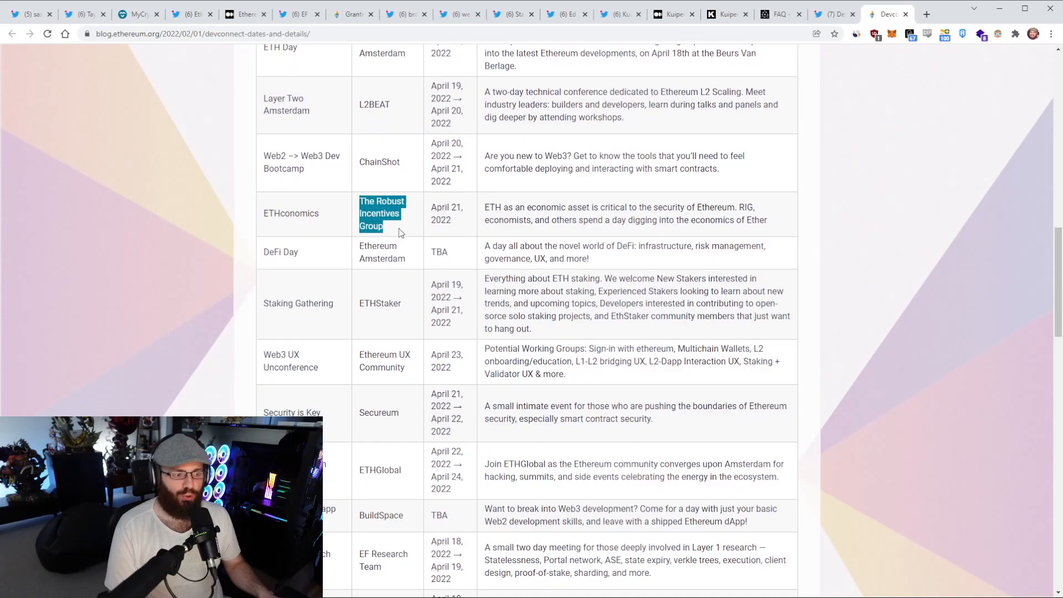
pyautogui.scroll(-3)
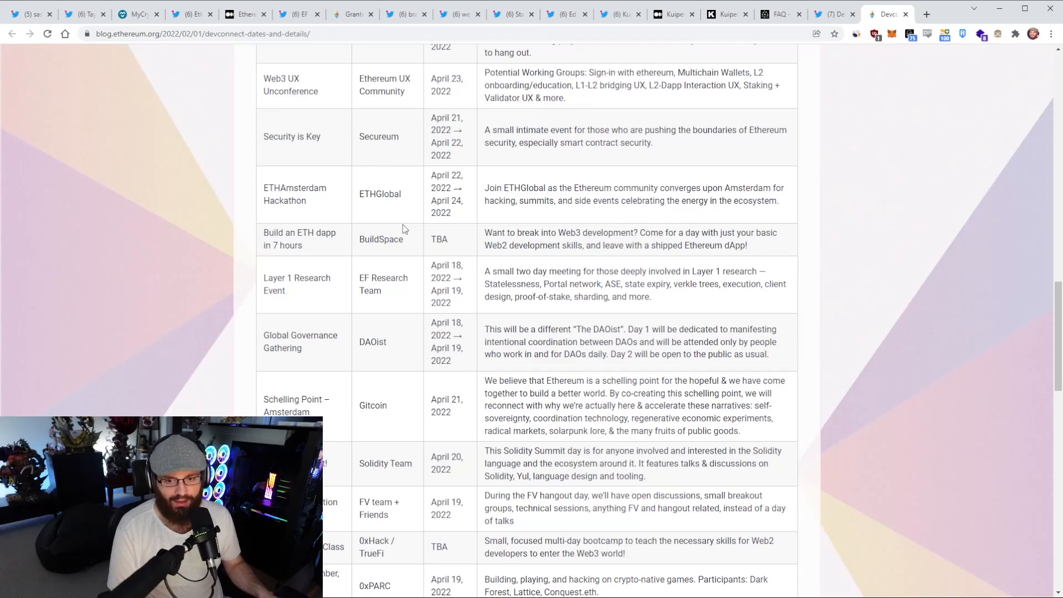
pyautogui.scroll(-3)
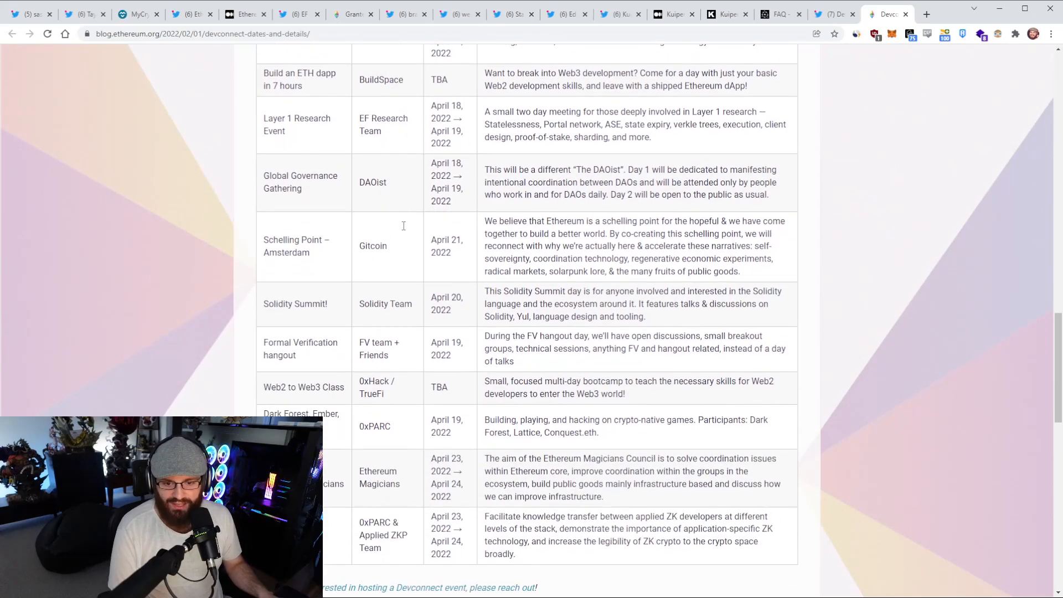
pyautogui.scroll(-3)
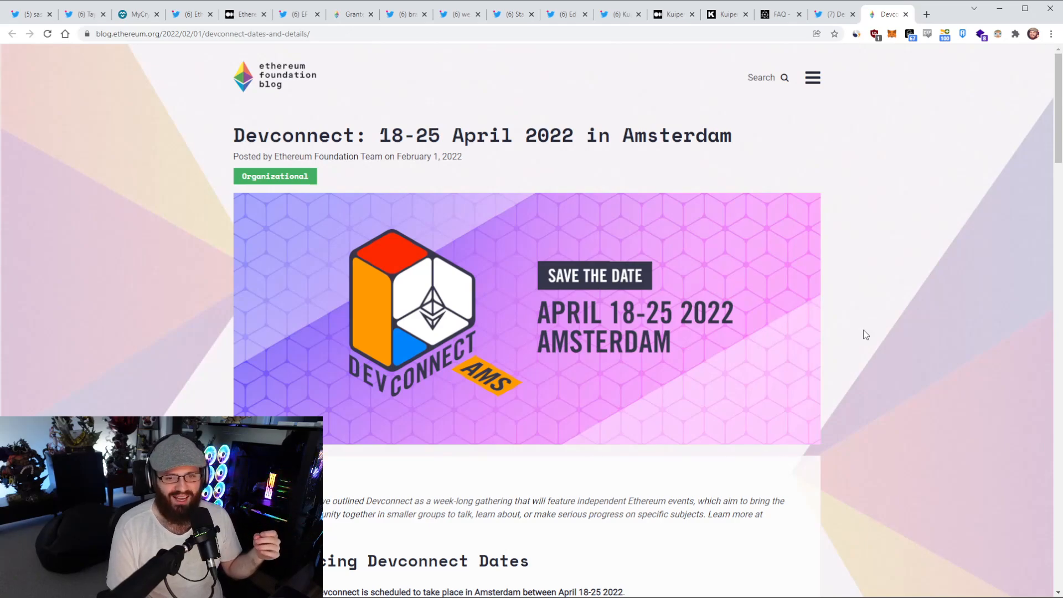
pyautogui.scroll(-3)
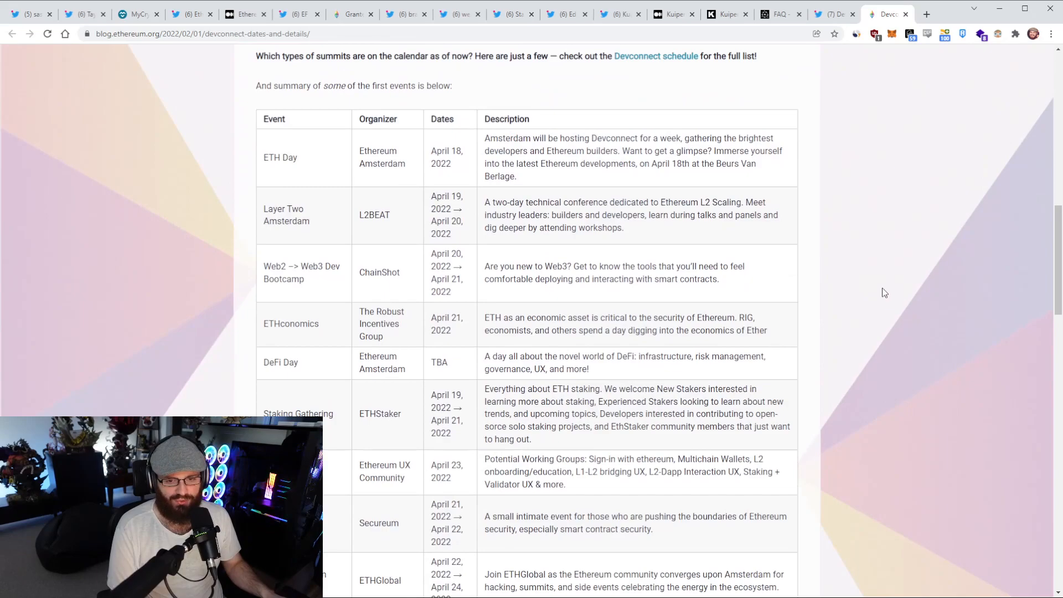
pyautogui.doubleClick(375, 215)
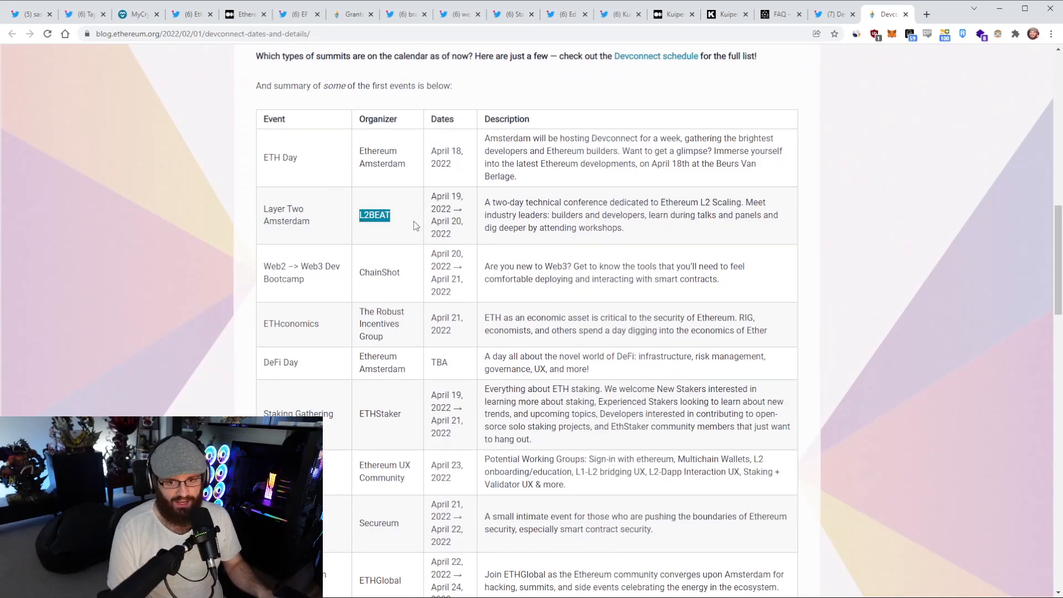
pyautogui.scroll(-3)
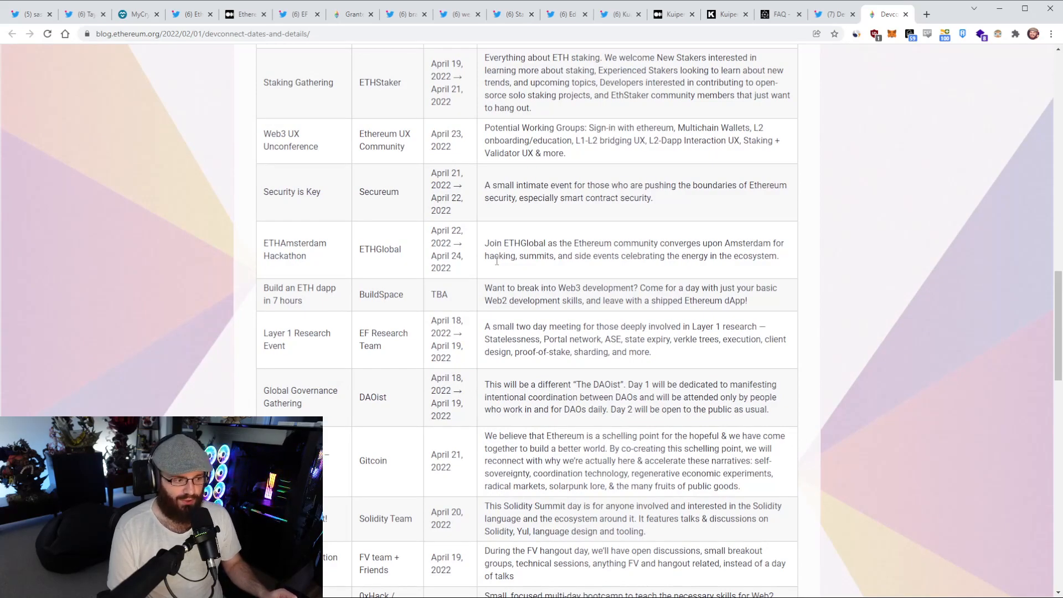
pyautogui.scroll(3)
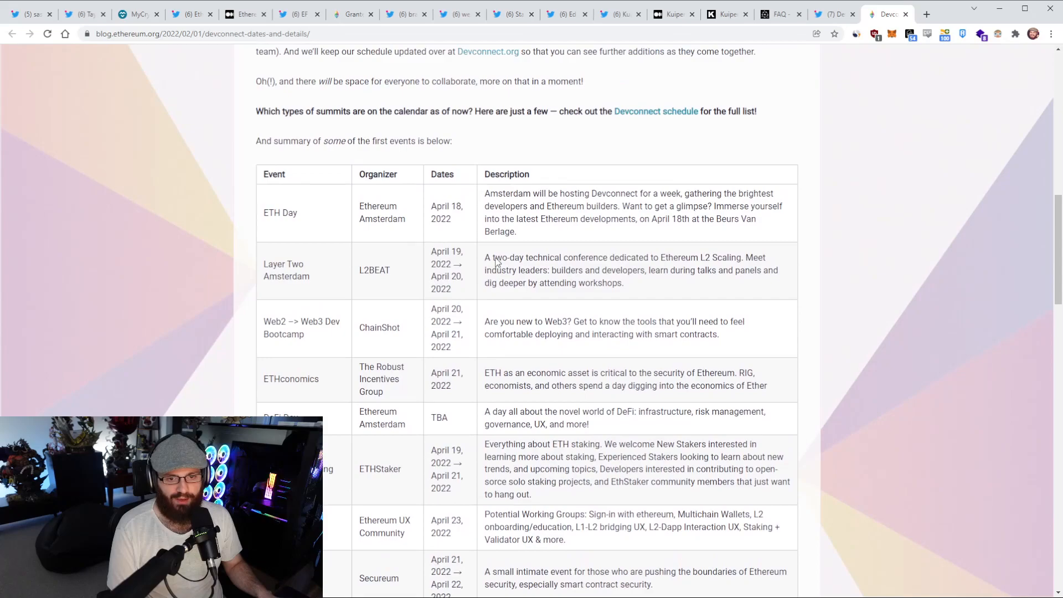
pyautogui.scroll(3)
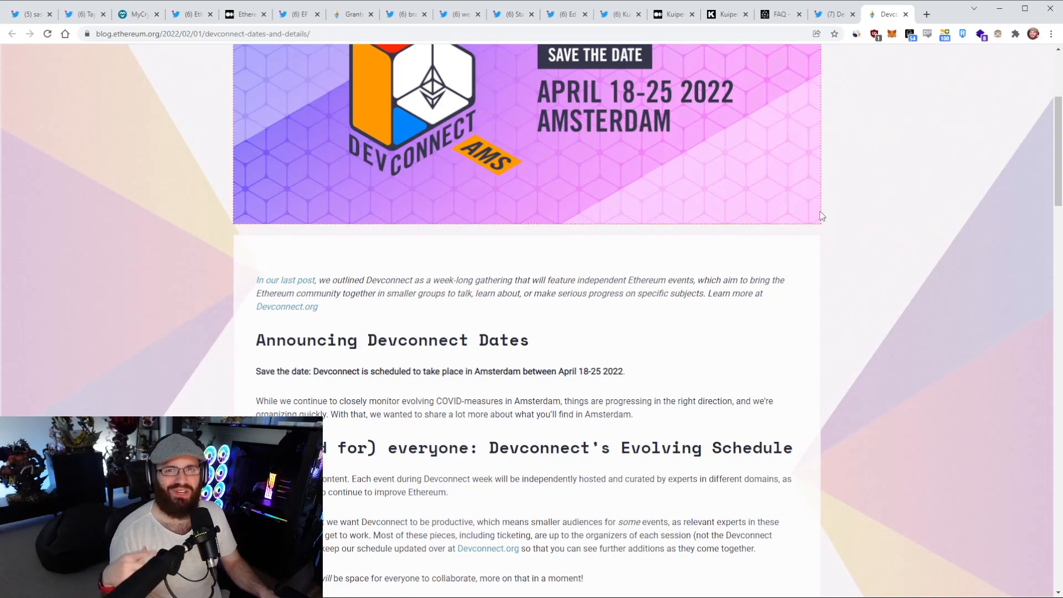
pyautogui.moveTo(885, 226)
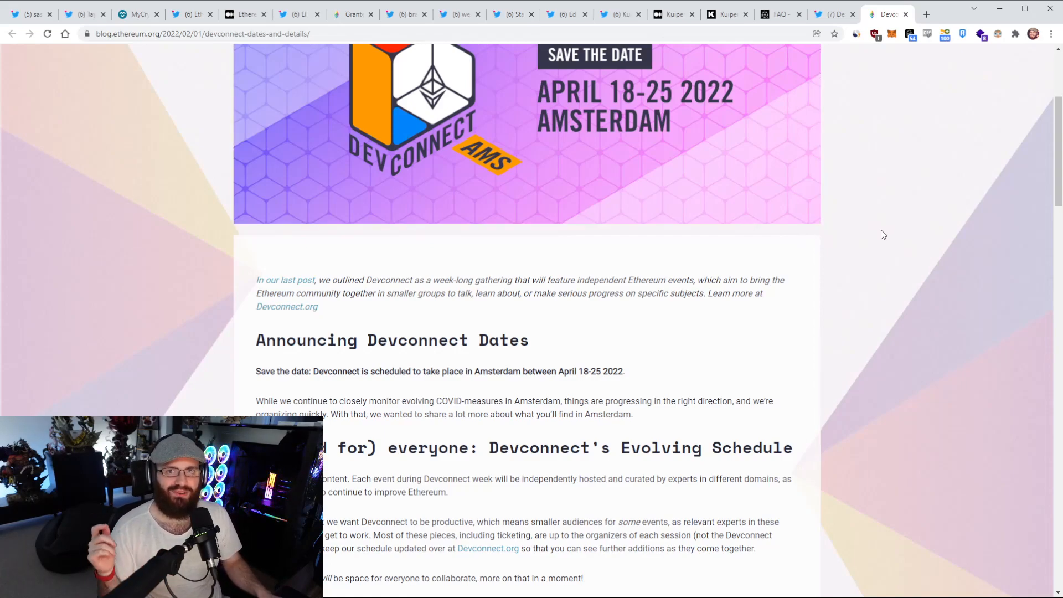
pyautogui.moveTo(950, 252)
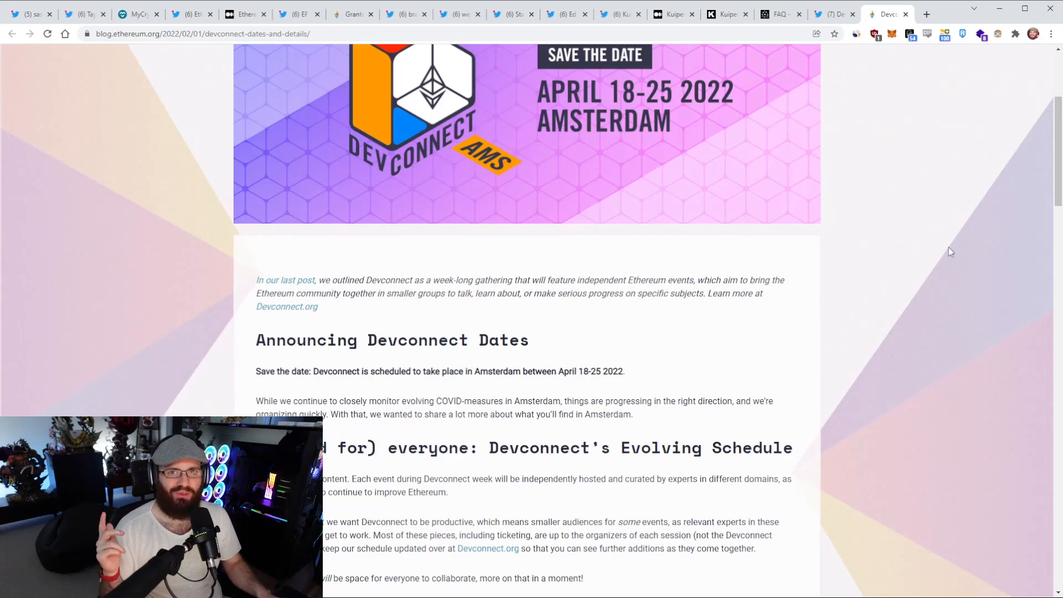